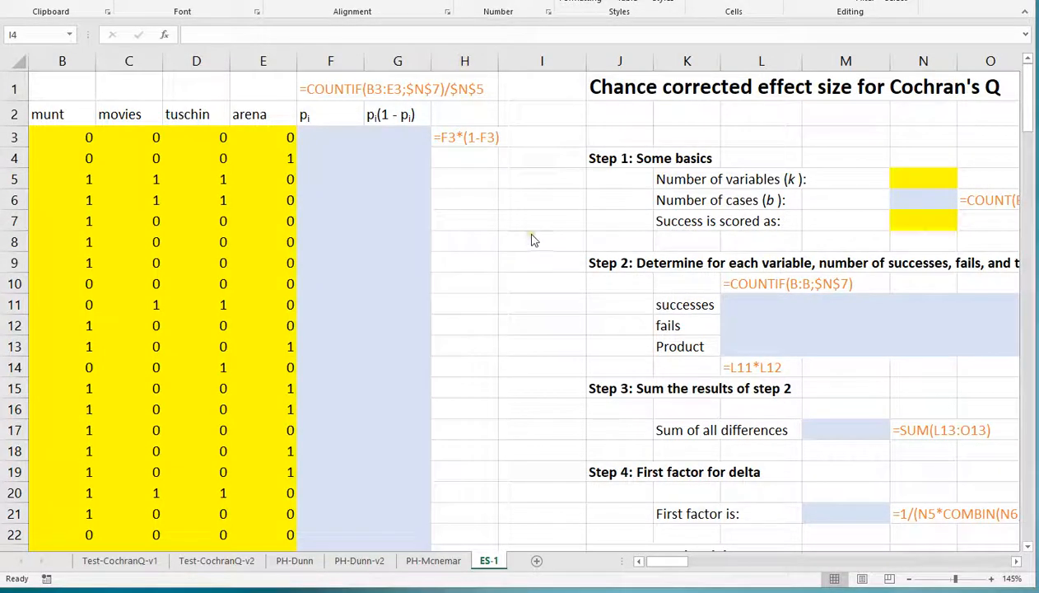
# Inspect the data, noting the four variable names and the first munt and arena scores
pyautogui.click(620, 87)
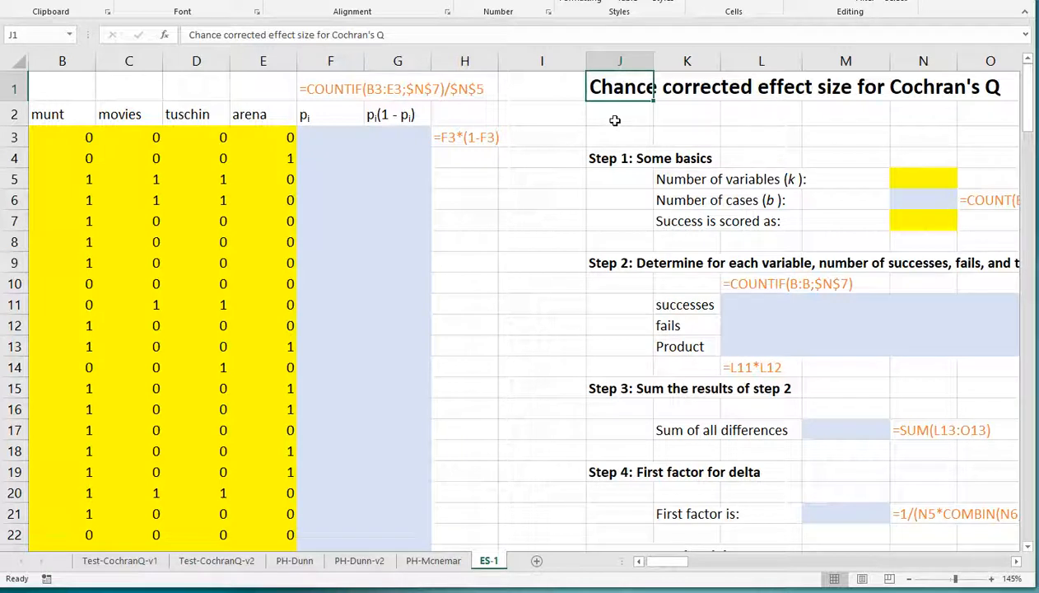
pyautogui.click(619, 113)
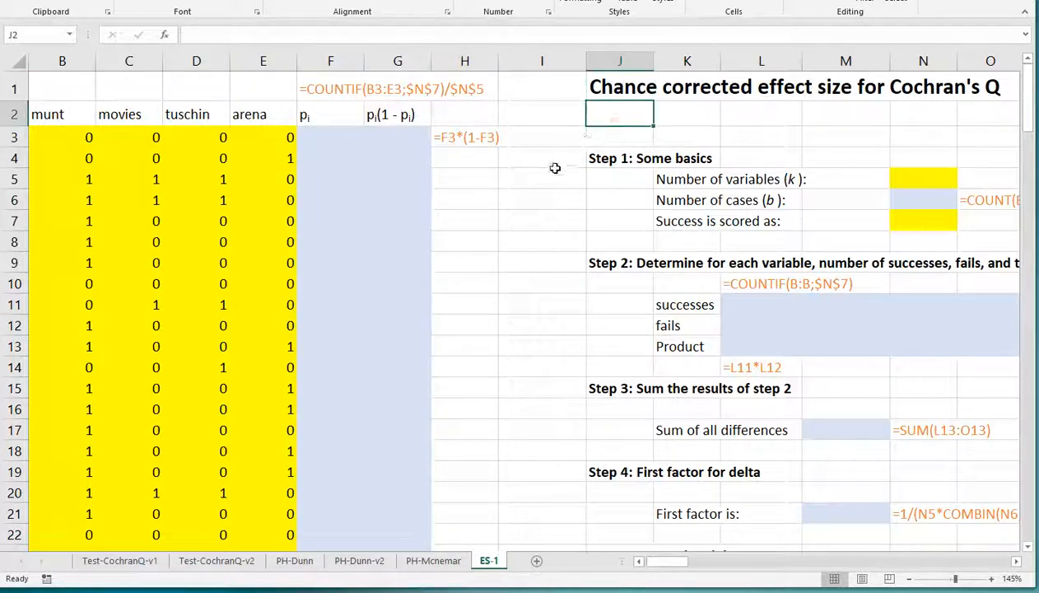
pyautogui.click(541, 158)
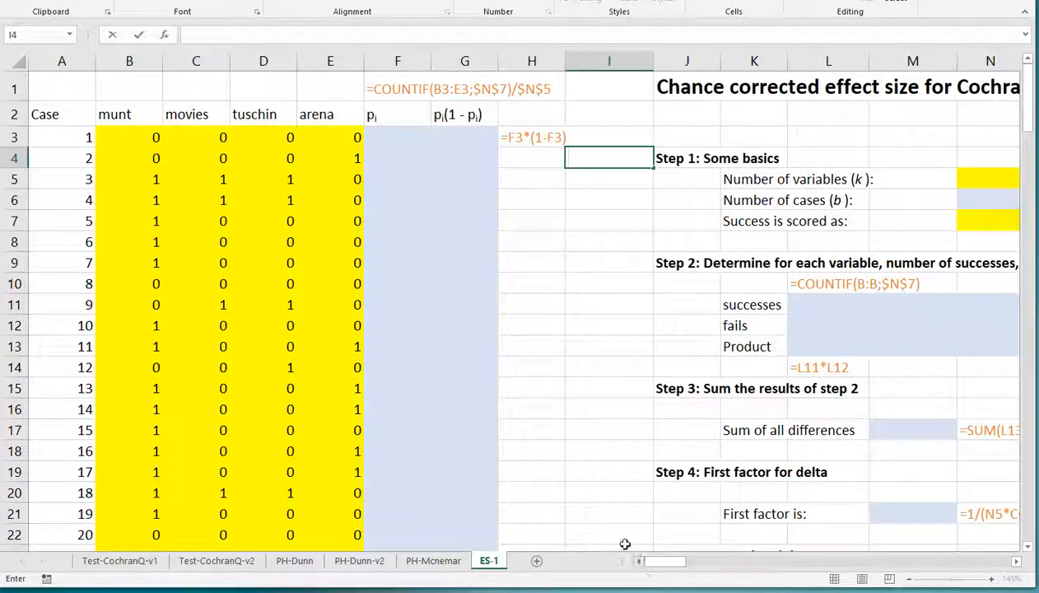
pyautogui.click(129, 136)
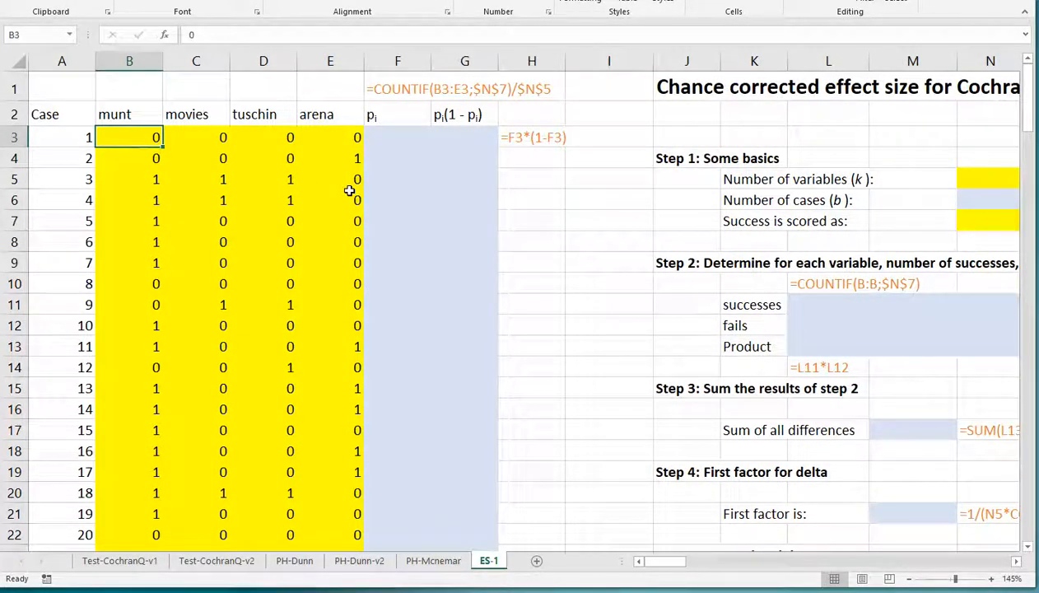
pyautogui.moveTo(171, 96)
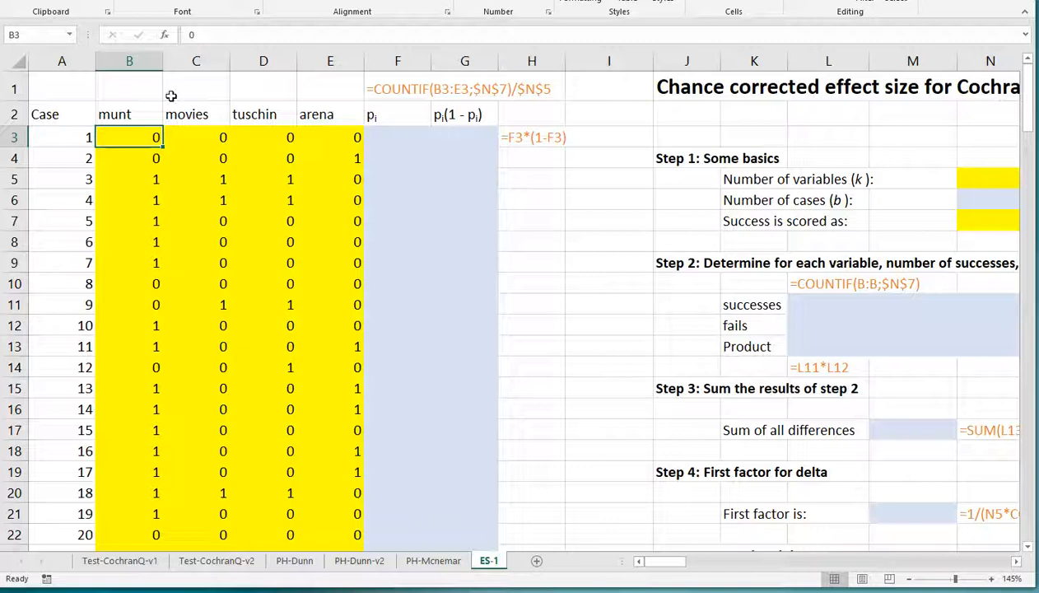
pyautogui.click(130, 114)
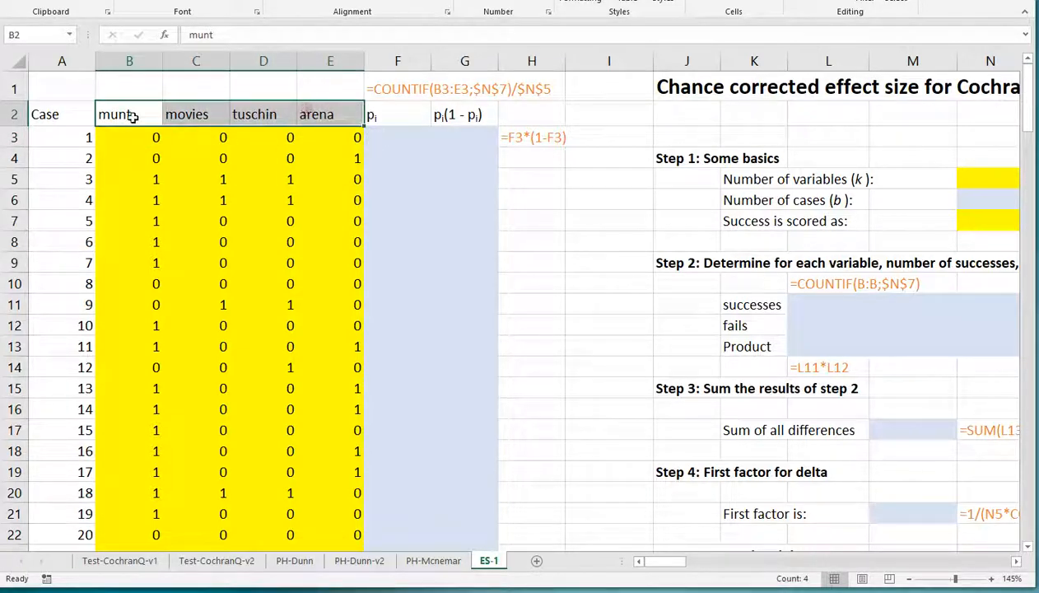
pyautogui.click(330, 136)
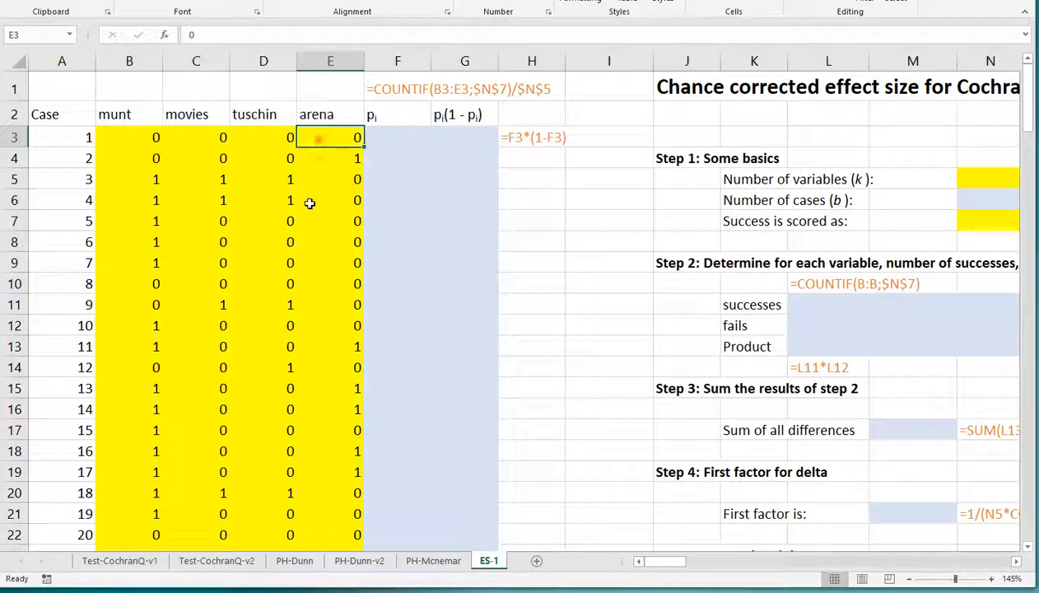
pyautogui.scroll(-3)
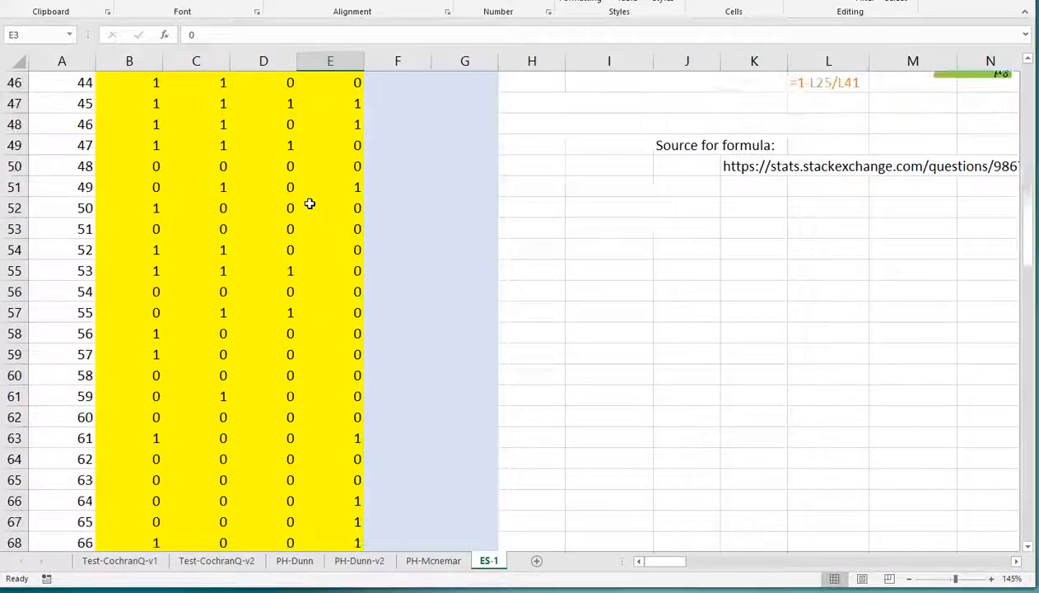
pyautogui.scroll(3)
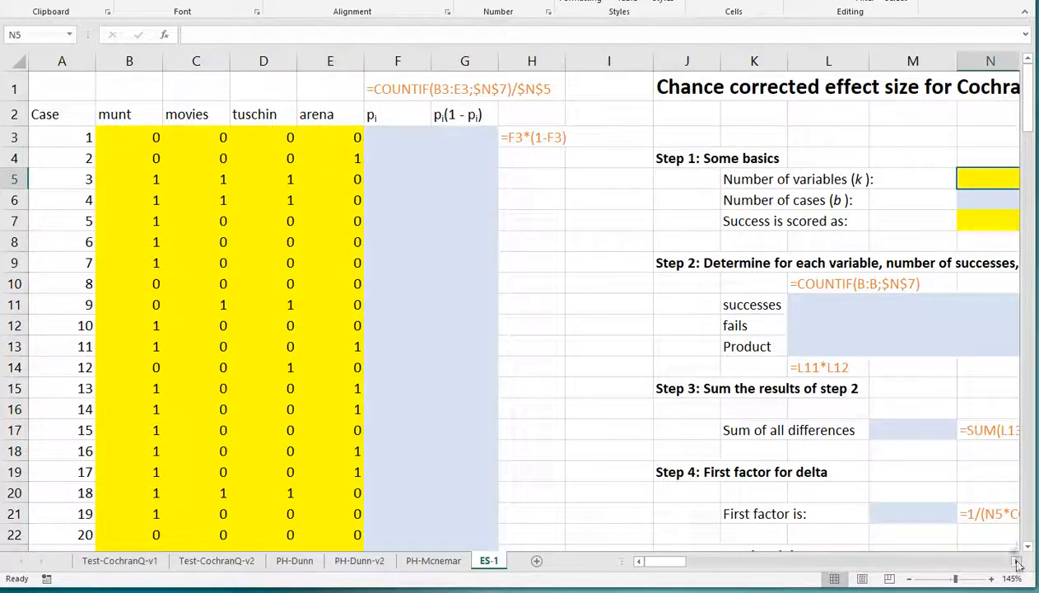
# Fill N5:N7 with 4 variables, =COUNT(B:B) for 150 cases, and success score 1
pyautogui.hscroll(3)
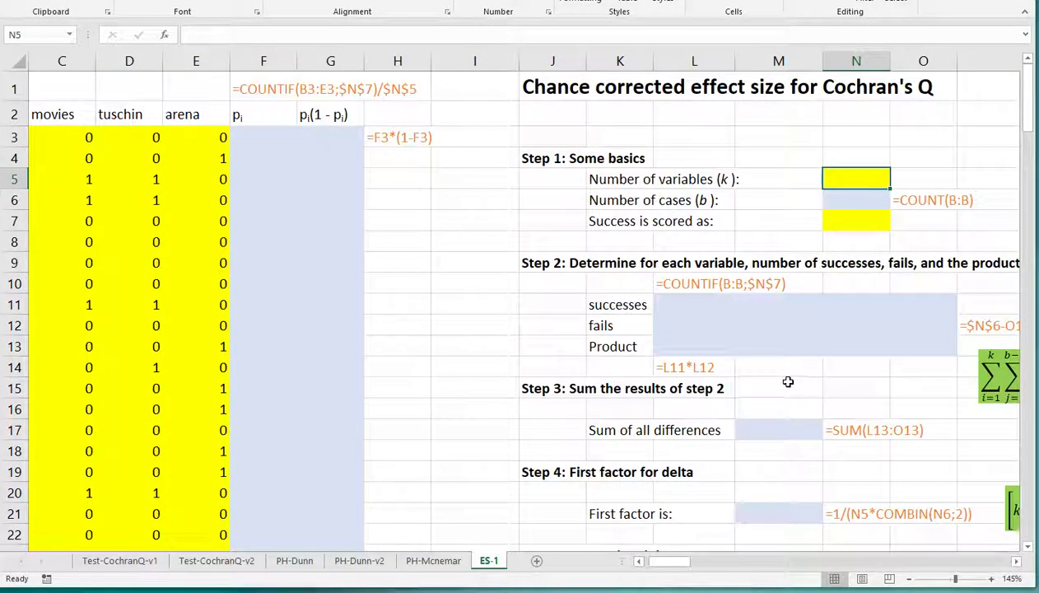
pyautogui.write('4')
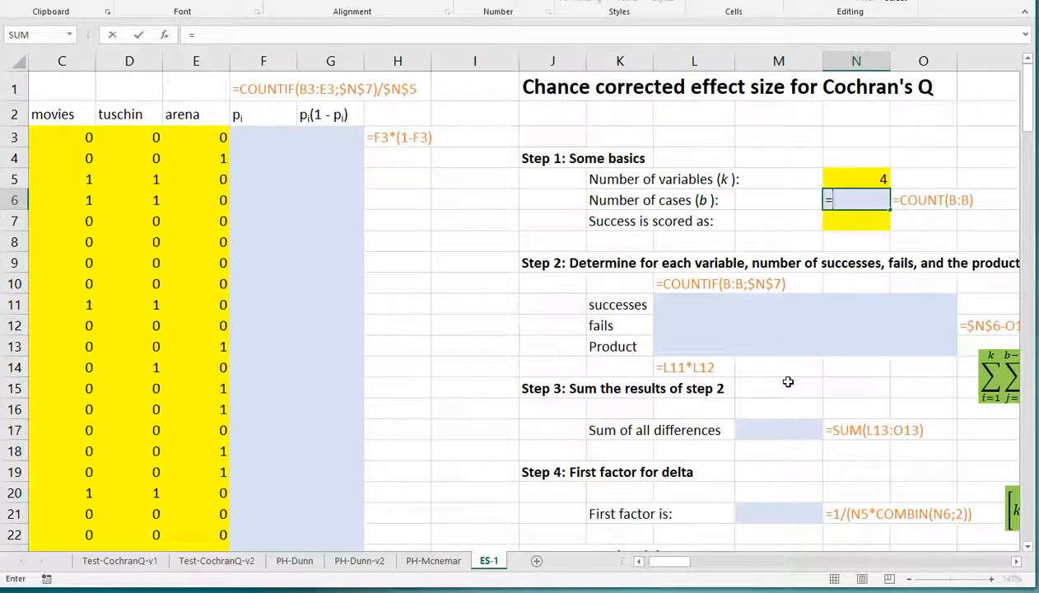
pyautogui.write('=COUNT(')
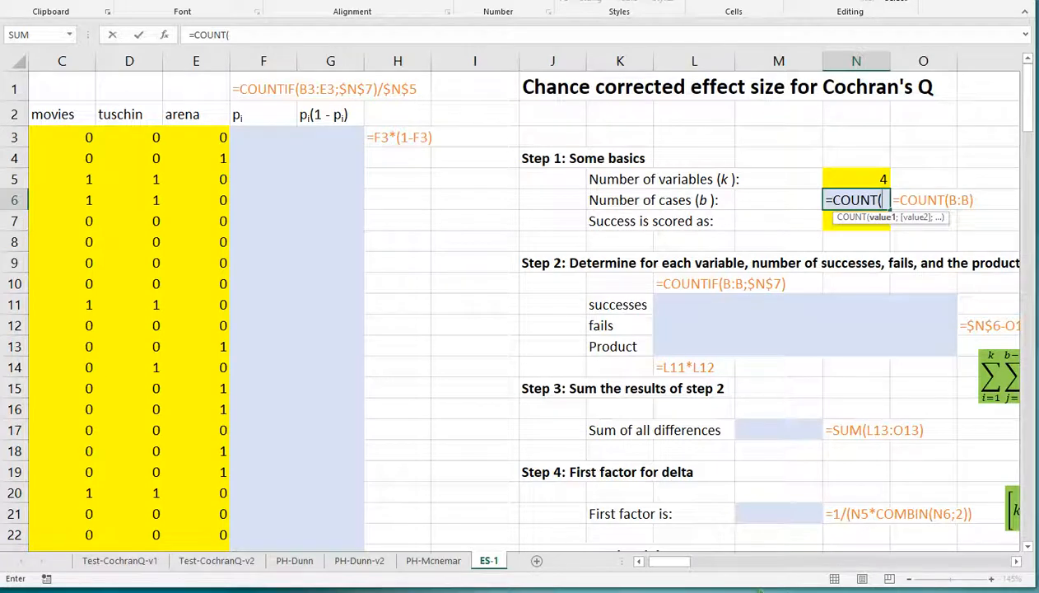
pyautogui.hscroll(-3)
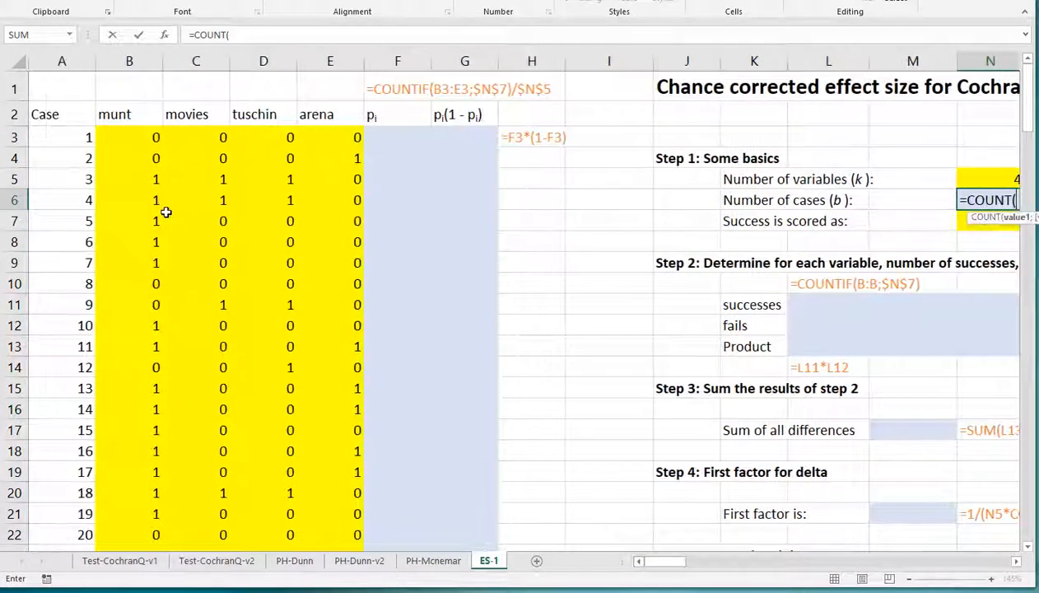
pyautogui.click(129, 61)
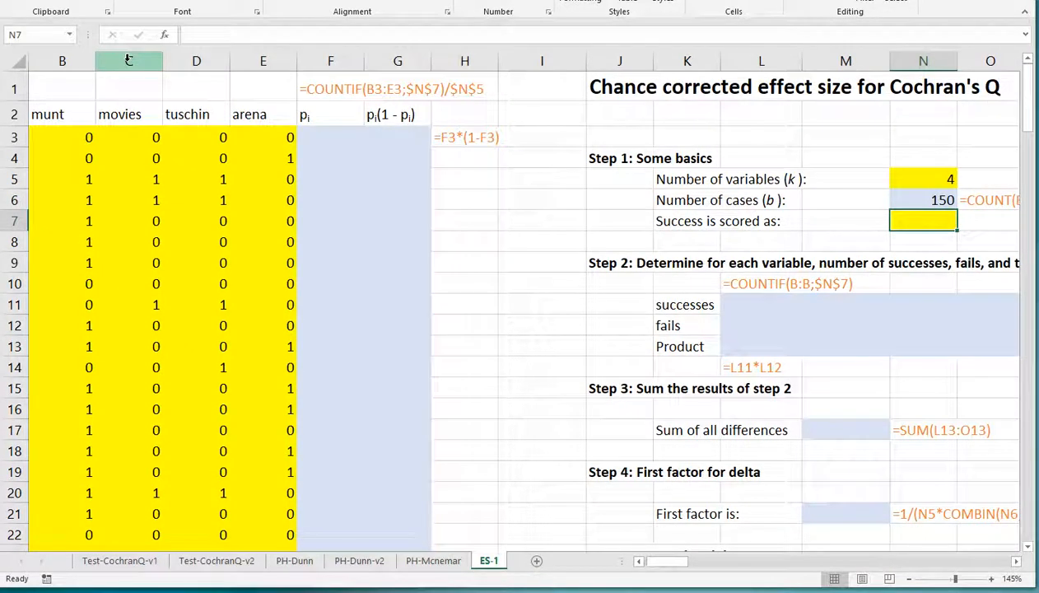
pyautogui.write('1')
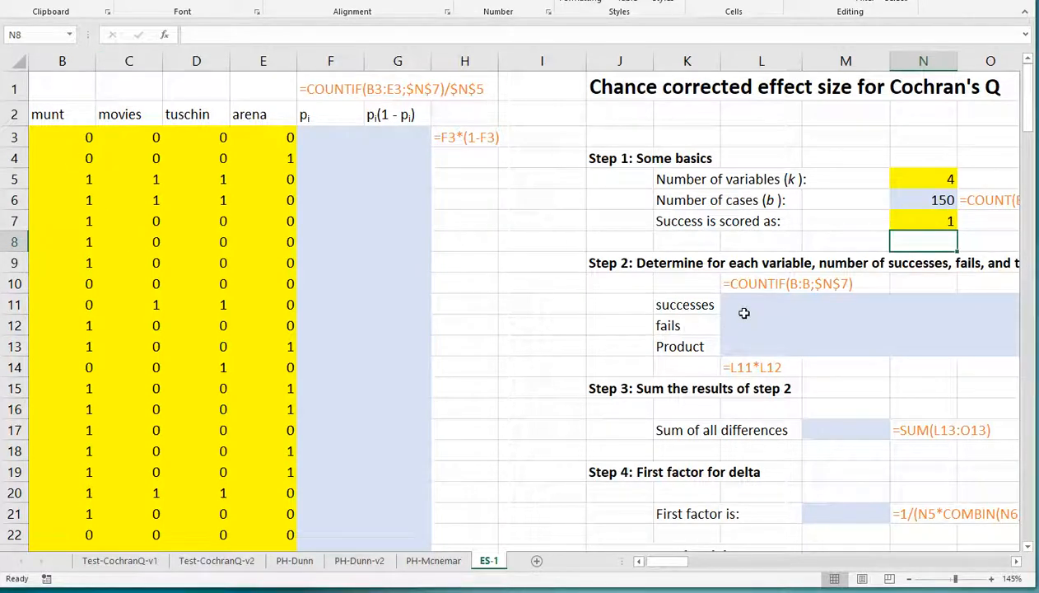
pyautogui.moveTo(751, 306)
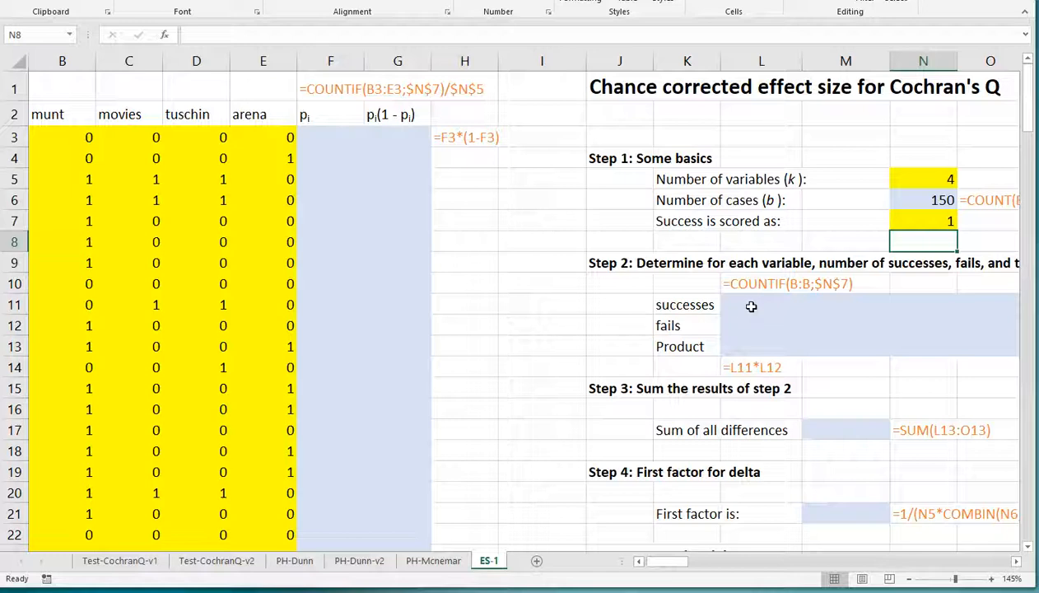
# Enter =COUNTIF(B:B;$N$7) in L11 and fill right, giving successes 81, 45, 61, 57
pyautogui.click(761, 304)
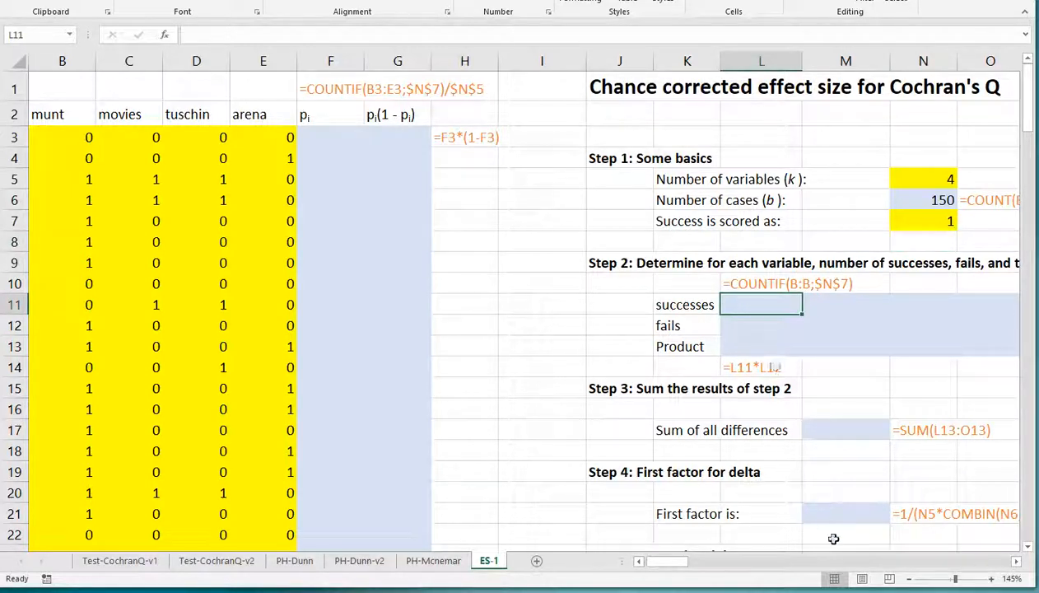
pyautogui.hscroll(3)
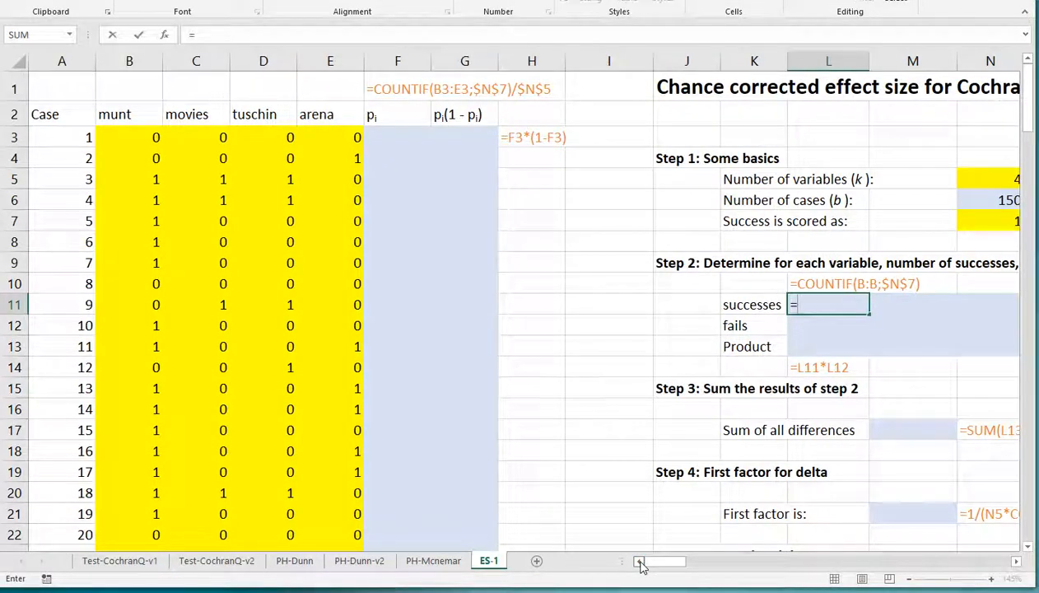
pyautogui.write('=COUNTI')
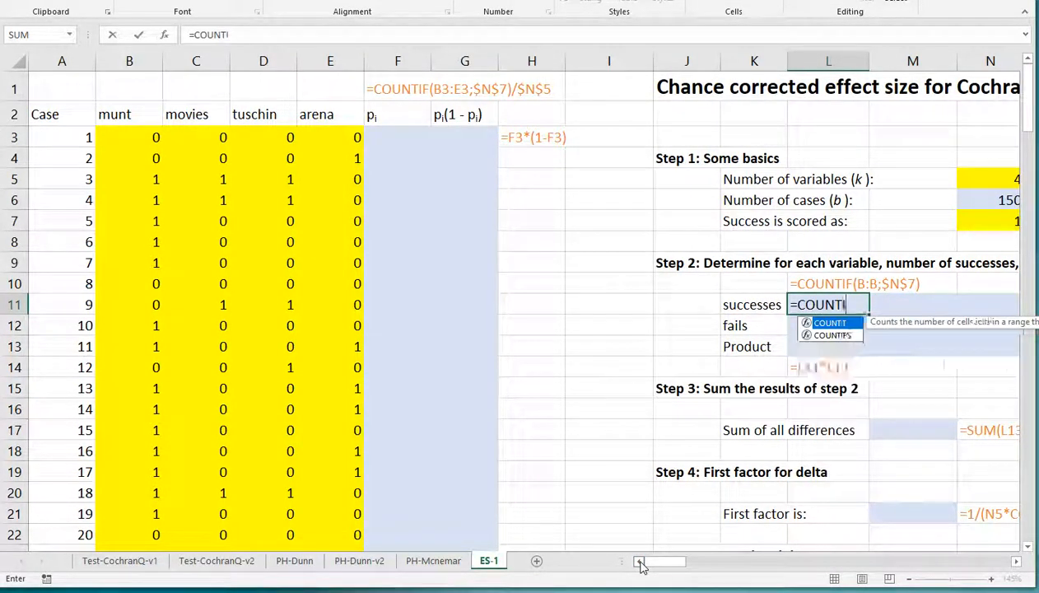
pyautogui.write('(')
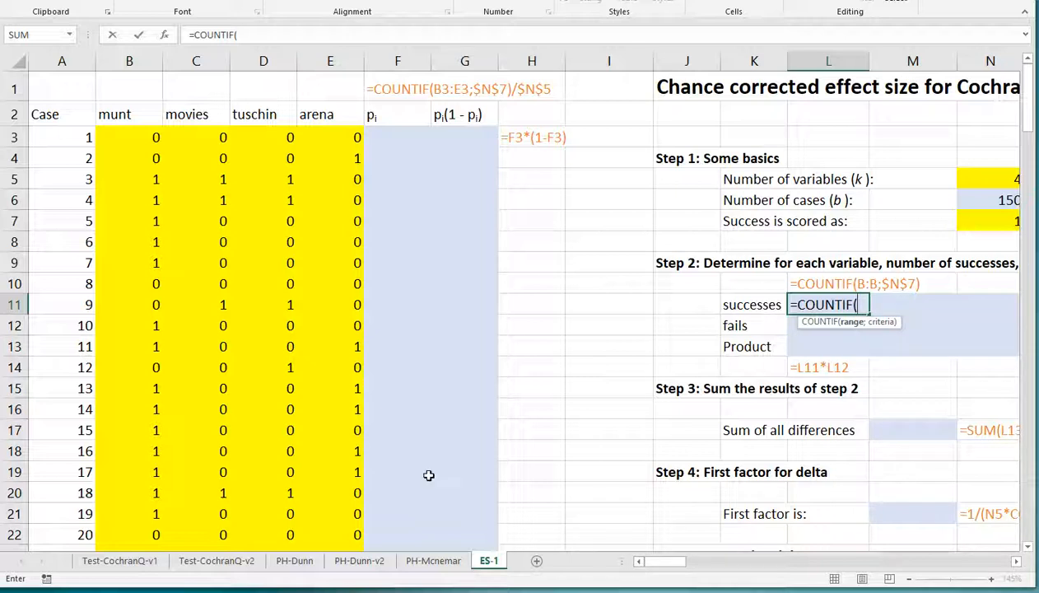
pyautogui.click(128, 60)
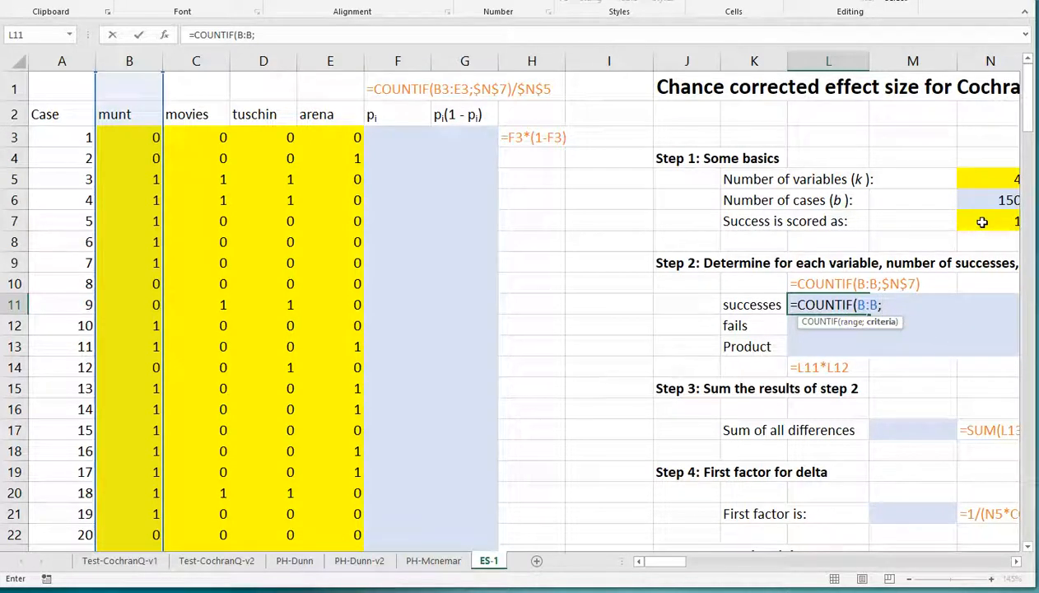
pyautogui.click(996, 221)
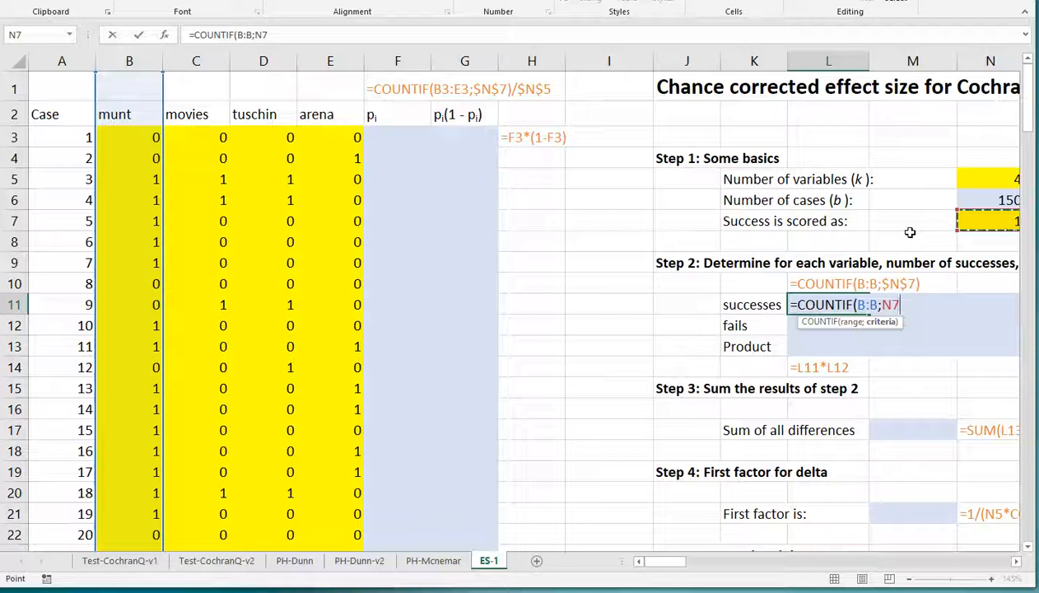
pyautogui.moveTo(979, 220)
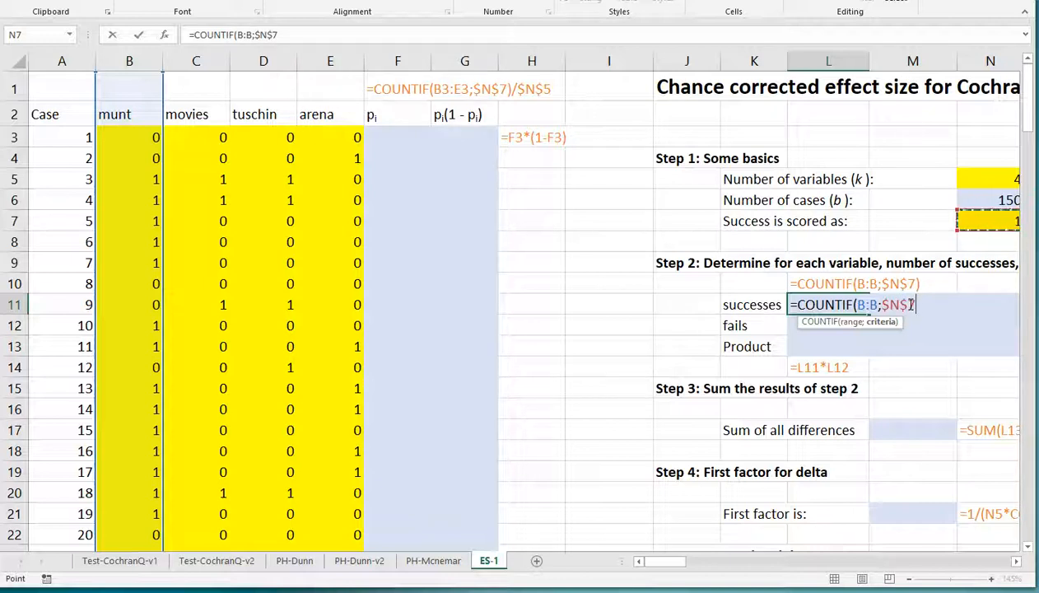
pyautogui.press('Enter')
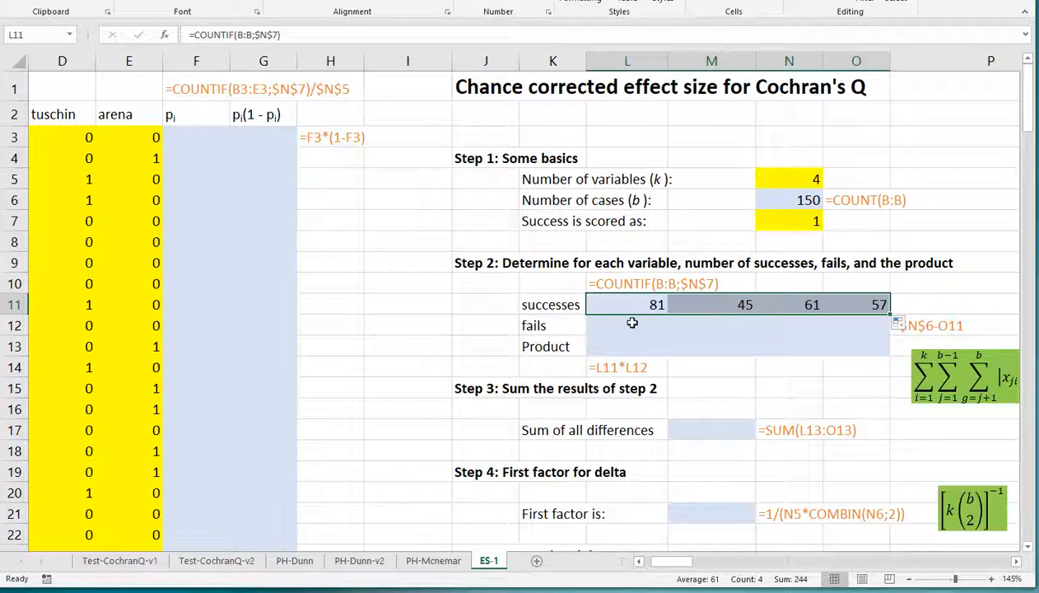
pyautogui.click(627, 325)
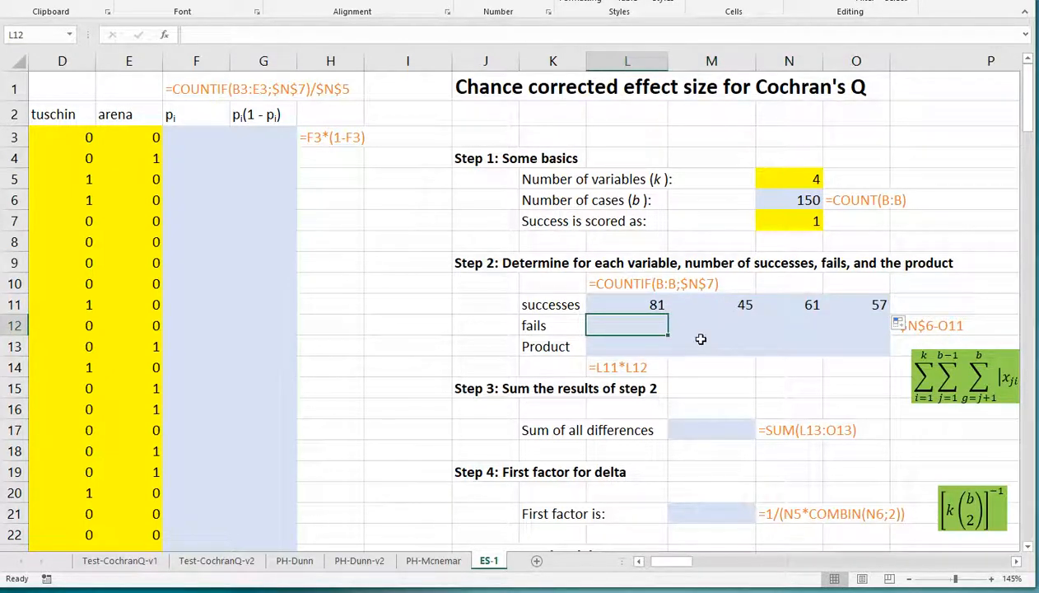
# Enter =$N$6-L11 in L12 and fill to O12, giving fails 69, 105, 89, 93
pyautogui.write('=')
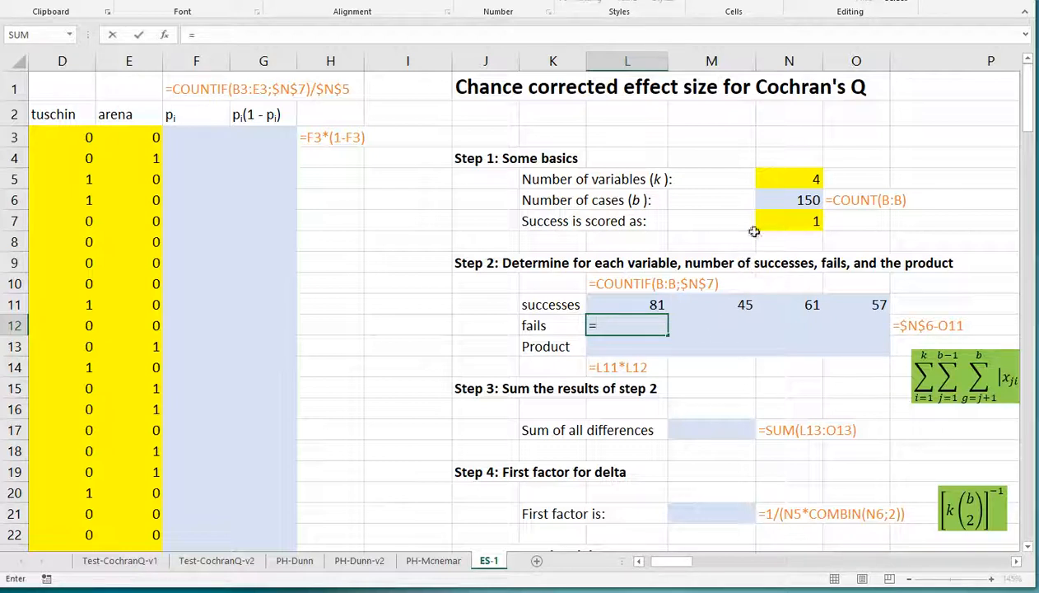
pyautogui.click(788, 199)
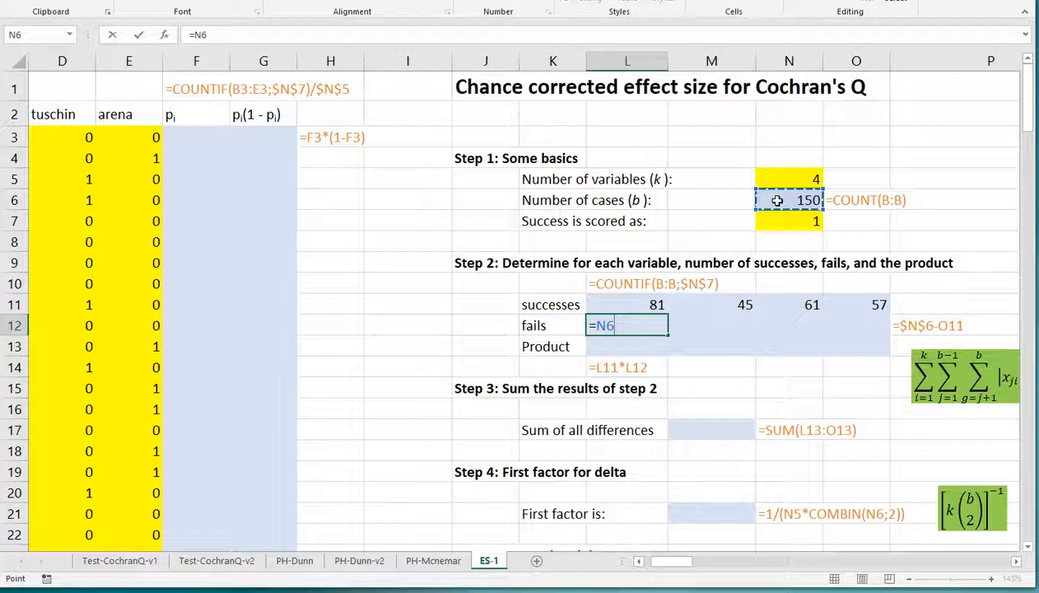
pyautogui.press('F4')
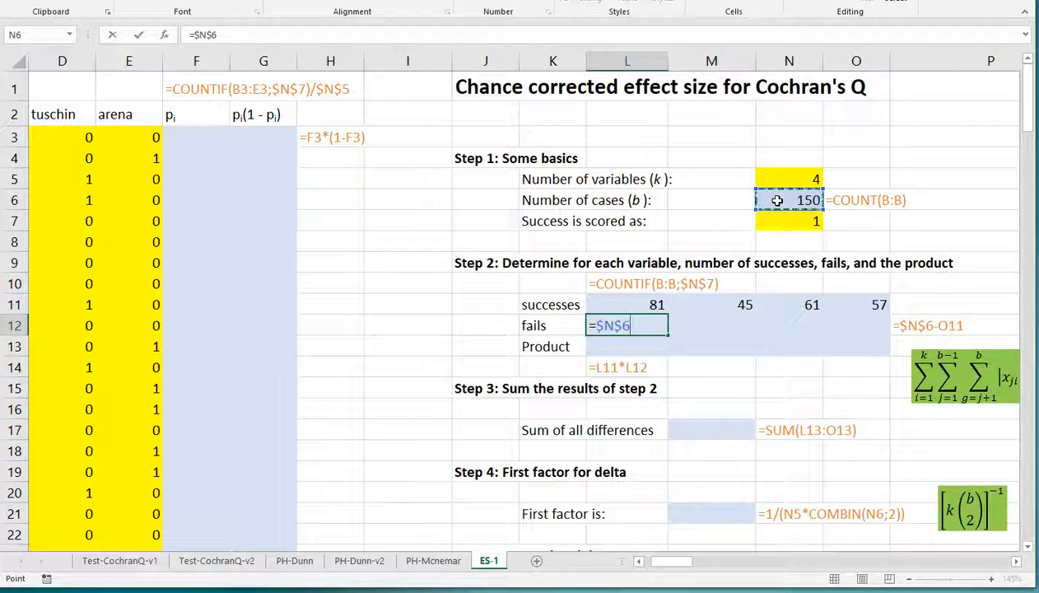
pyautogui.write('-')
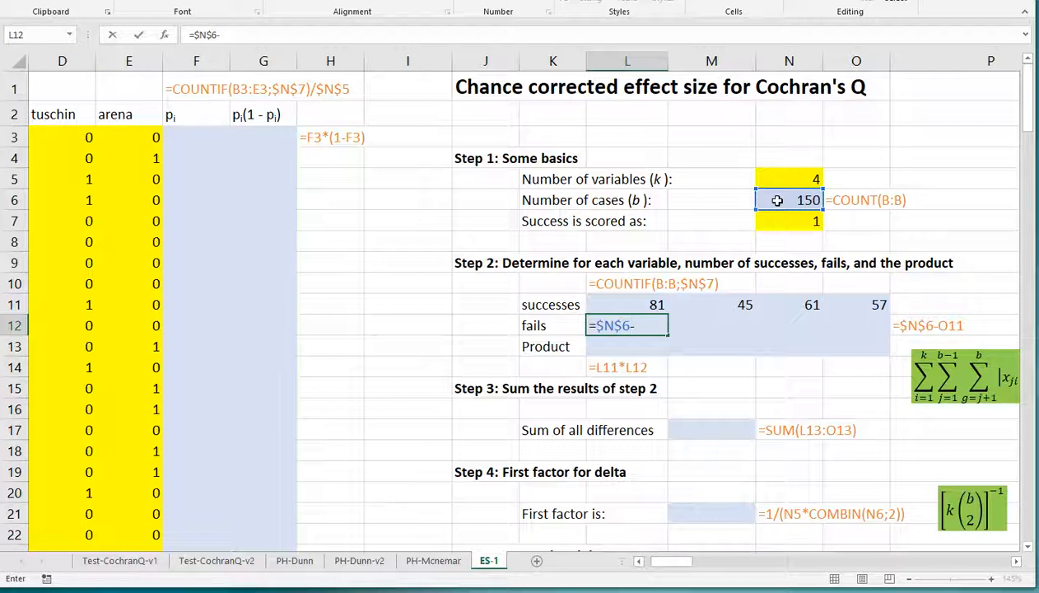
pyautogui.click(636, 304)
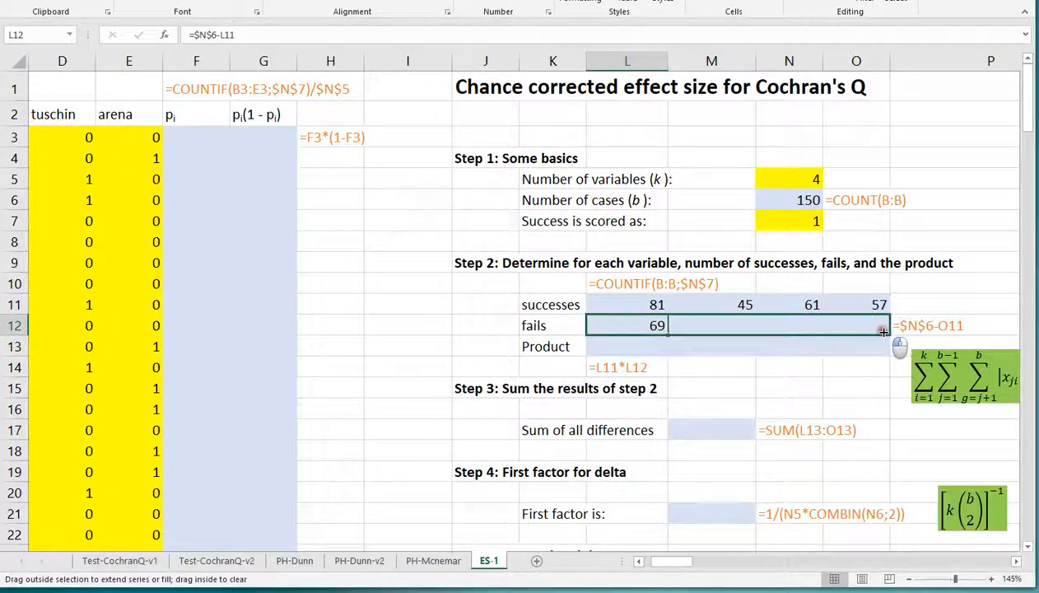
pyautogui.moveTo(881, 326); pyautogui.dragTo(877, 325)
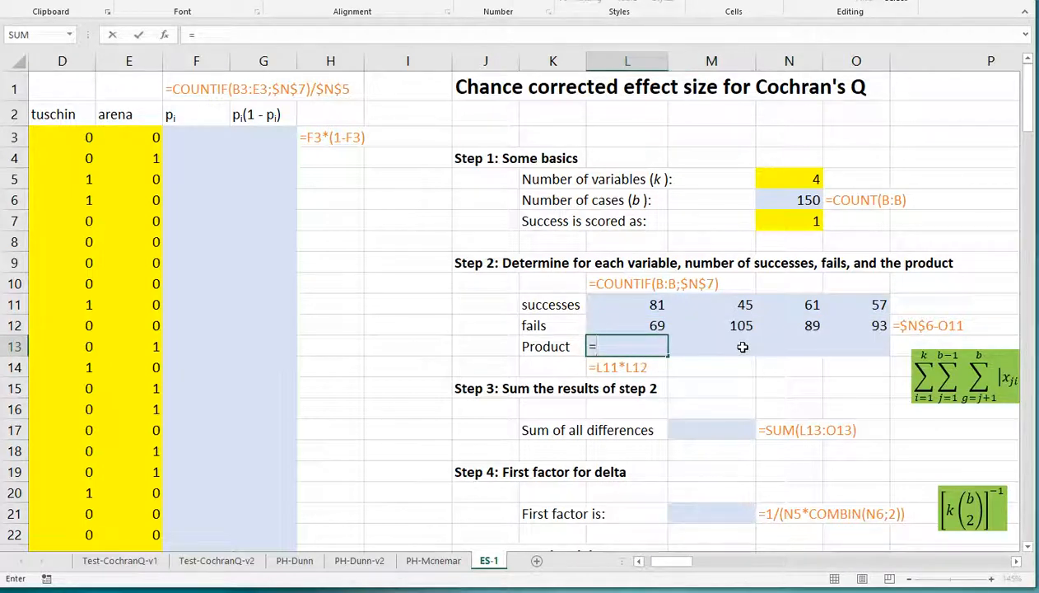
# Compute products =L11*L12 (5589, 4725, 5429, 5301) and their SUM, 21044
pyautogui.write('=L11*L12')
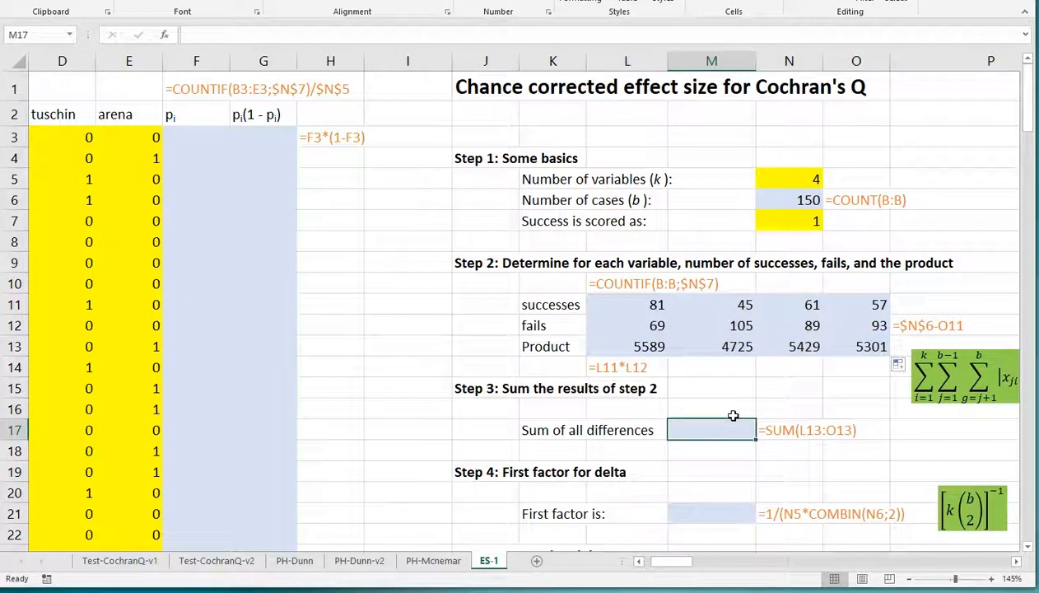
pyautogui.write('=sum(')
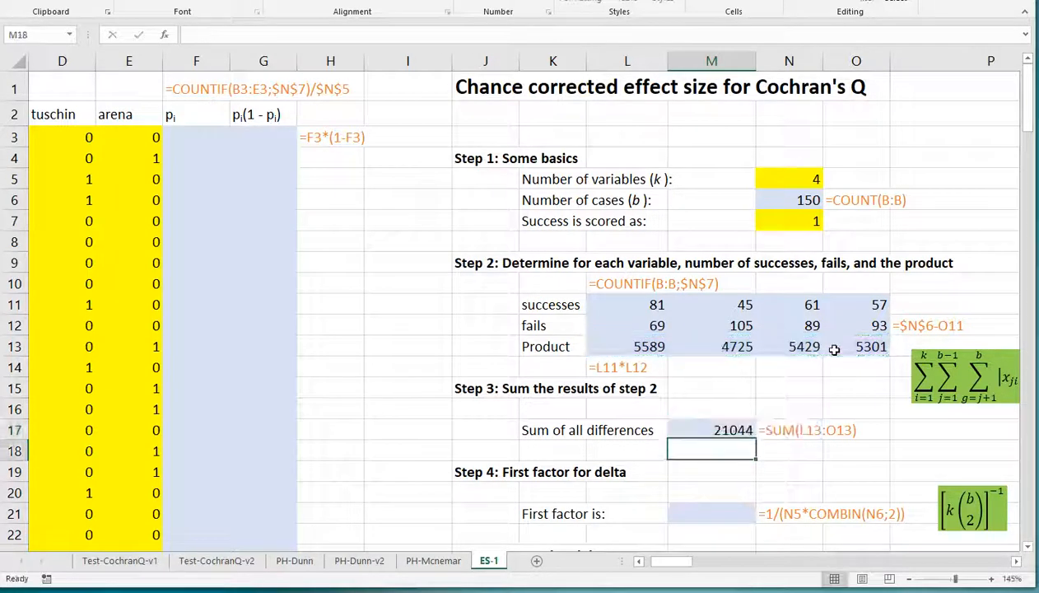
pyautogui.moveTo(974, 536)
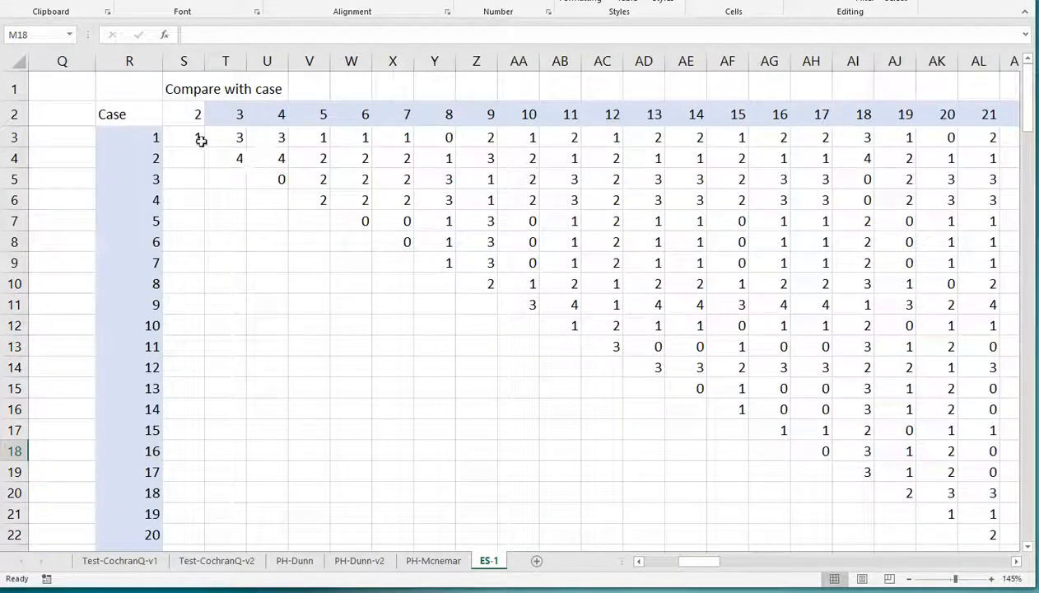
pyautogui.doubleClick(184, 137)
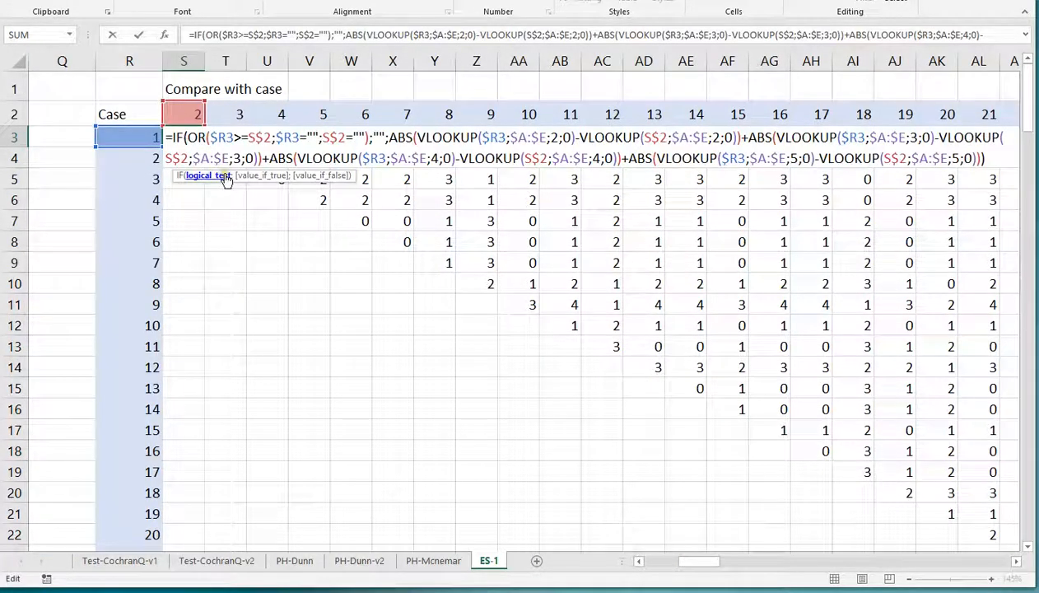
pyautogui.moveTo(339, 284)
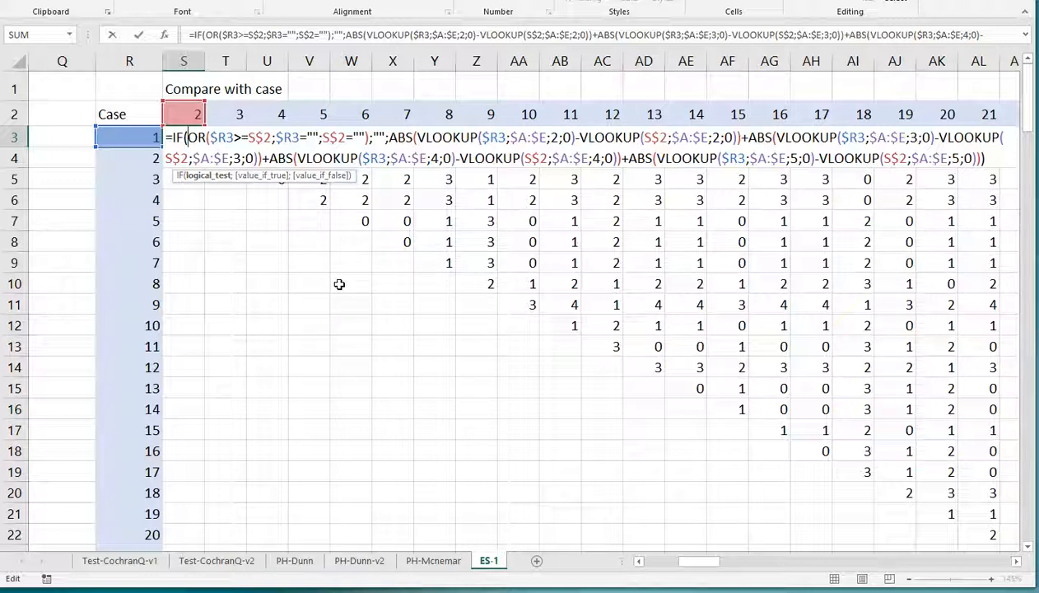
pyautogui.press('Enter')
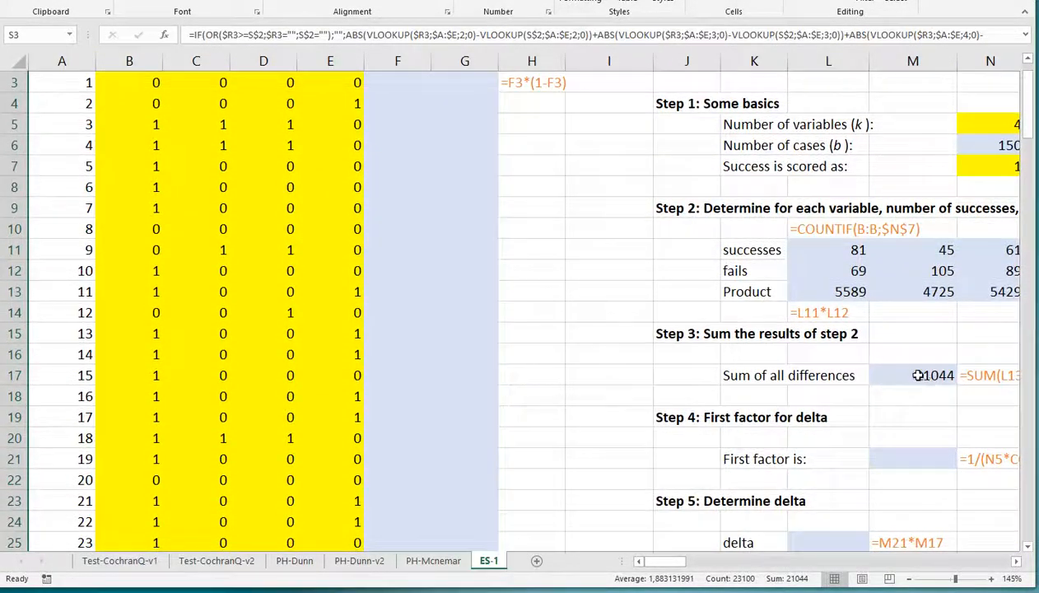
pyautogui.click(922, 374)
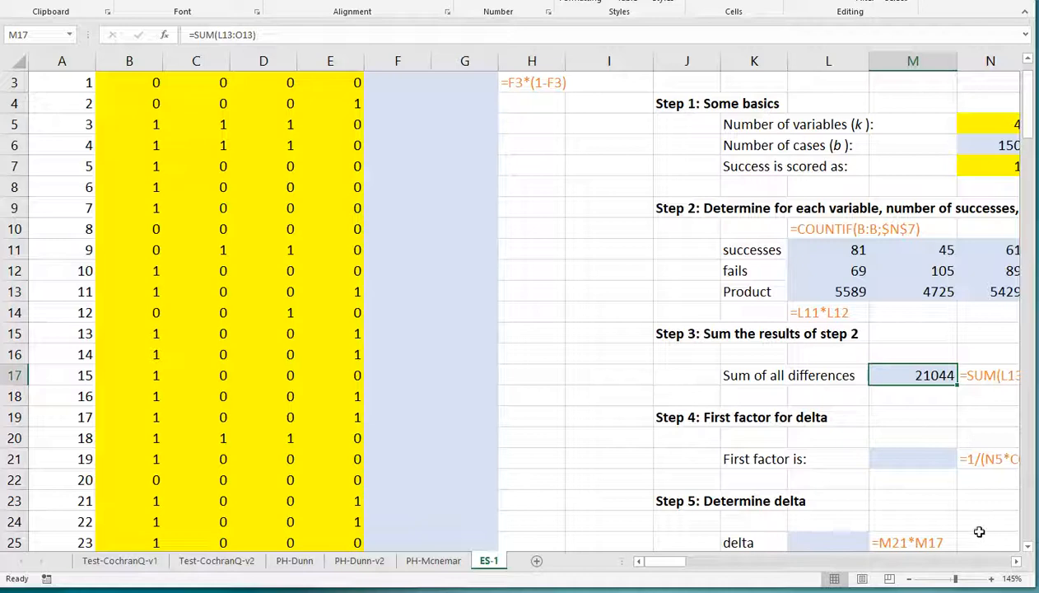
pyautogui.hscroll(3)
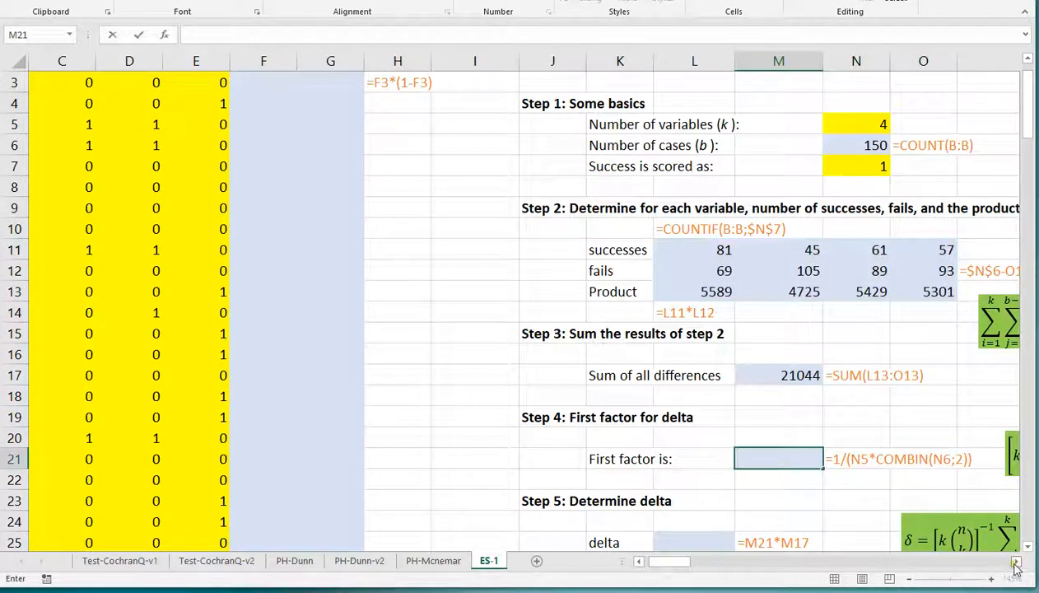
# Enter =1/(N5*COMBIN(N6;2)) in M21, yielding 2.2371E-05
pyautogui.hscroll(3)
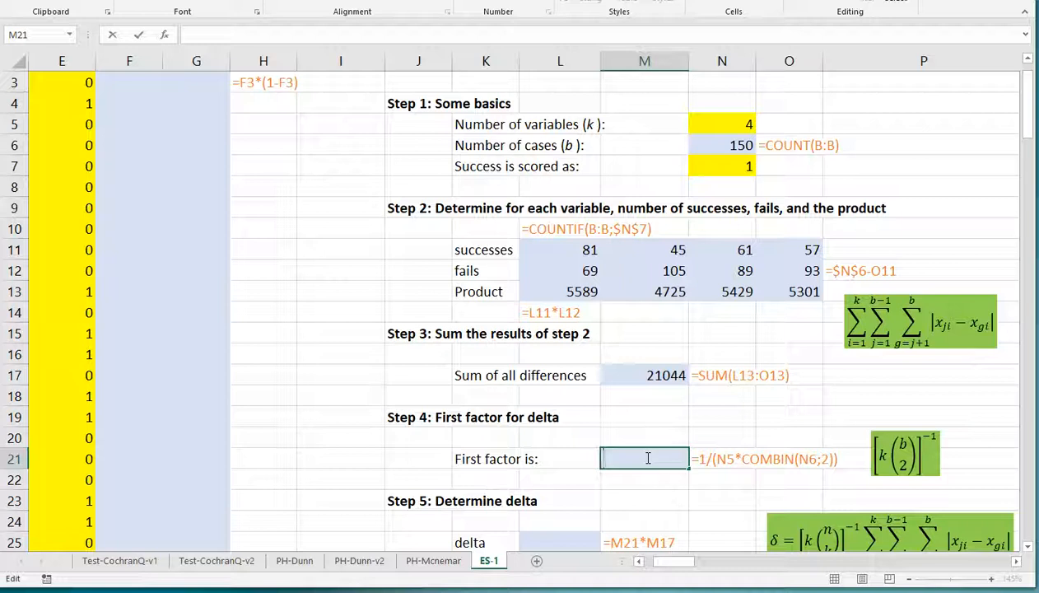
pyautogui.write('=1')
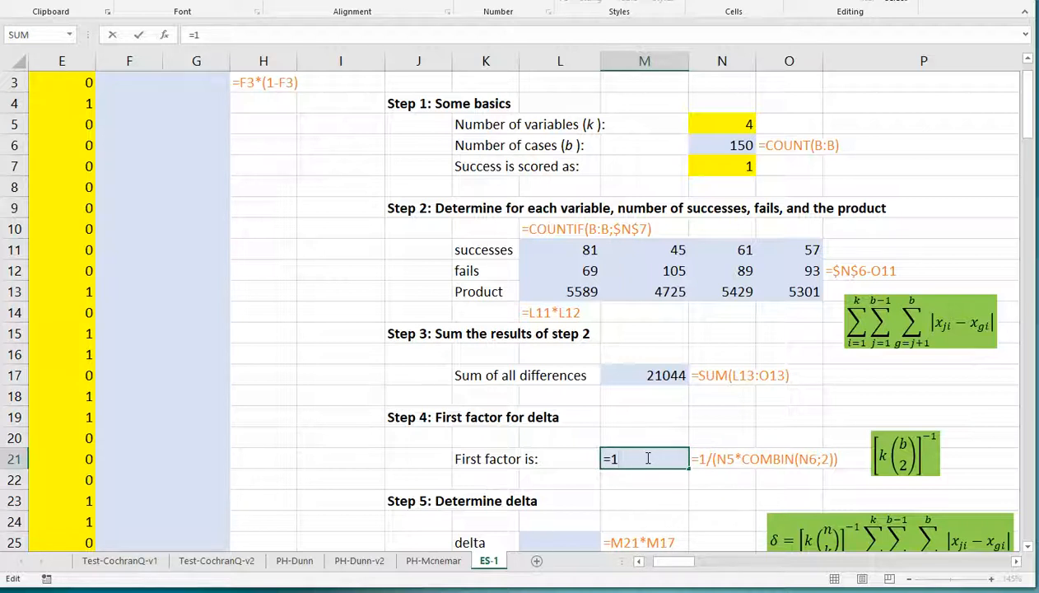
pyautogui.write('/')
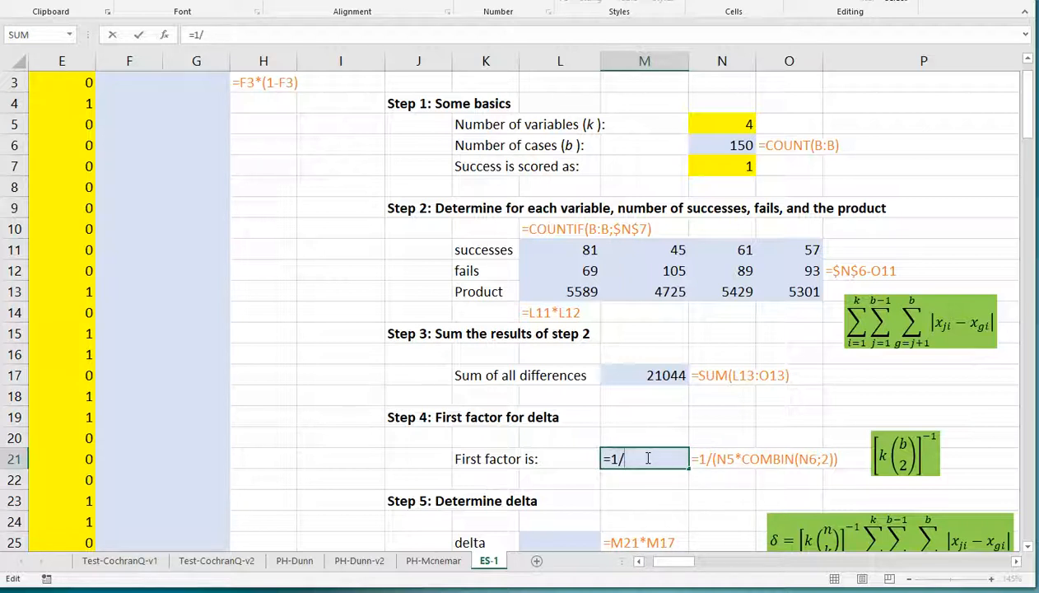
pyautogui.write('(')
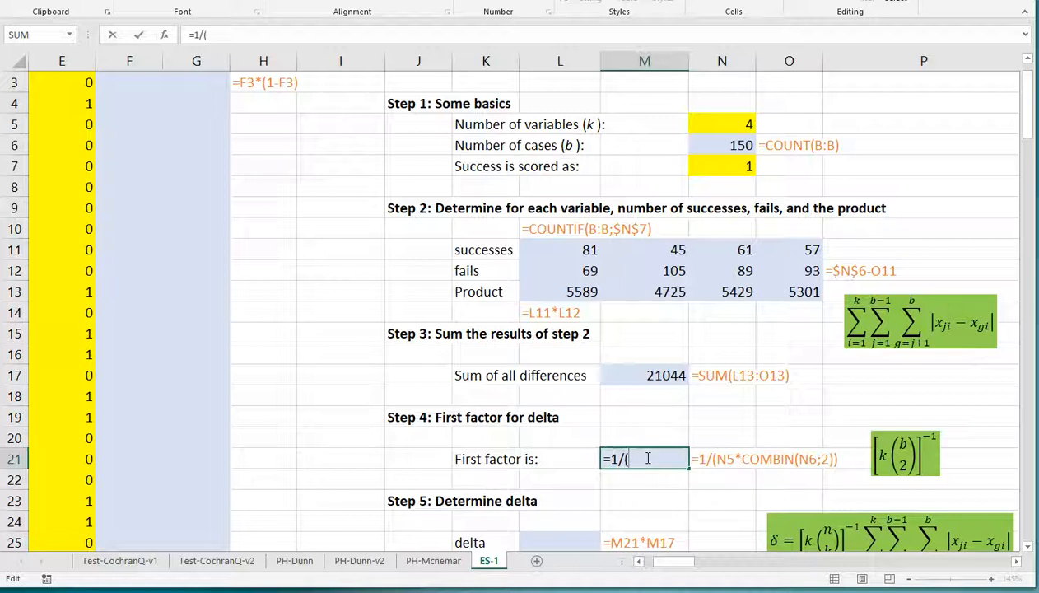
pyautogui.moveTo(645, 401)
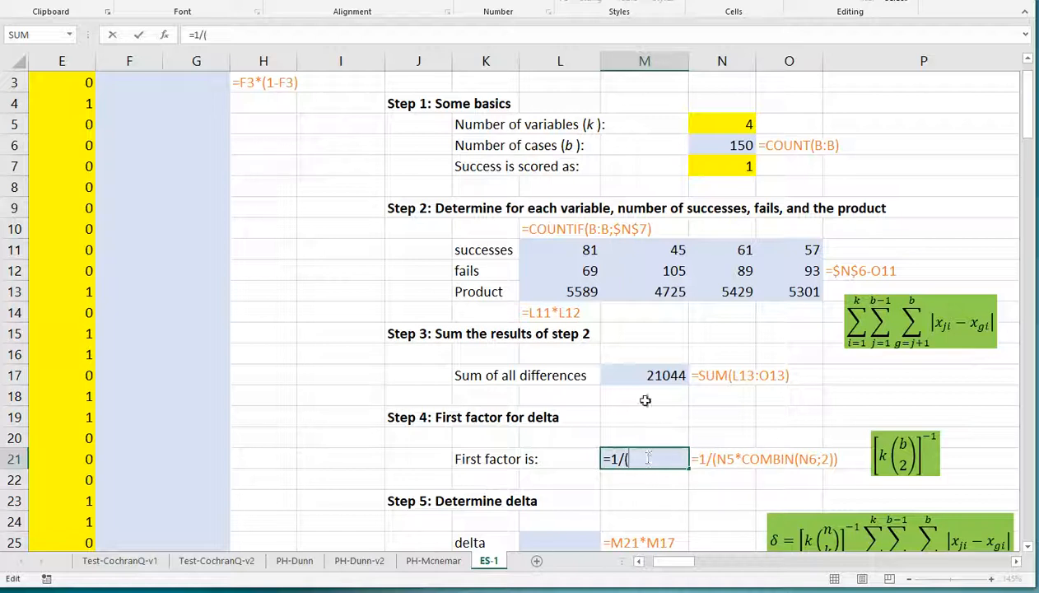
pyautogui.click(715, 123)
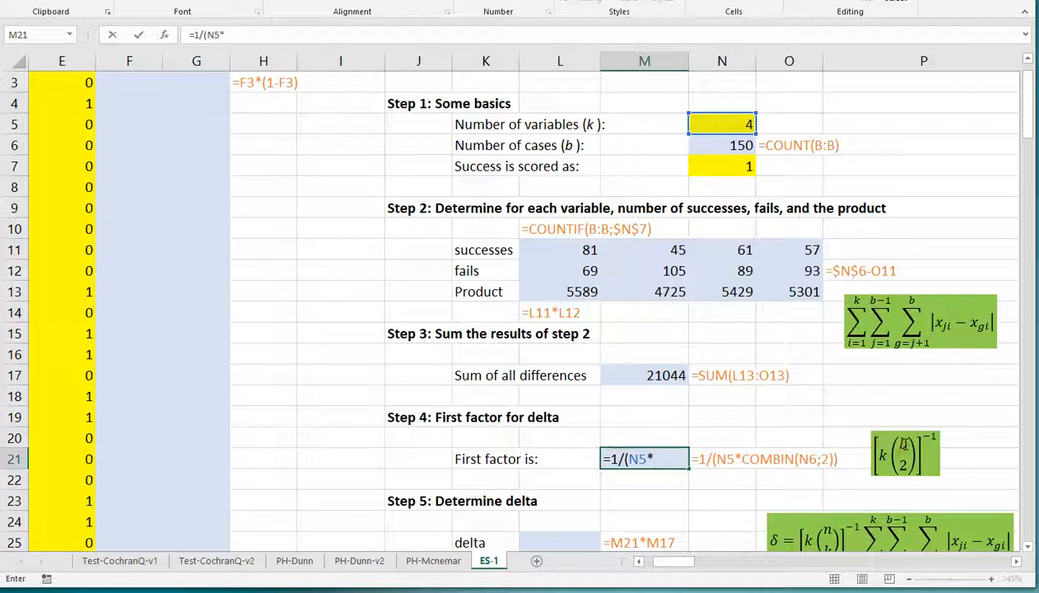
pyautogui.moveTo(728, 383)
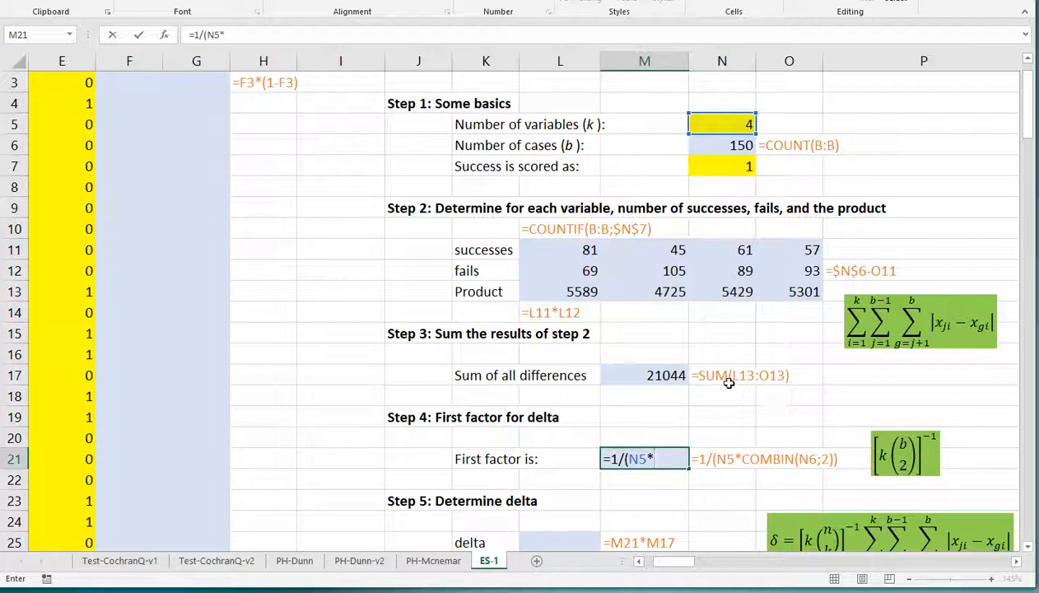
pyautogui.write('combin(')
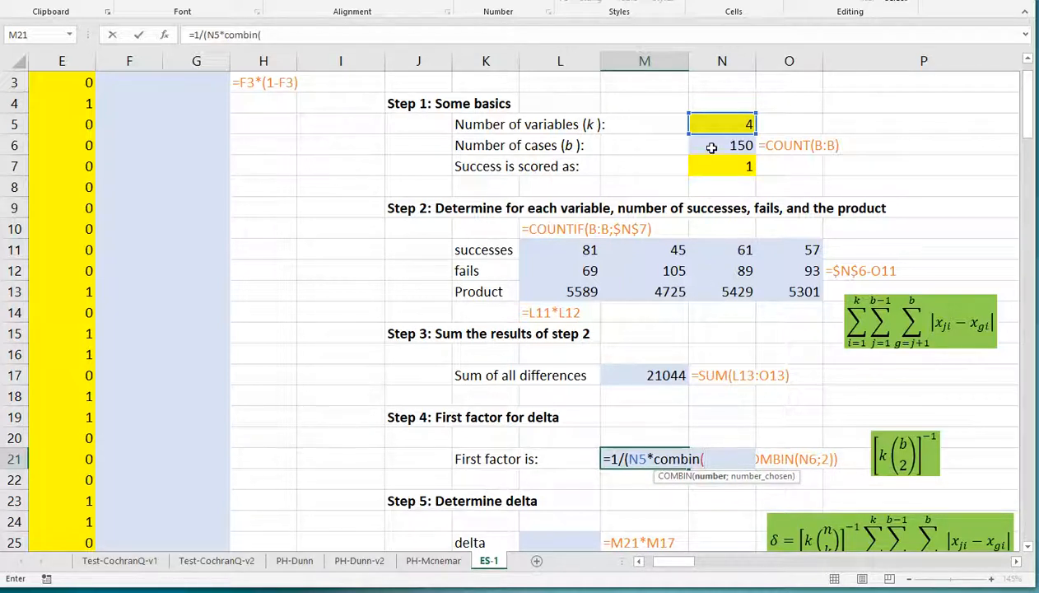
pyautogui.click(722, 145)
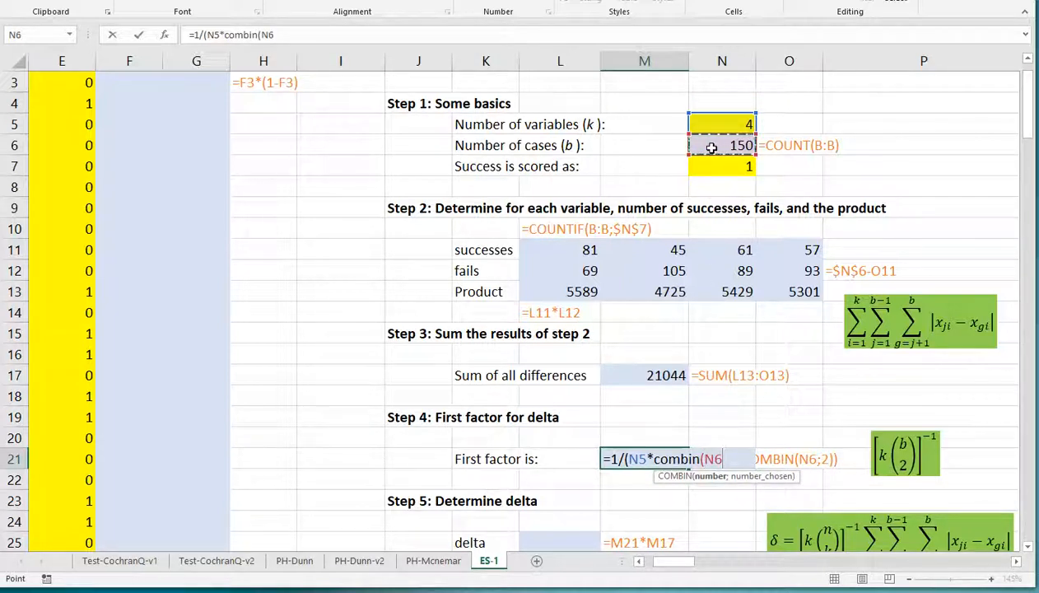
pyautogui.write(';2')
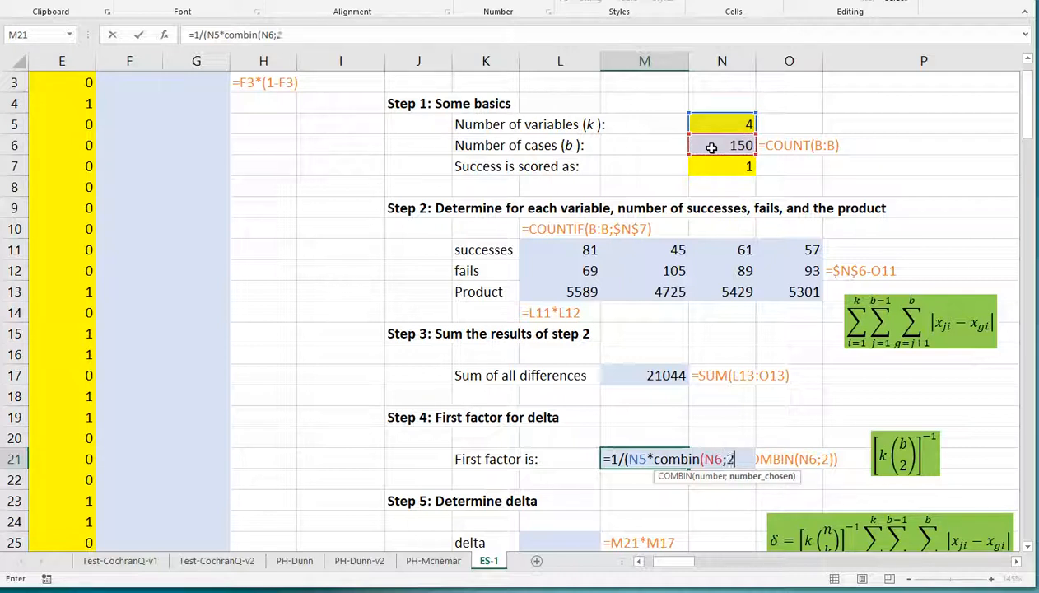
pyautogui.write('2')
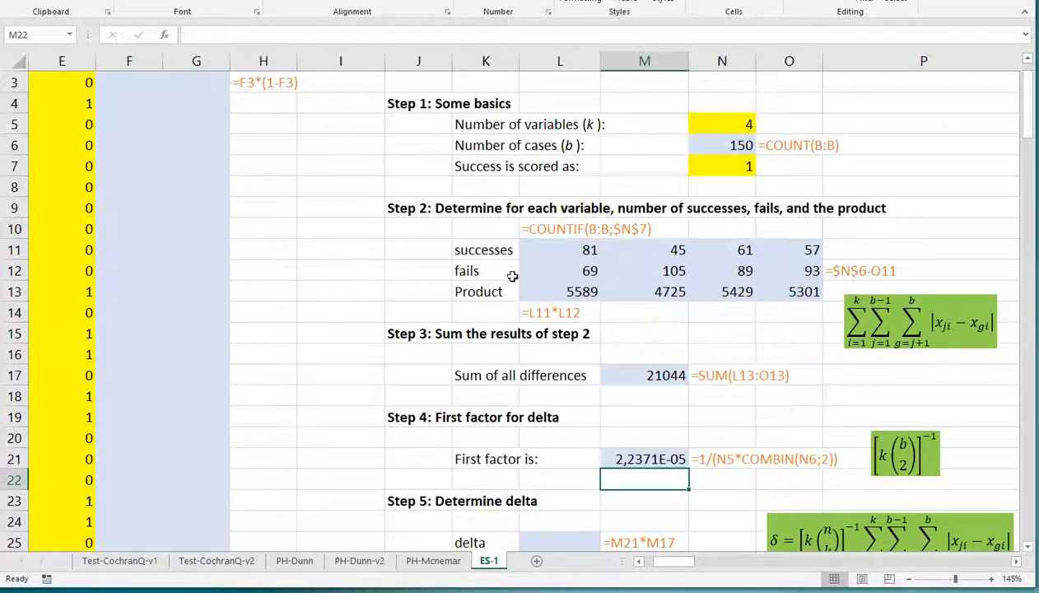
# Enter =M17*M21 in L25 so delta reads 0.470783
pyautogui.scroll(-3)
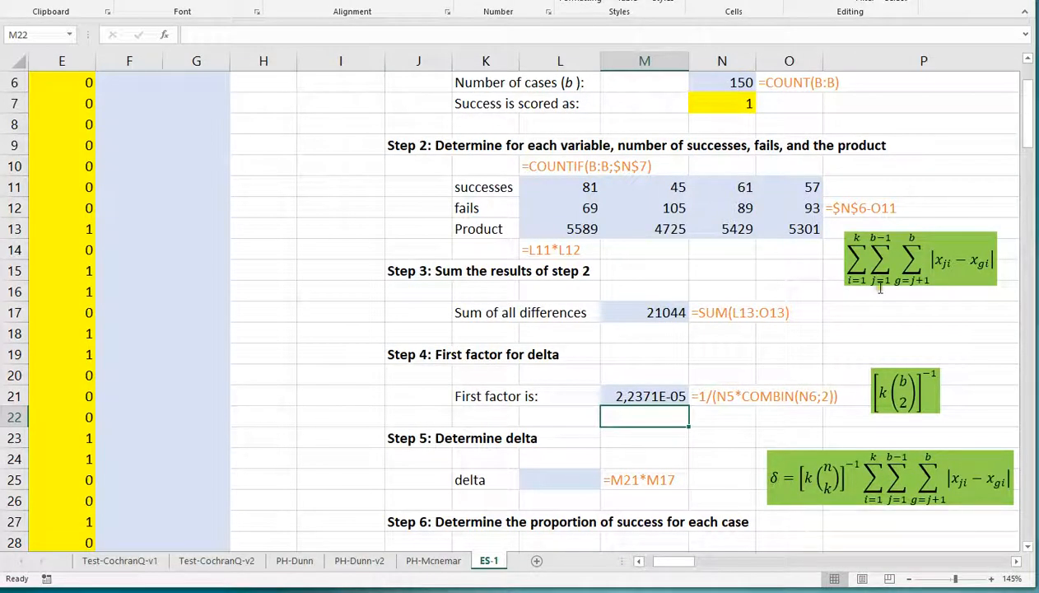
pyautogui.moveTo(669, 331)
pyautogui.write('=')
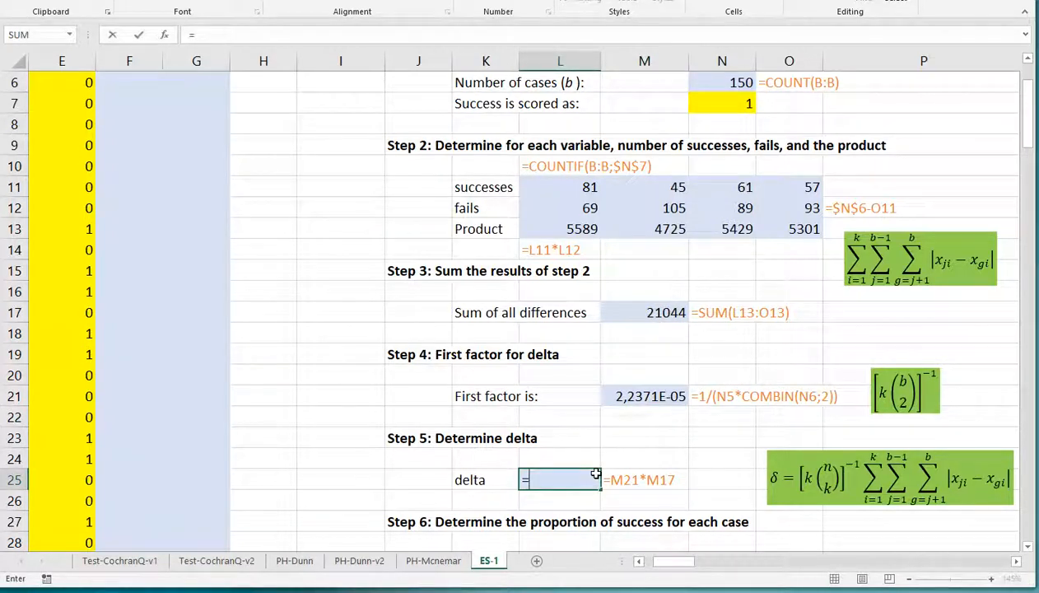
pyautogui.click(644, 312)
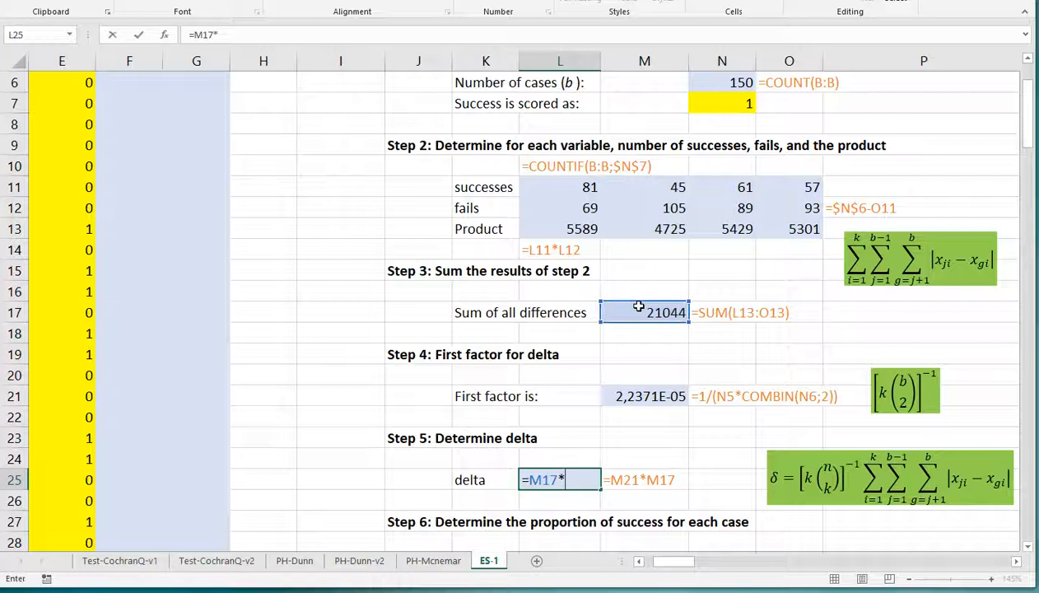
pyautogui.click(645, 397)
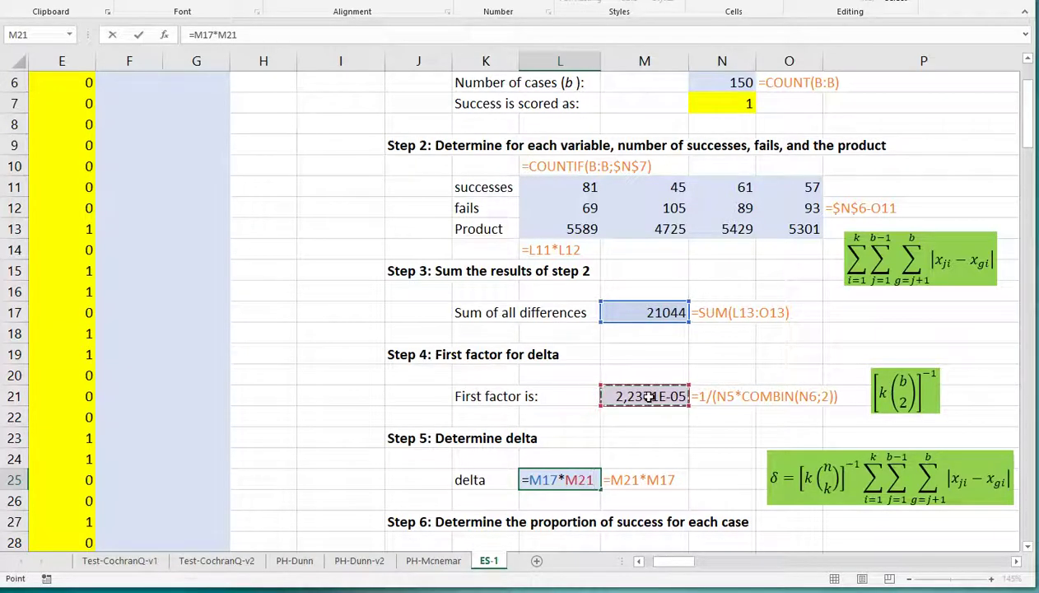
pyautogui.press('Enter')
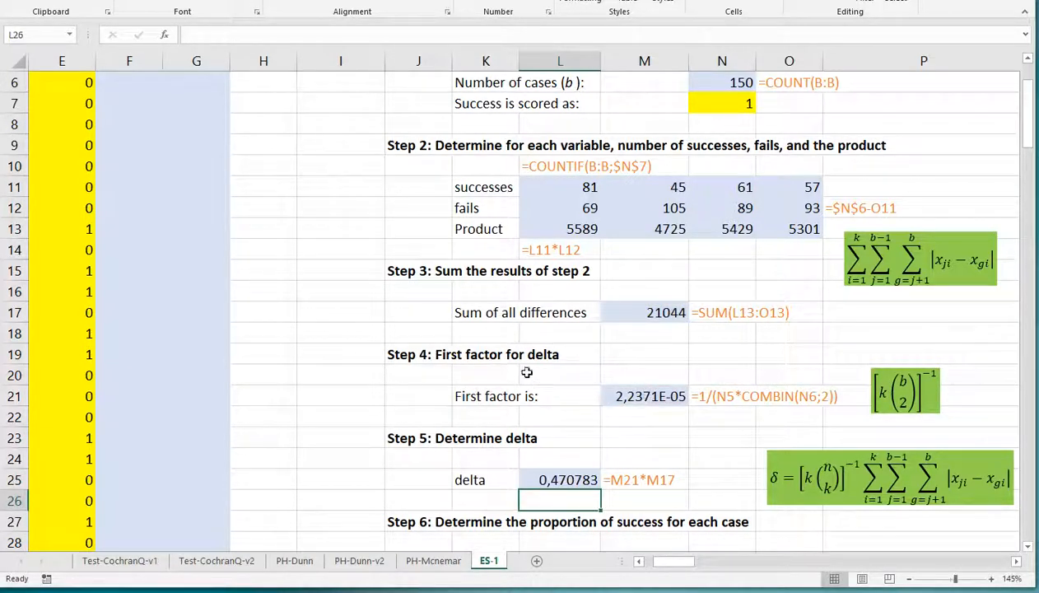
pyautogui.moveTo(497, 365)
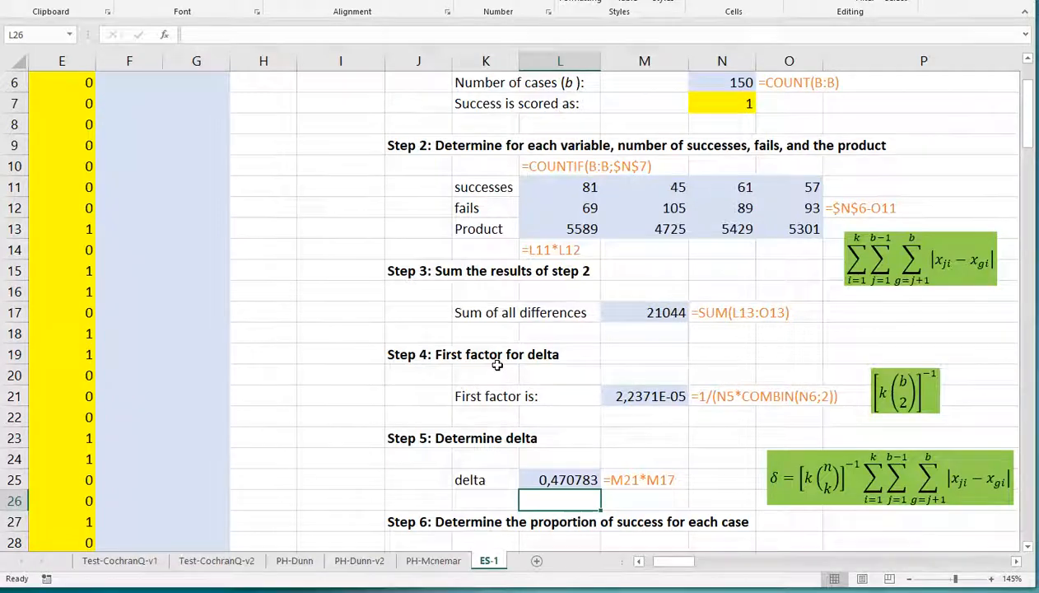
# Enter =COUNTIF(B3:E3;$N$7)/$N$5 in F3 for each case's success proportion
pyautogui.scroll(-3)
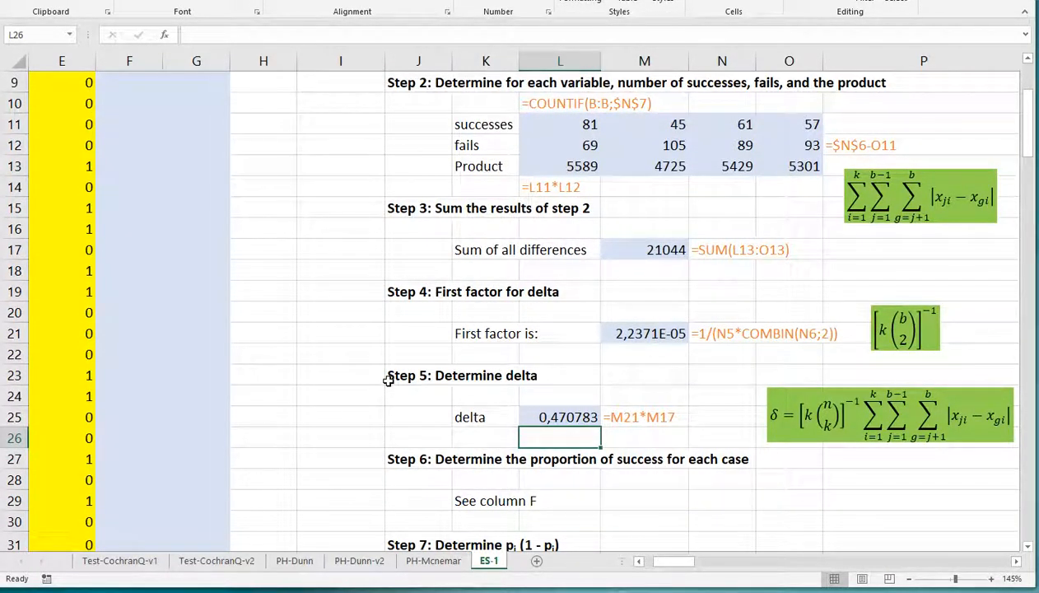
pyautogui.scroll(3)
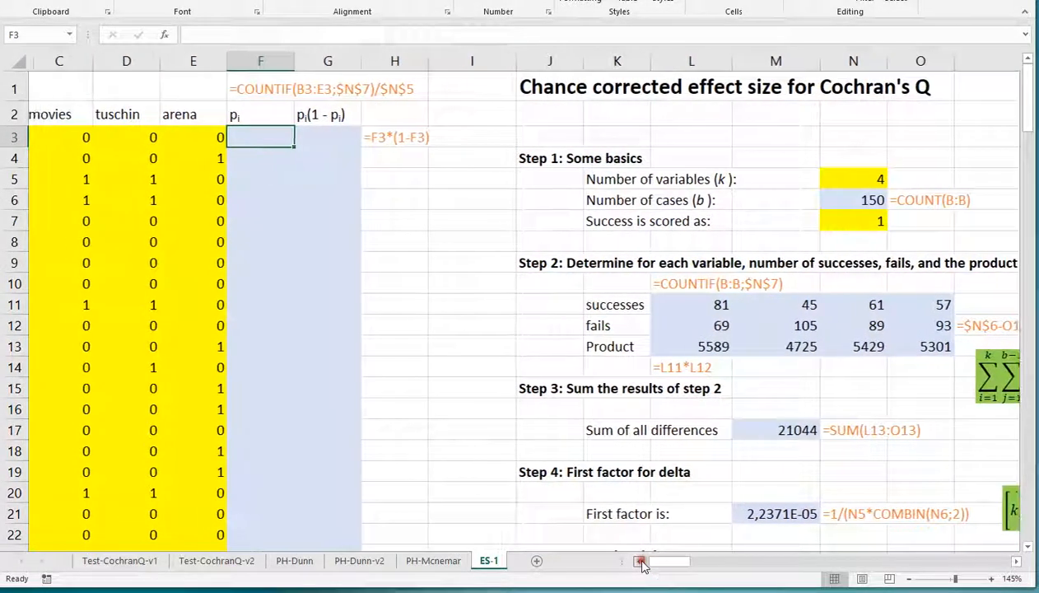
pyautogui.hscroll(-3)
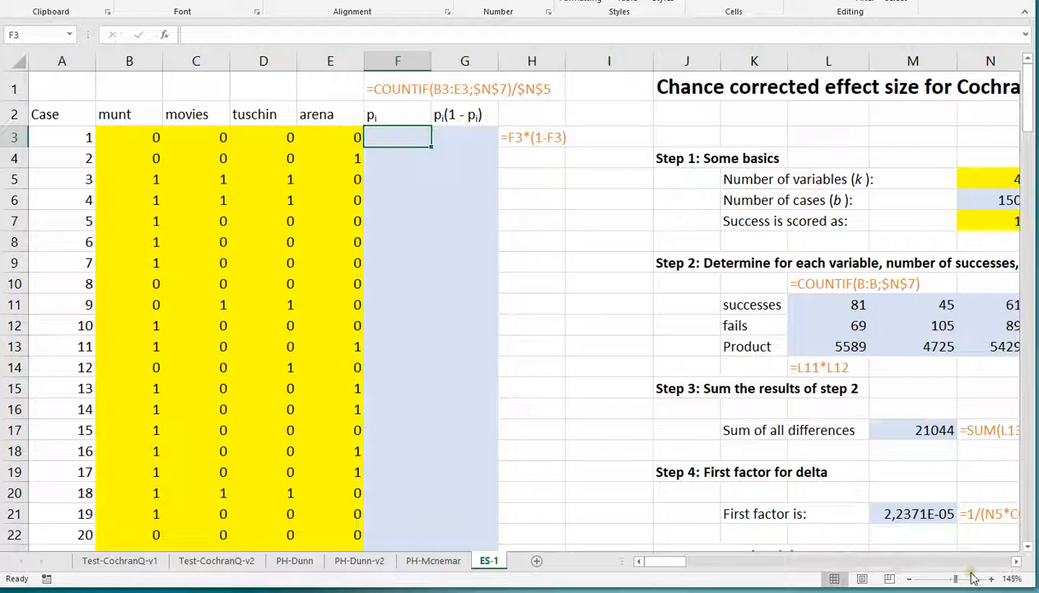
pyautogui.write('=')
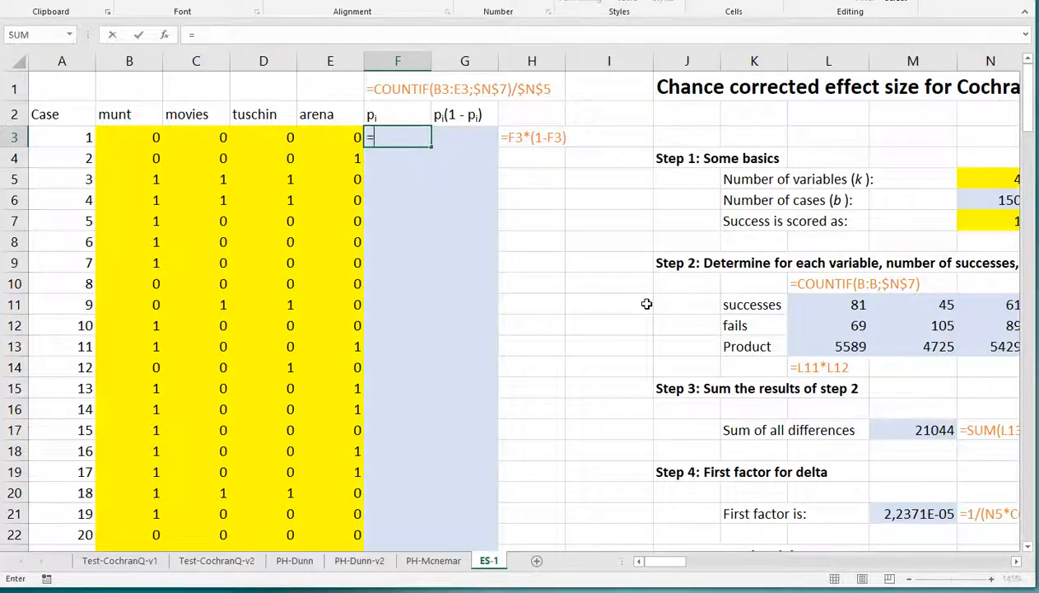
pyautogui.write('countif')
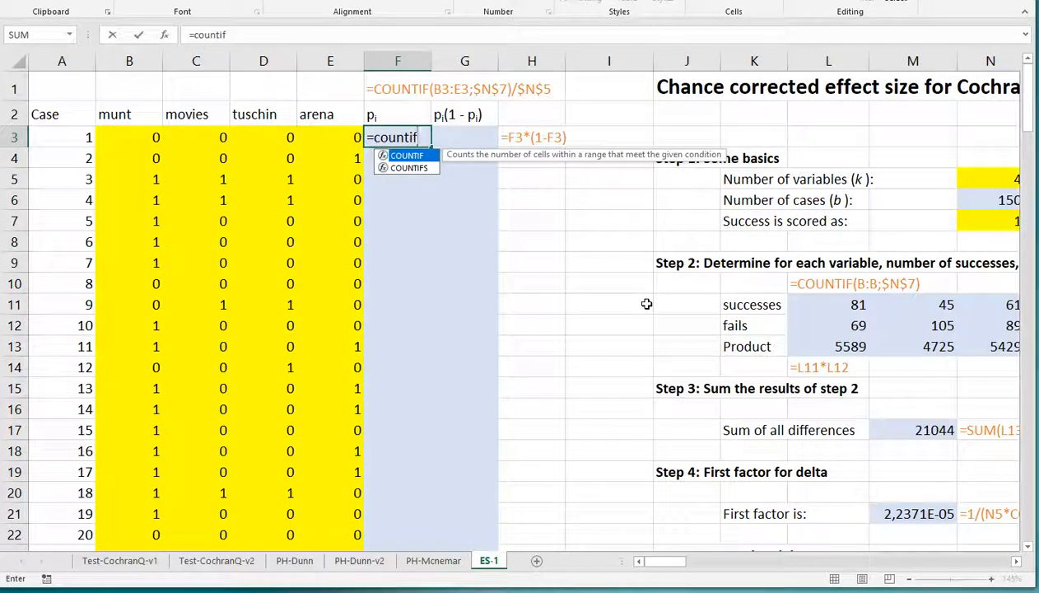
pyautogui.moveTo(129, 137); pyautogui.dragTo(330, 136)
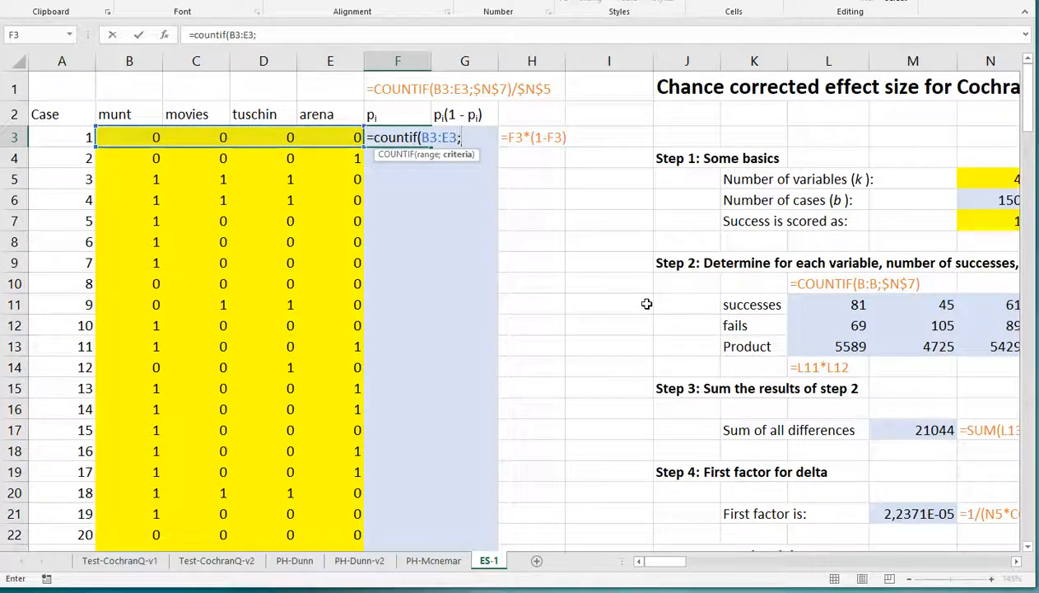
pyautogui.click(980, 220)
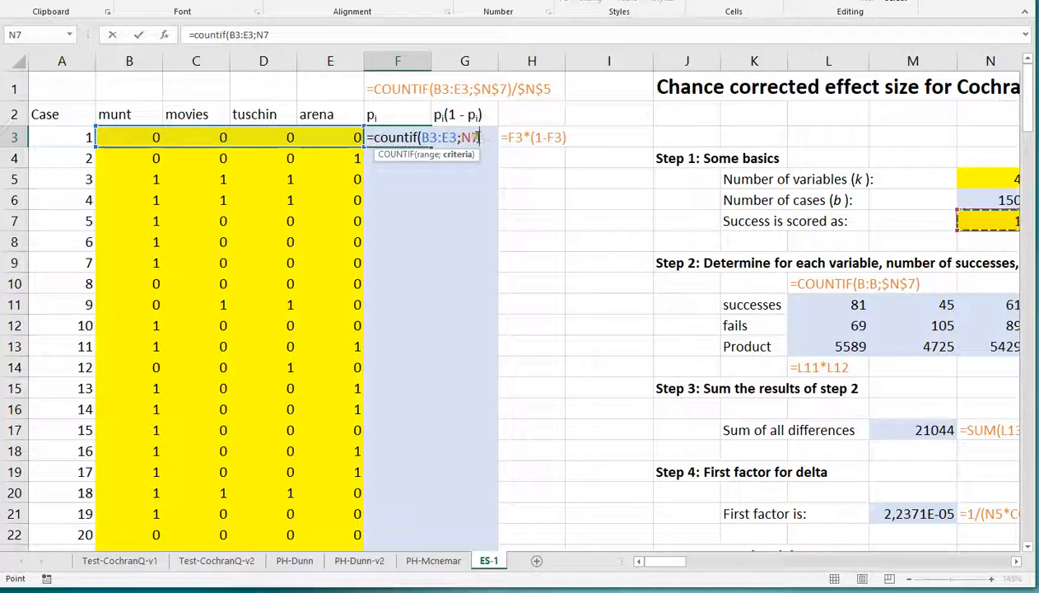
pyautogui.press('F4')
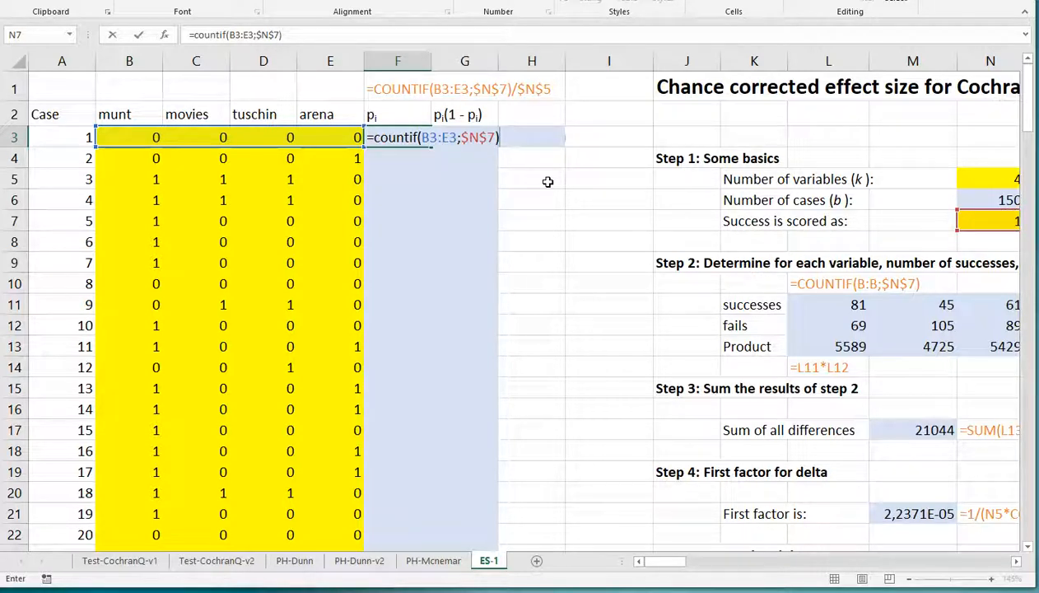
pyautogui.write('/')
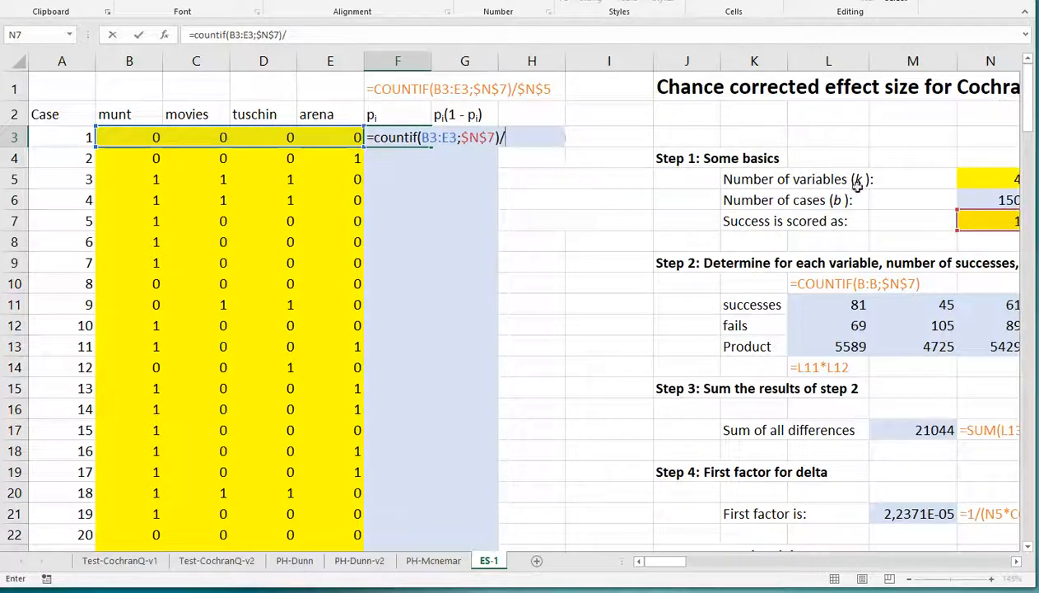
pyautogui.click(983, 179)
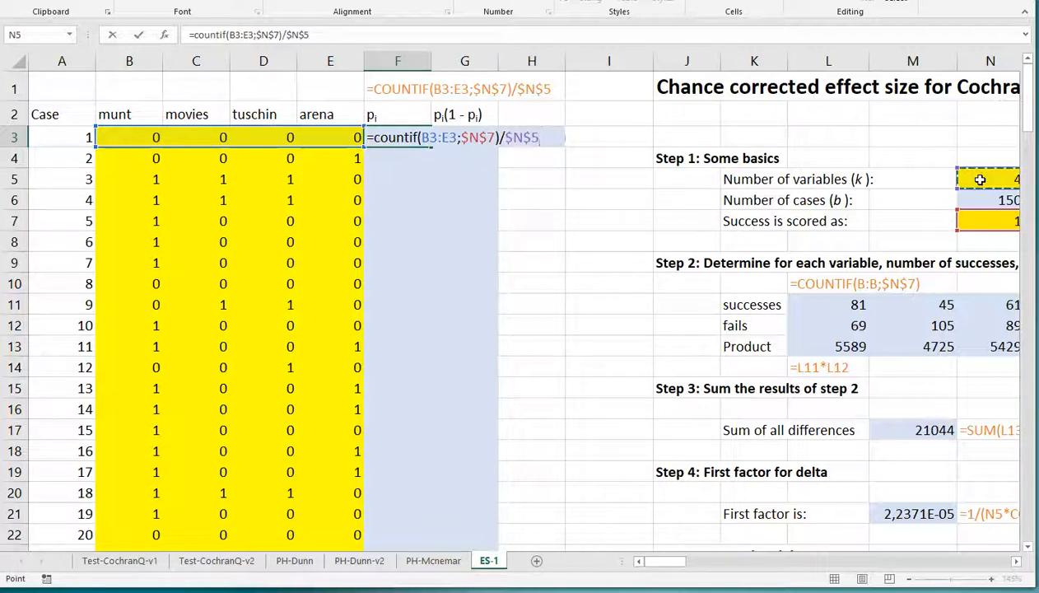
pyautogui.press('Enter')
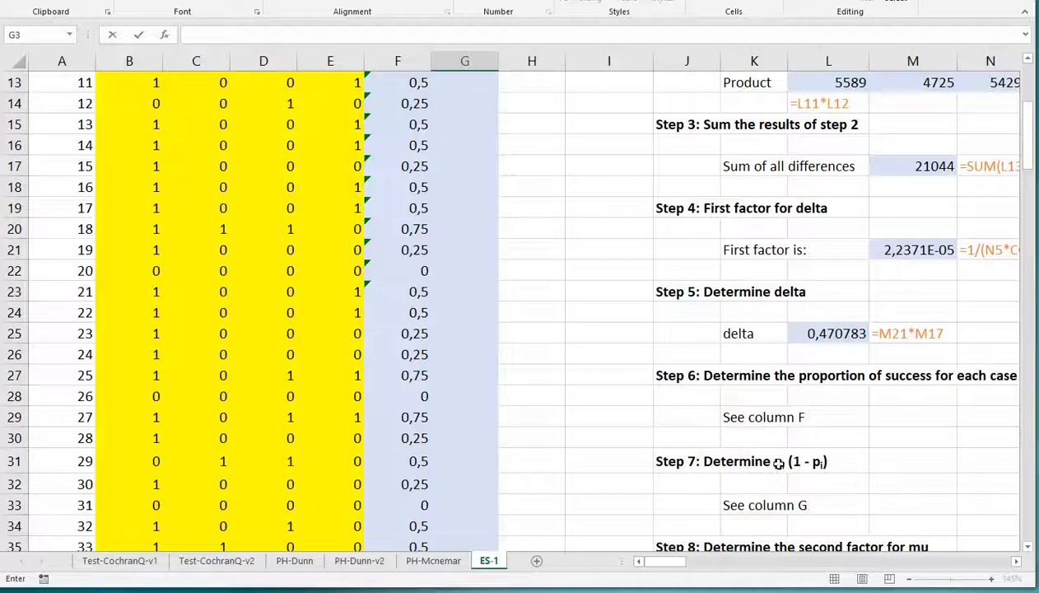
pyautogui.moveTo(542, 262)
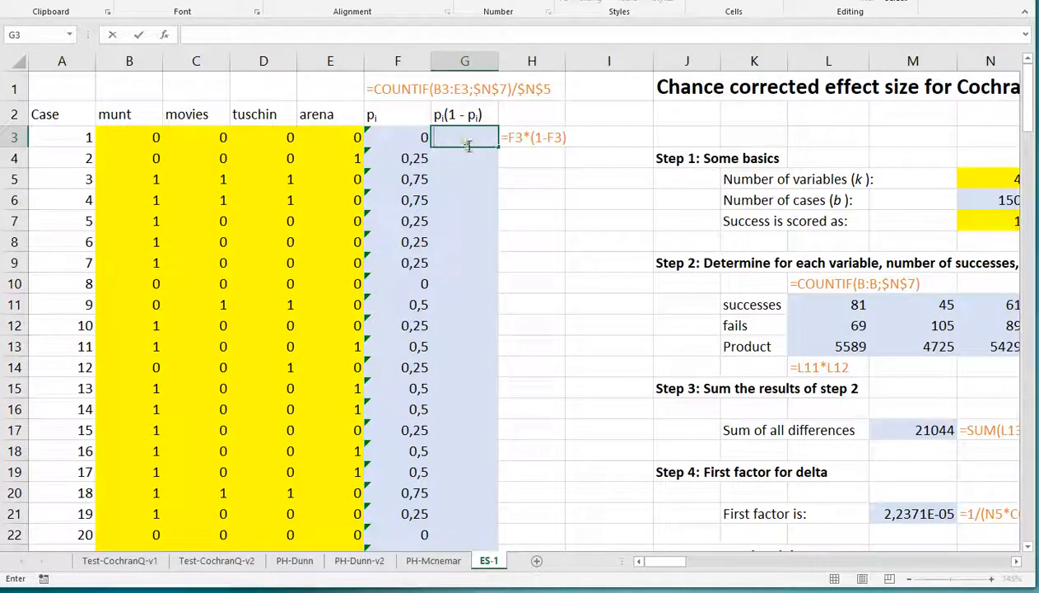
# Enter =F3*(1-F3) in G3 and fill it down to every case
pyautogui.doubleClick(464, 137)
pyautogui.write('=F3*(1-F3)')
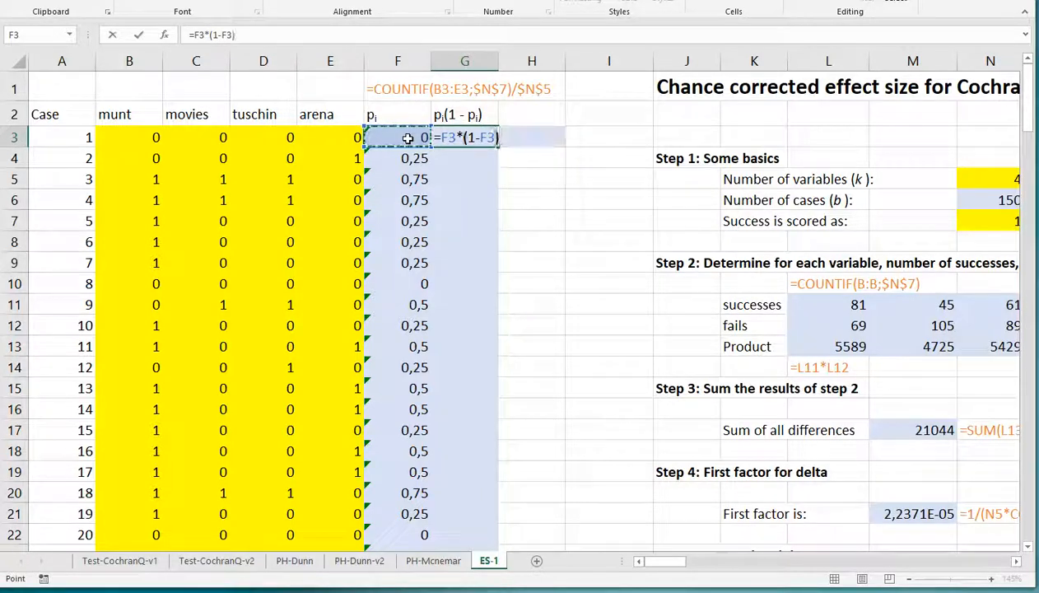
pyautogui.press('Enter')
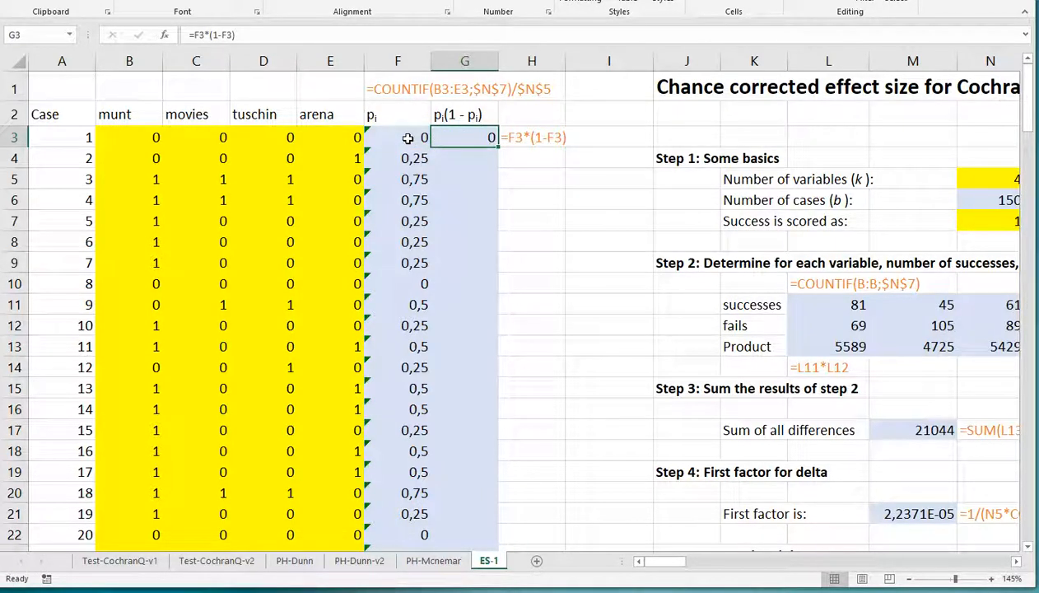
pyautogui.moveTo(464, 137); pyautogui.dragTo(465, 535)
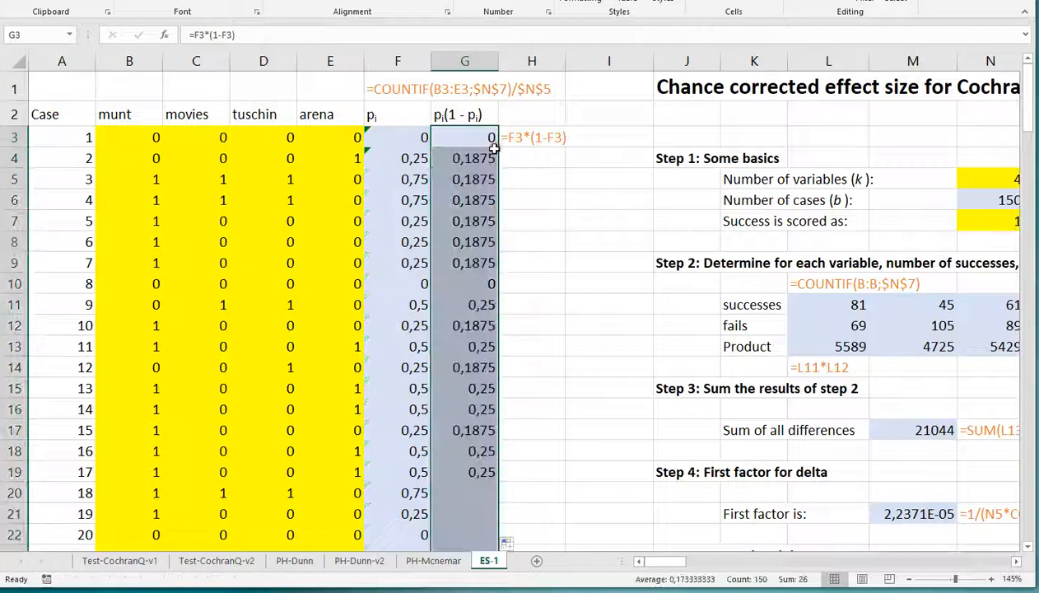
pyautogui.scroll(-3)
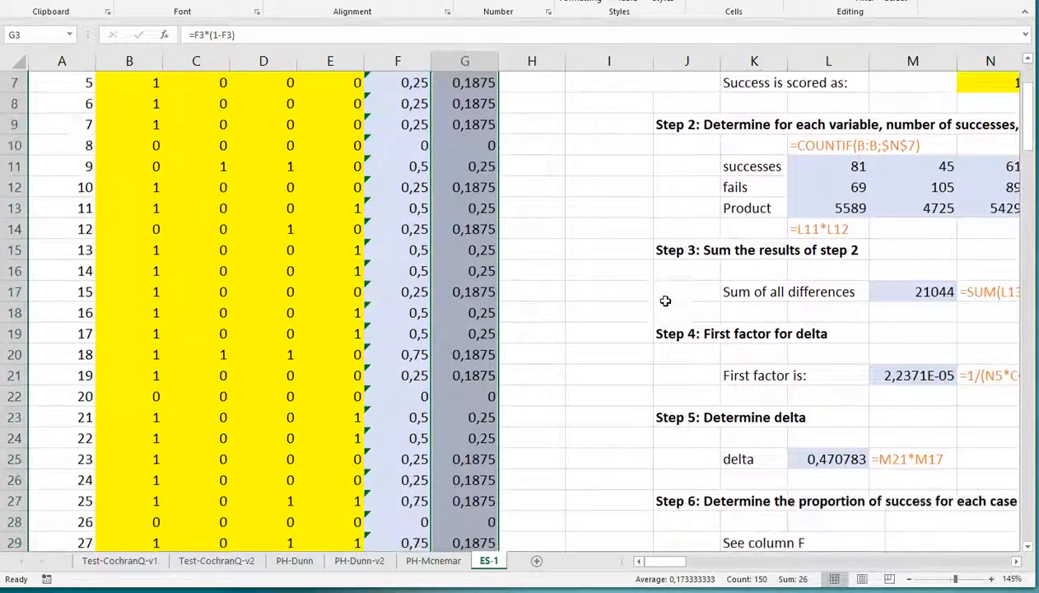
pyautogui.scroll(-3)
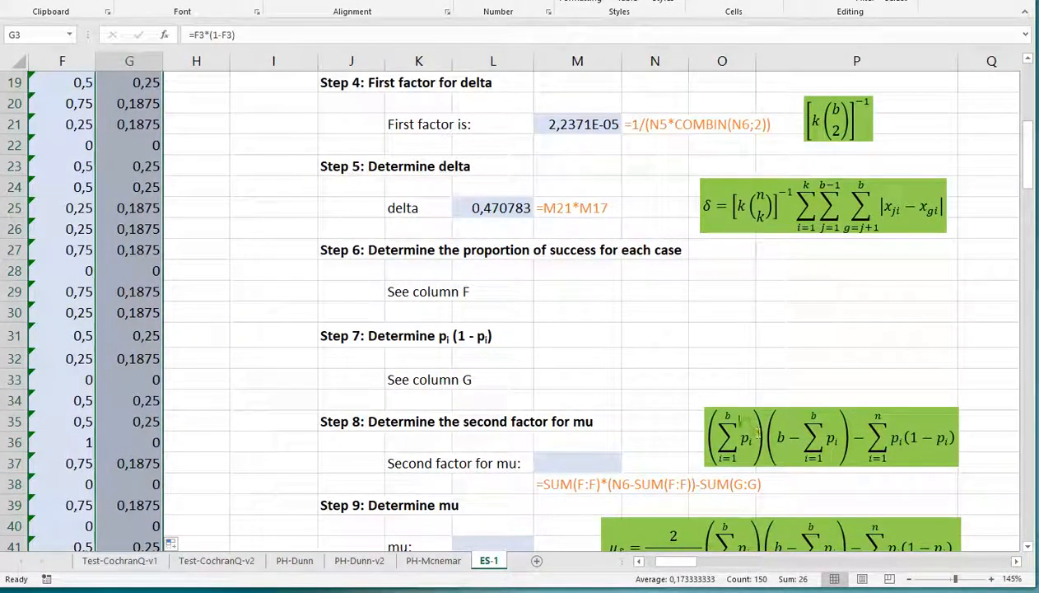
# Enter =SUM(F:F)*(N6-SUM(F:F))-SUM(G:G) in M37, giving 5403
pyautogui.click(577, 462)
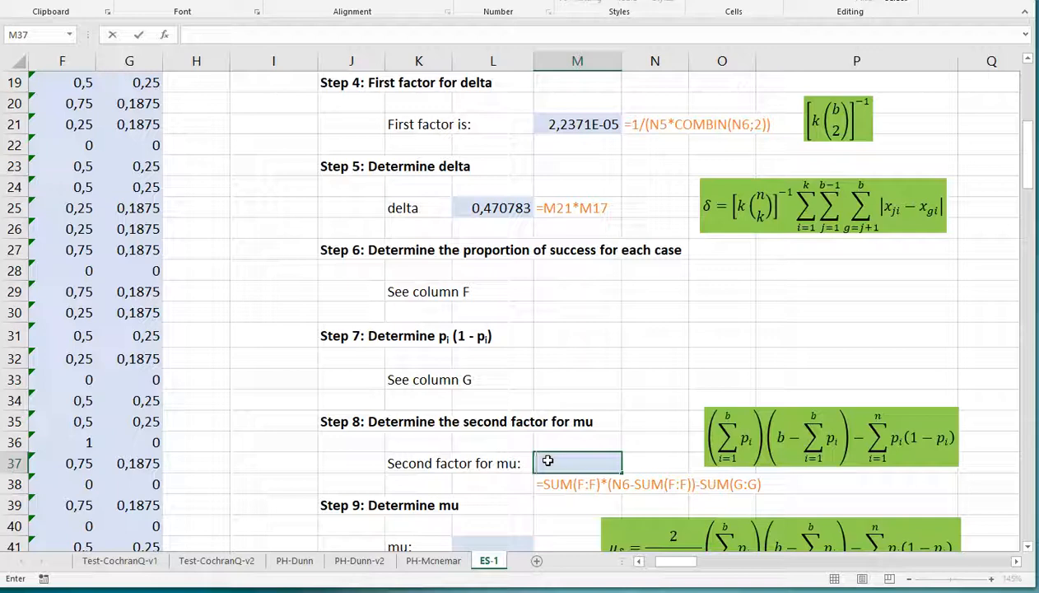
pyautogui.write('=SUM(')
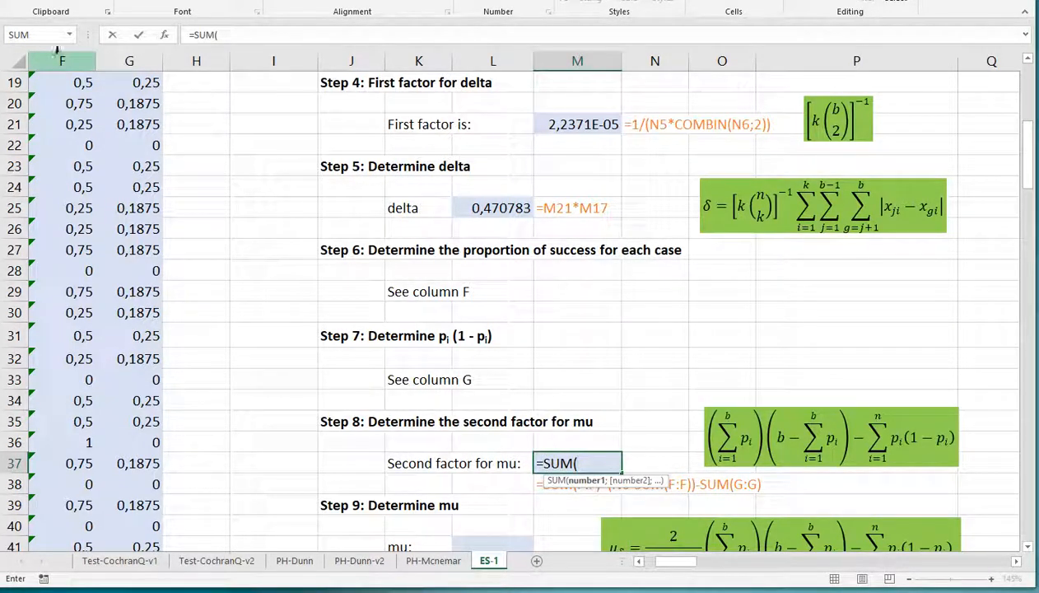
pyautogui.click(66, 60)
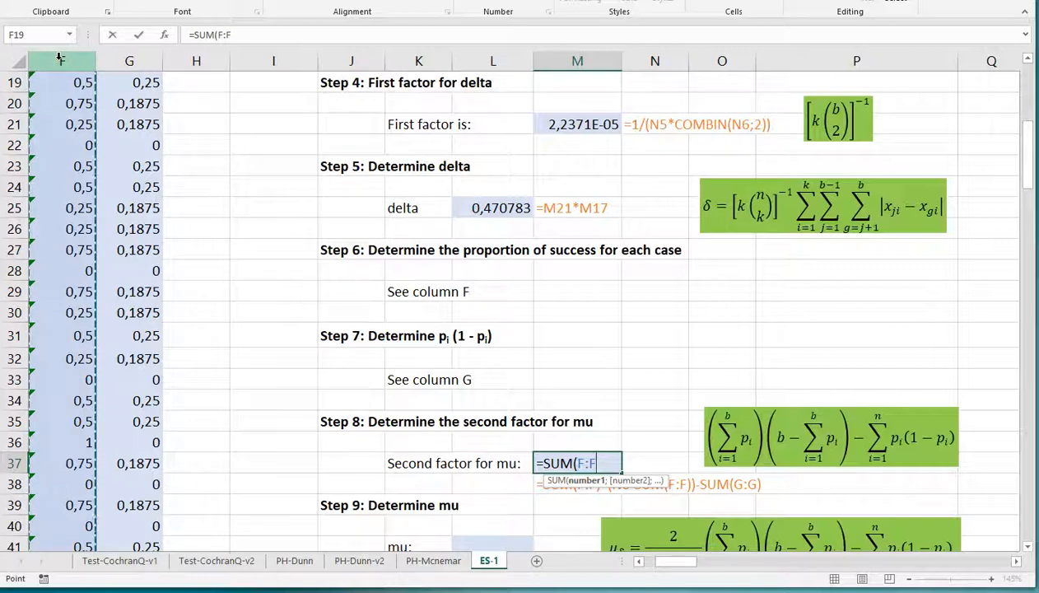
pyautogui.write(')*')
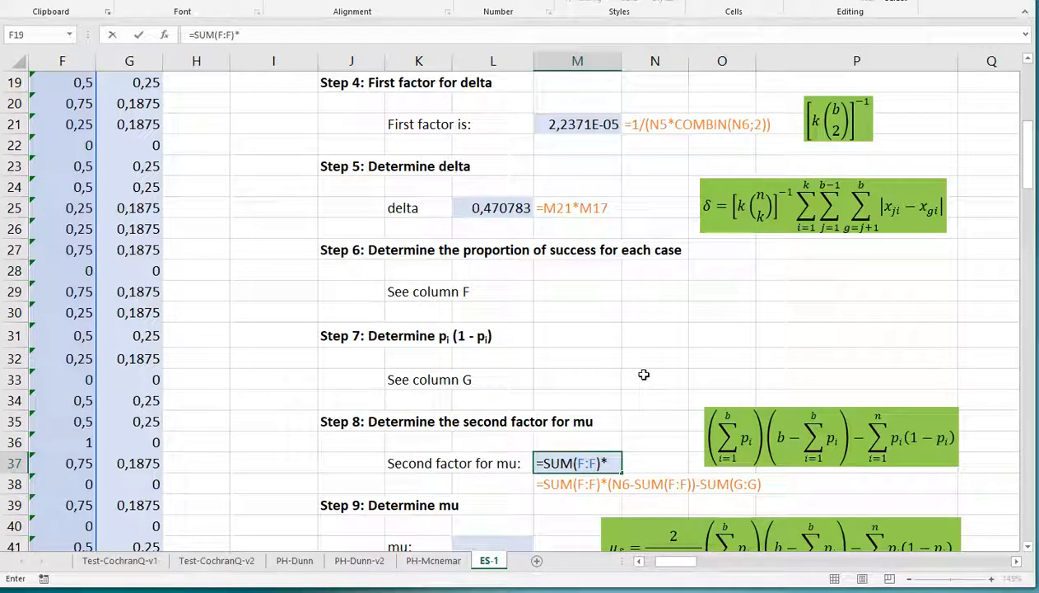
pyautogui.write('(')
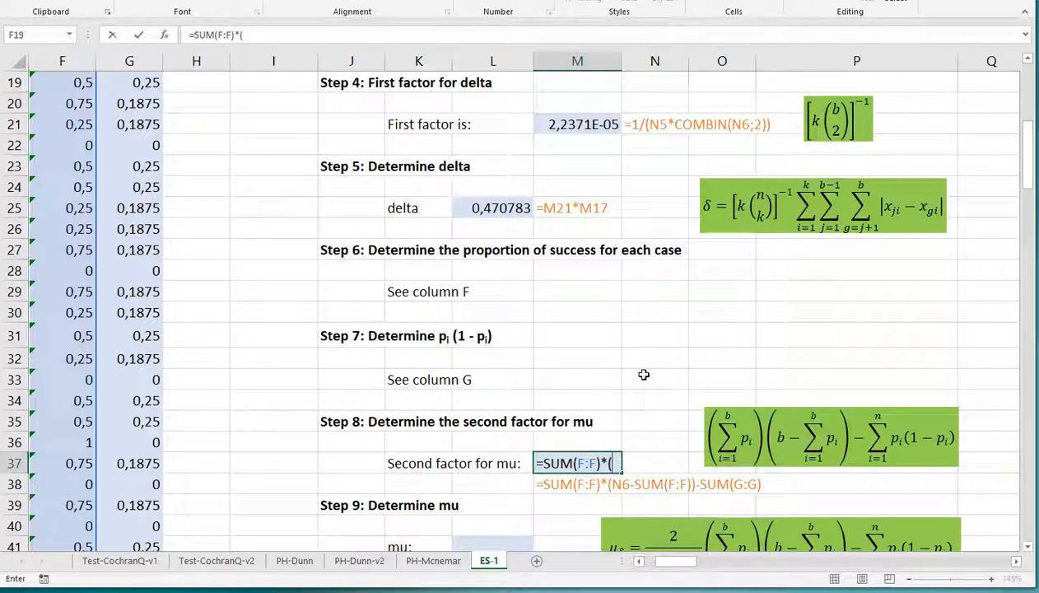
pyautogui.scroll(3)
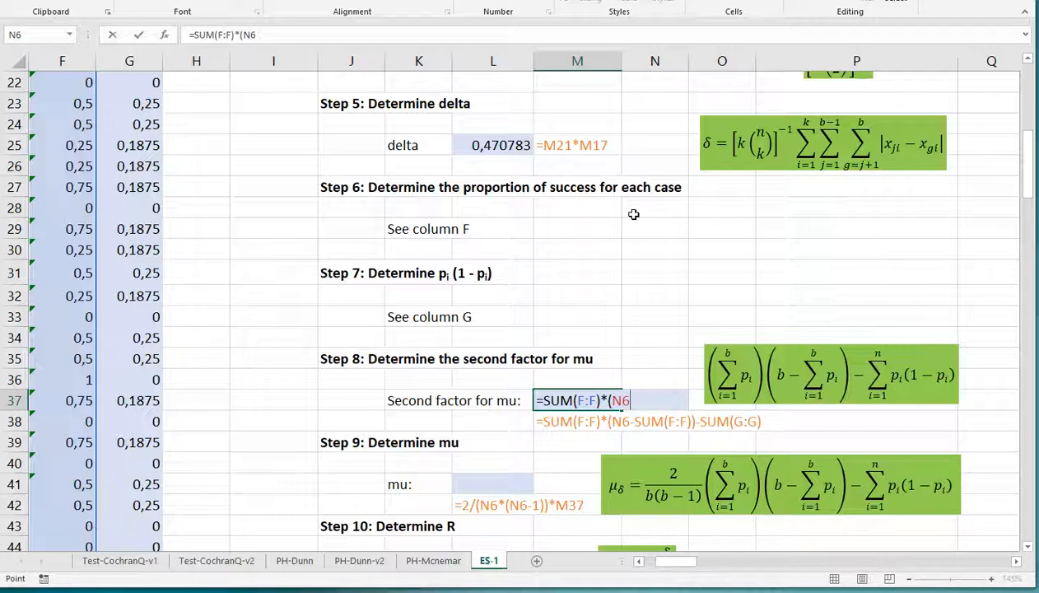
pyautogui.write('-su')
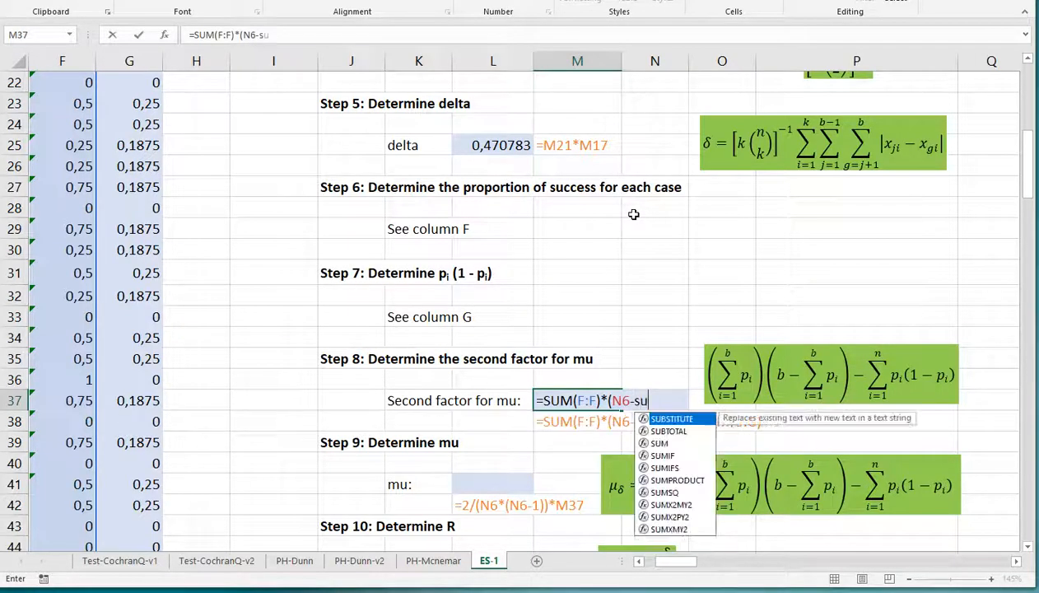
pyautogui.write('m(F:F')
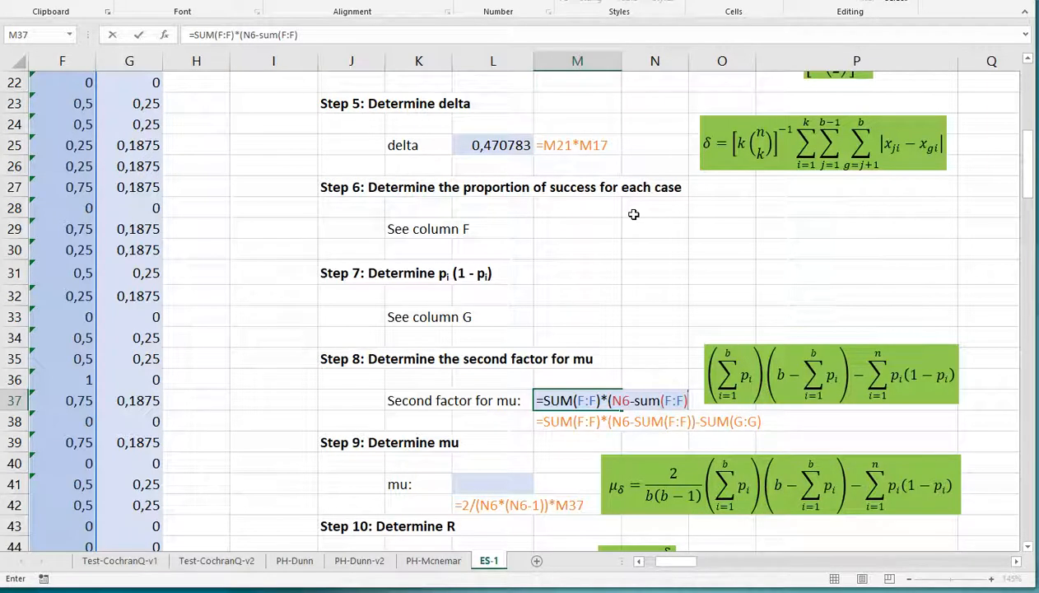
pyautogui.write(')-')
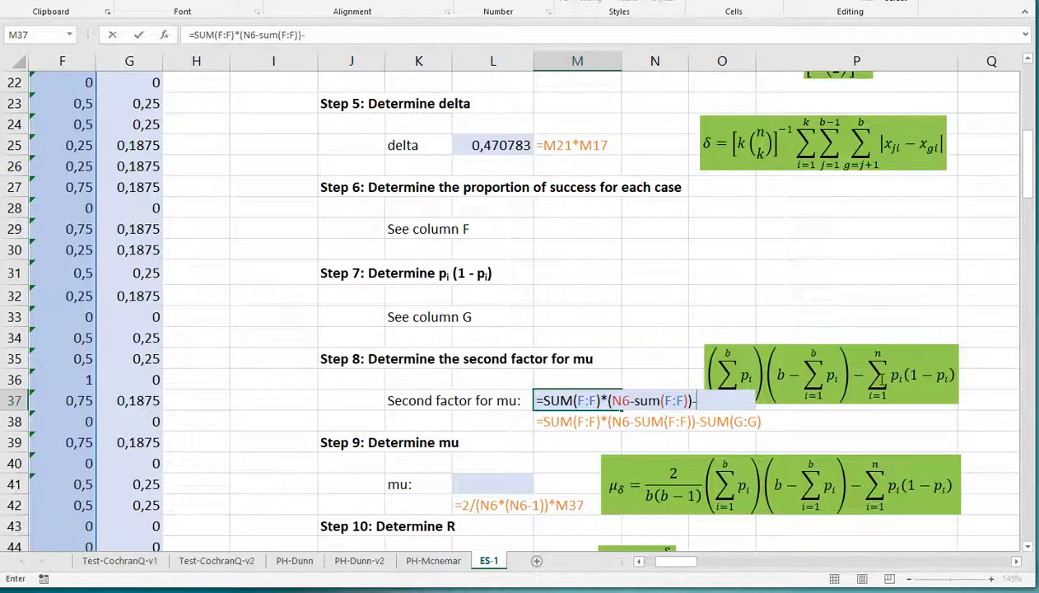
pyautogui.write('SUM(')
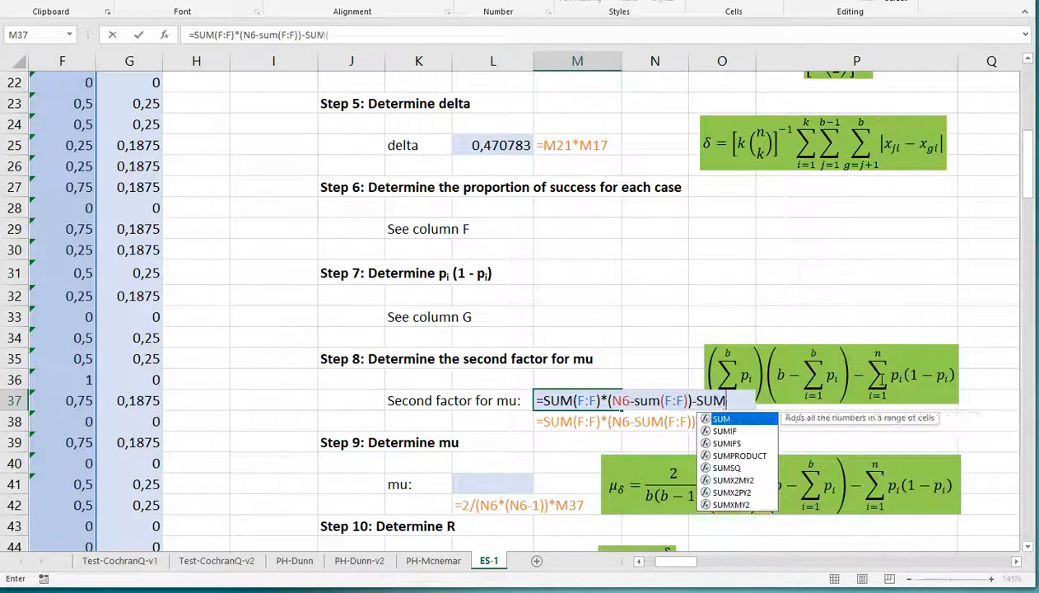
pyautogui.write('(G:G)')
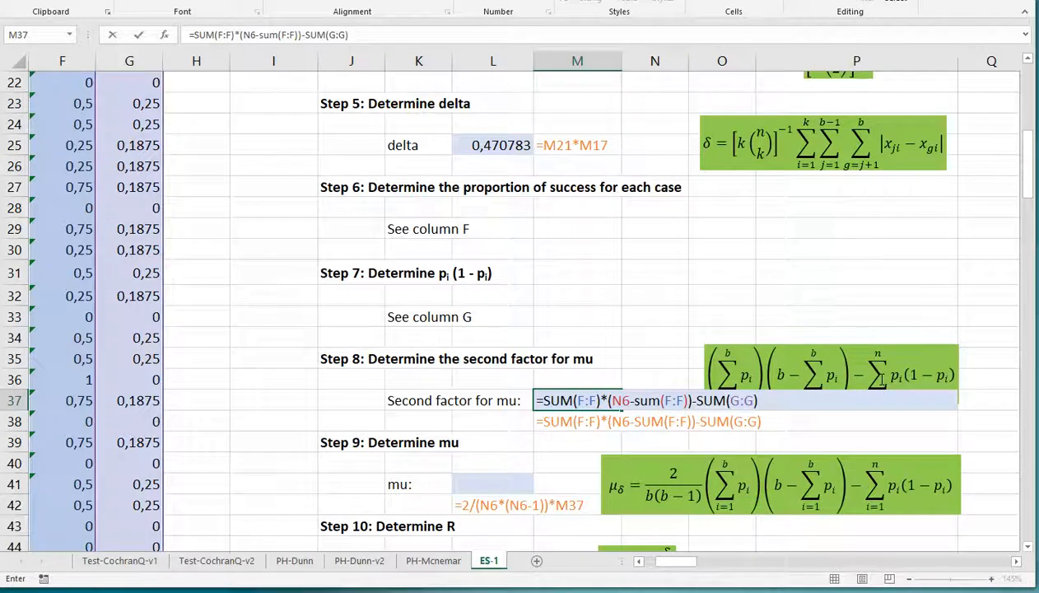
pyautogui.press('Enter')
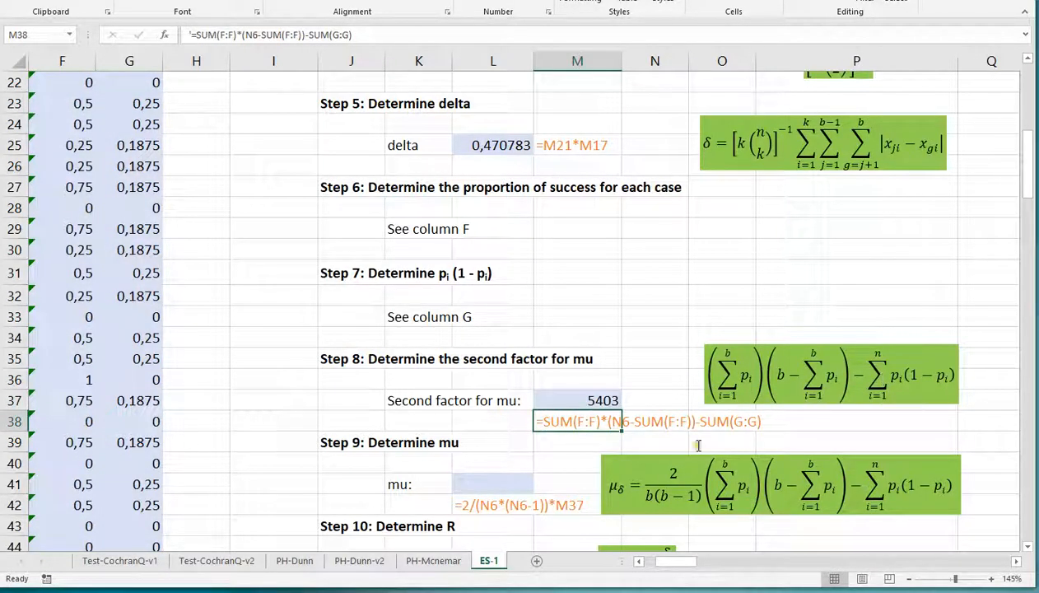
# Enter =2/(N6*(N6-1))*M37 in L41 so mu shows 0.4834899
pyautogui.click(492, 482)
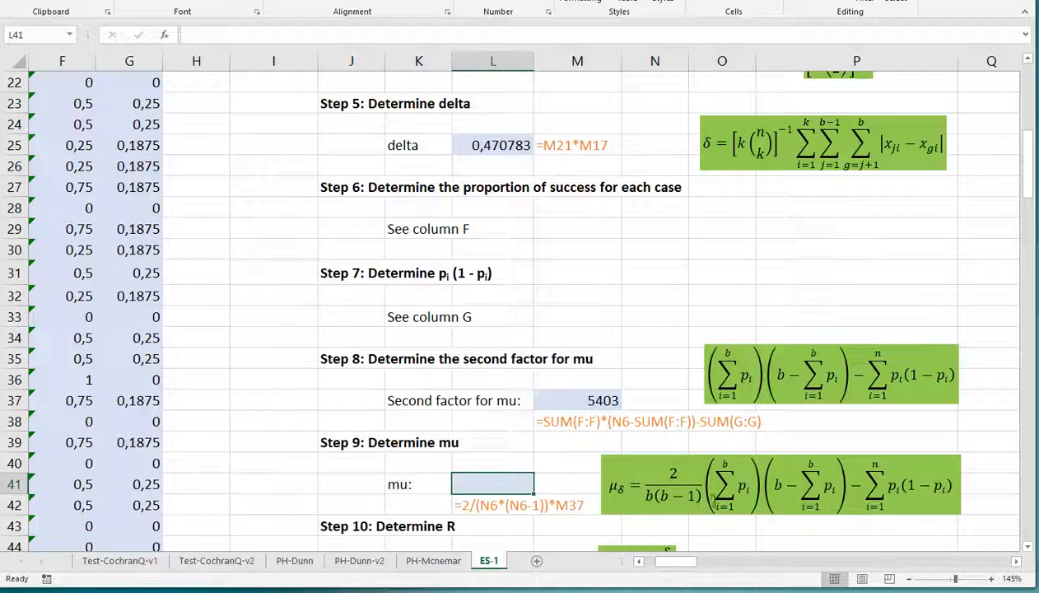
pyautogui.moveTo(501, 484)
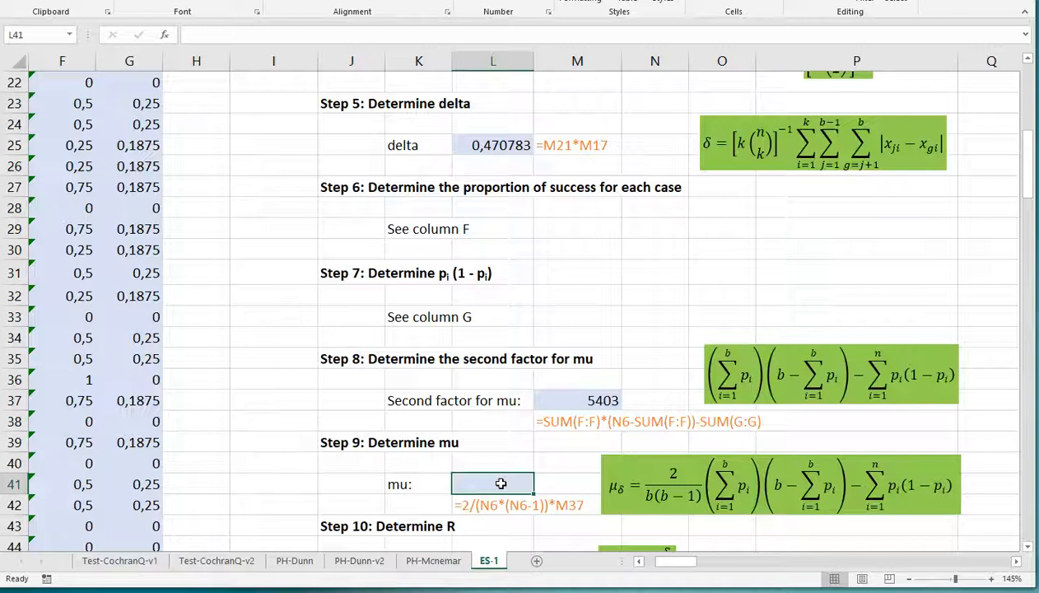
pyautogui.write('=')
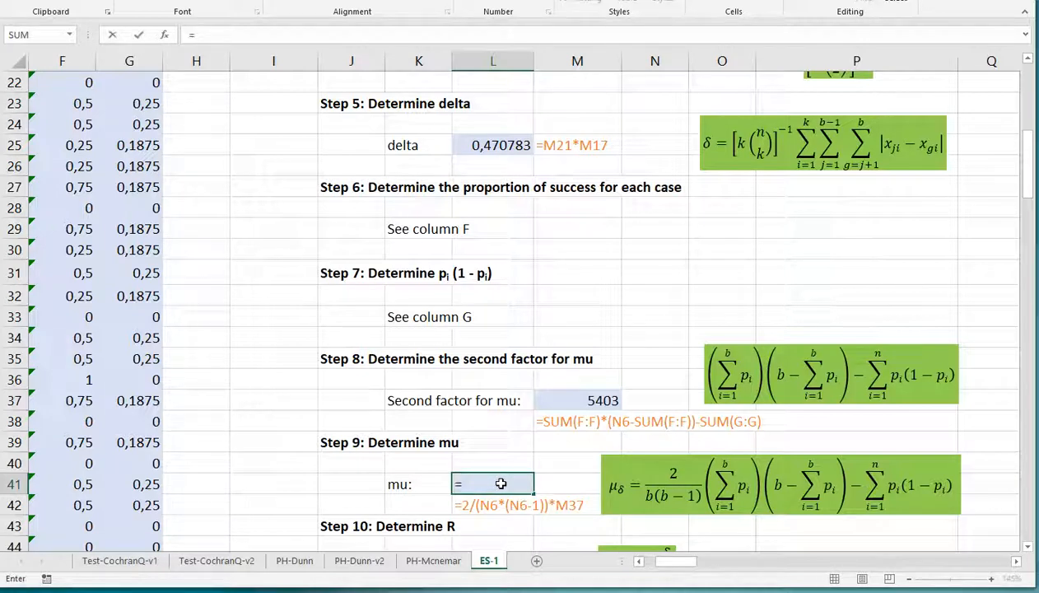
pyautogui.write('=2/(')
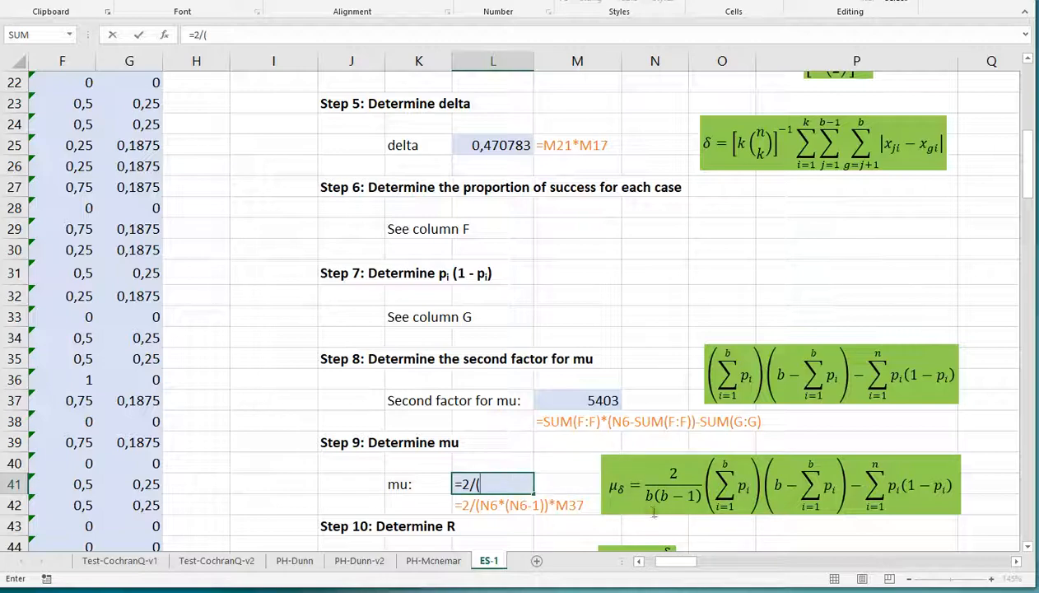
pyautogui.scroll(3)
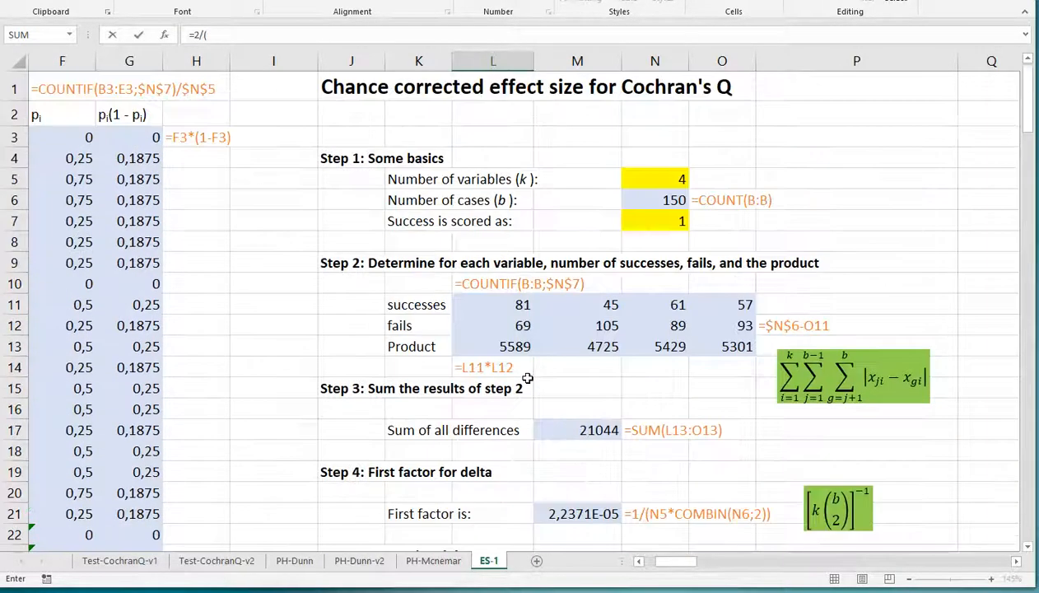
pyautogui.click(655, 199)
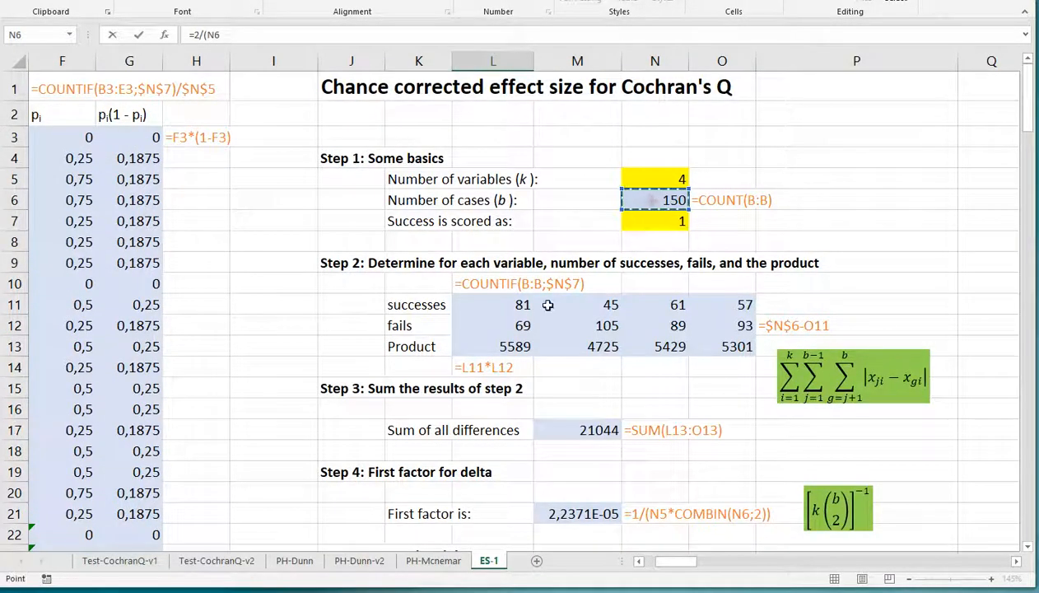
pyautogui.scroll(-3)
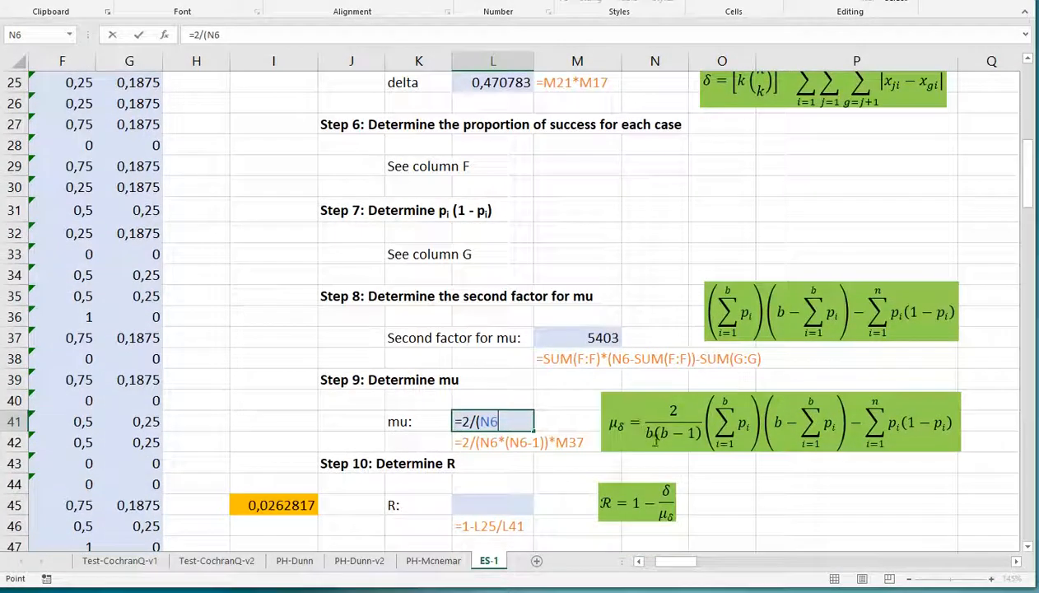
pyautogui.write('*')
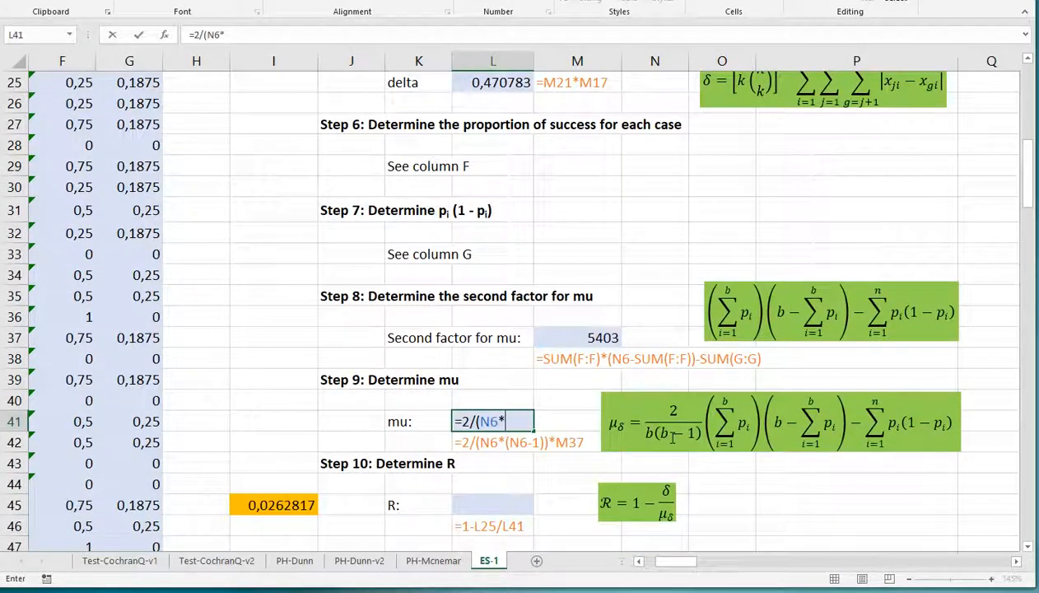
pyautogui.write('(N6')
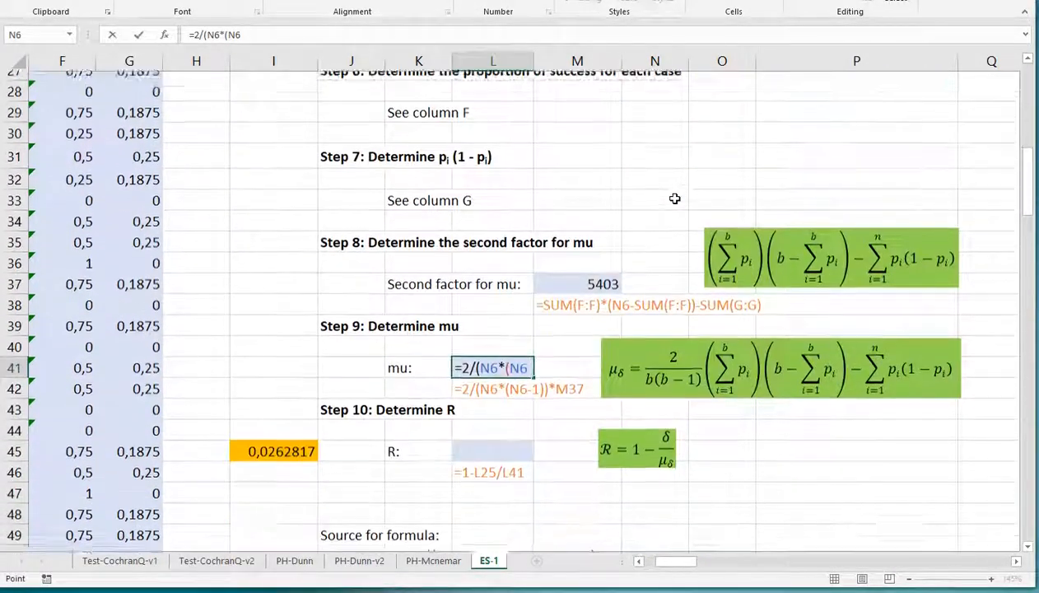
pyautogui.scroll(-3)
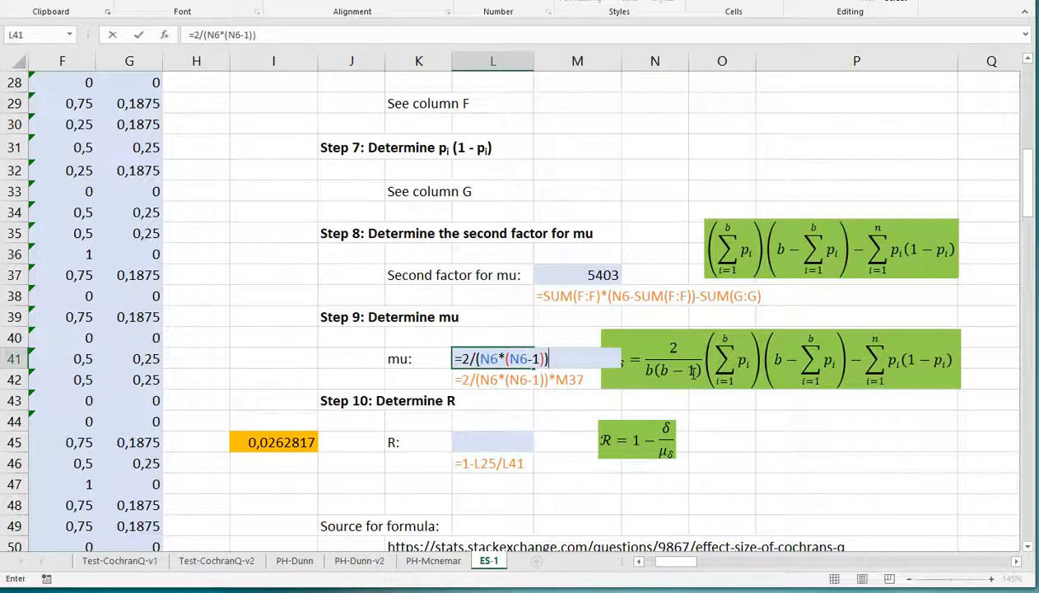
pyautogui.write('*')
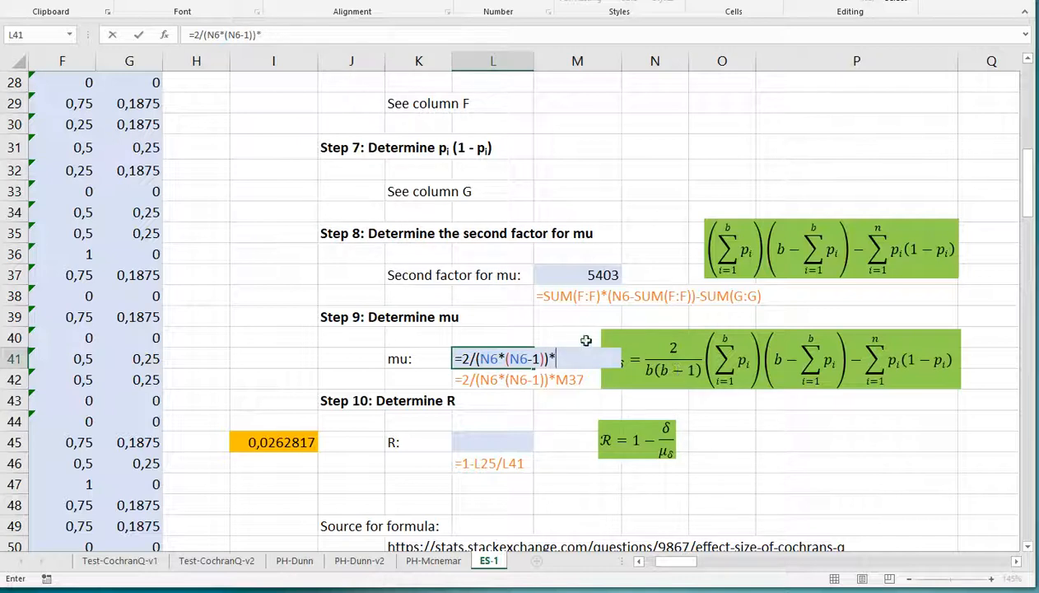
pyautogui.click(577, 274)
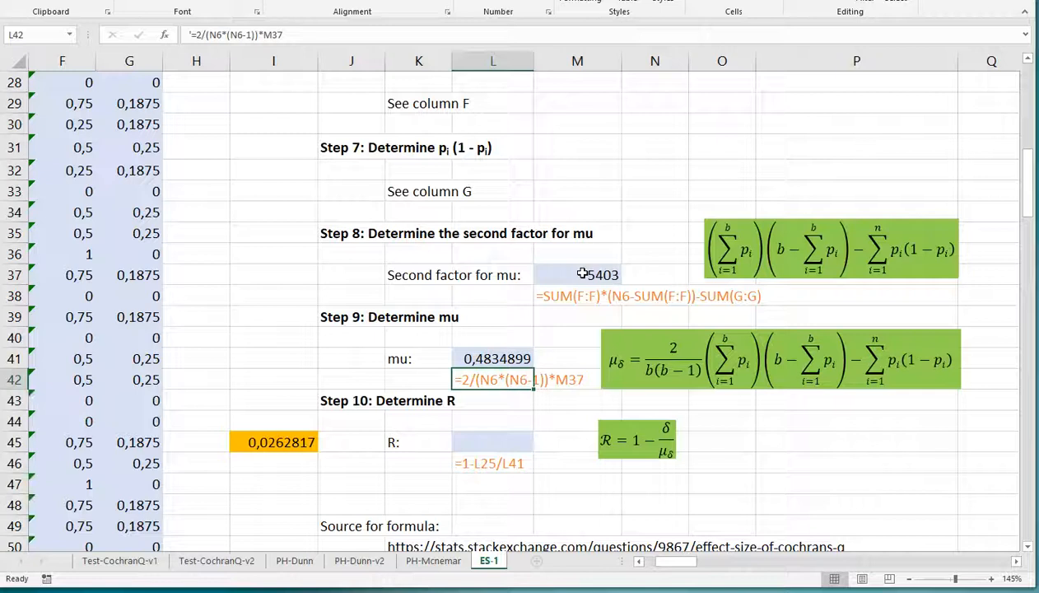
pyautogui.click(489, 442)
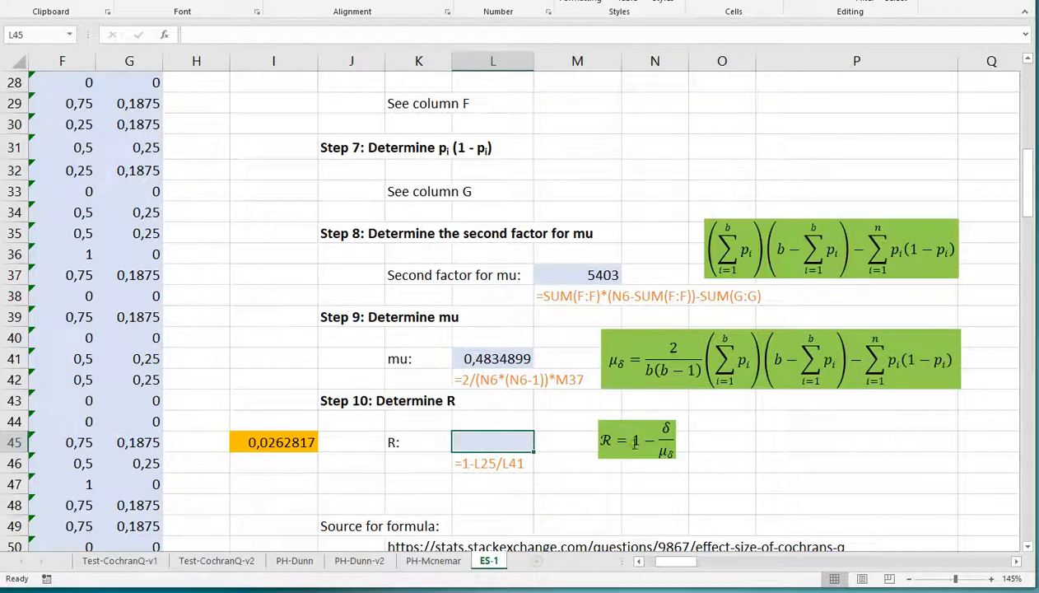
pyautogui.moveTo(597, 445)
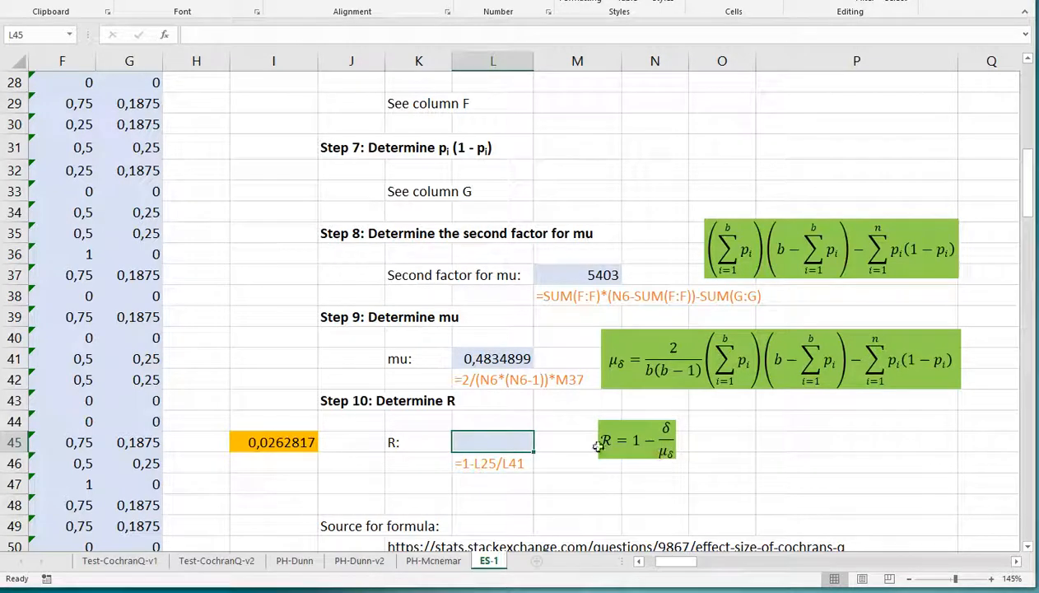
pyautogui.moveTo(506, 441)
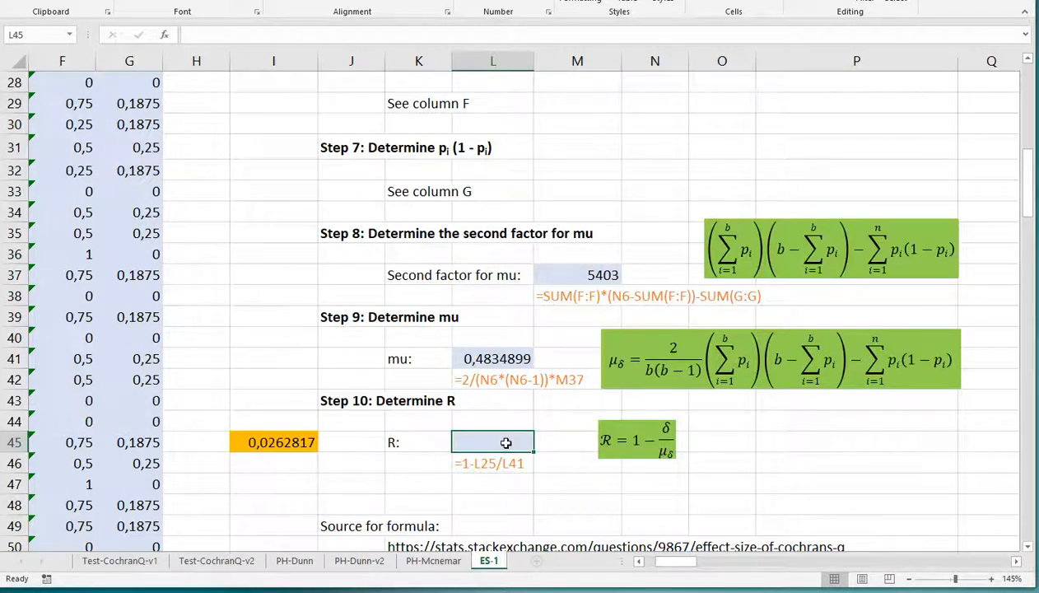
# Enter =1-L25/L41 in the Step 10 R cell, giving 0.0262817 to match the orange CCES result
pyautogui.write('=1')
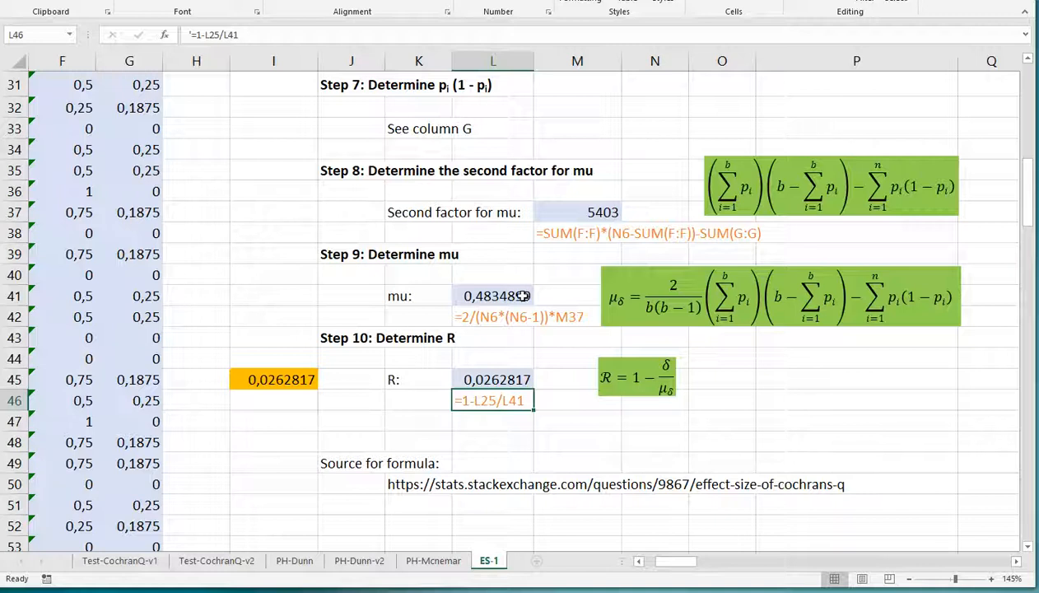
pyautogui.moveTo(438, 350)
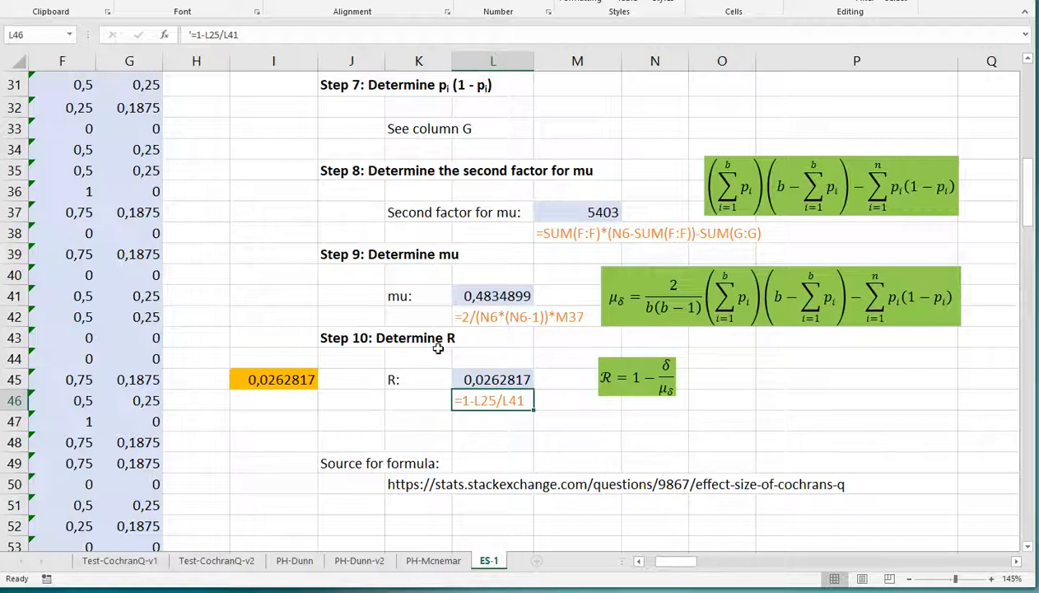
pyautogui.click(274, 379)
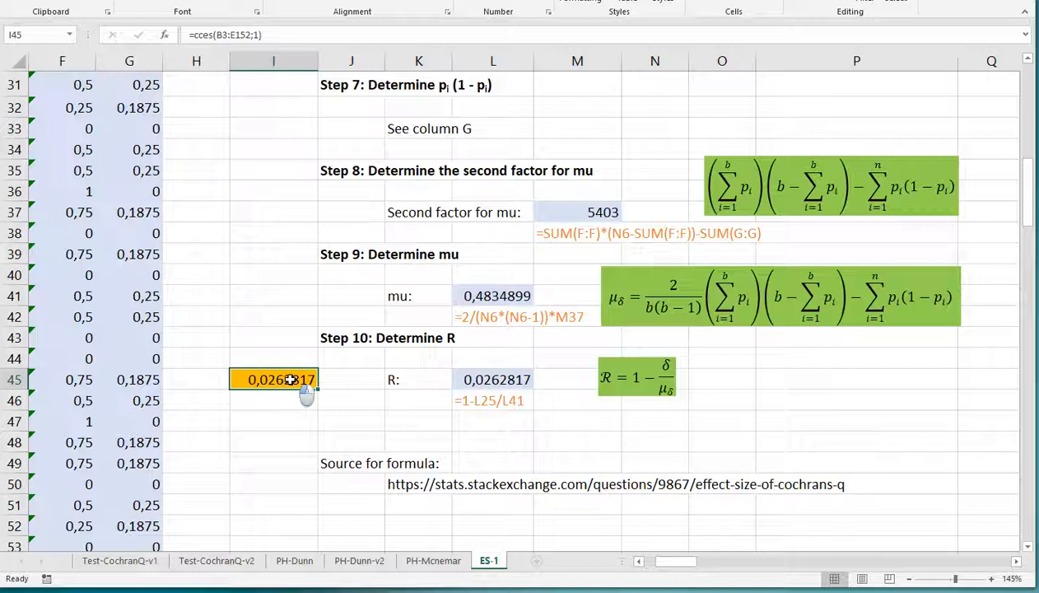
pyautogui.doubleClick(273, 380)
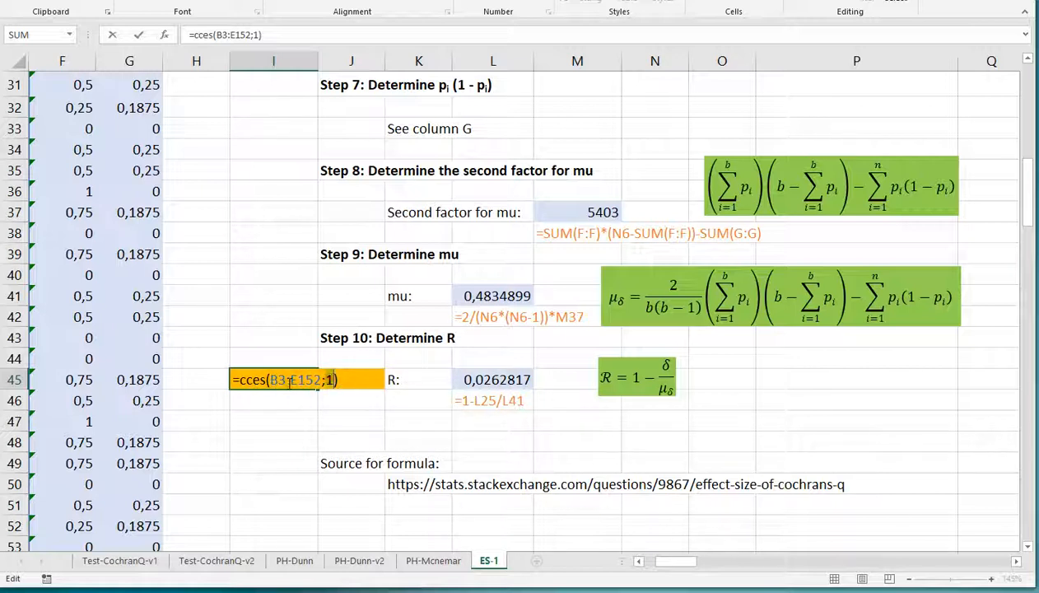
pyautogui.press('Enter')
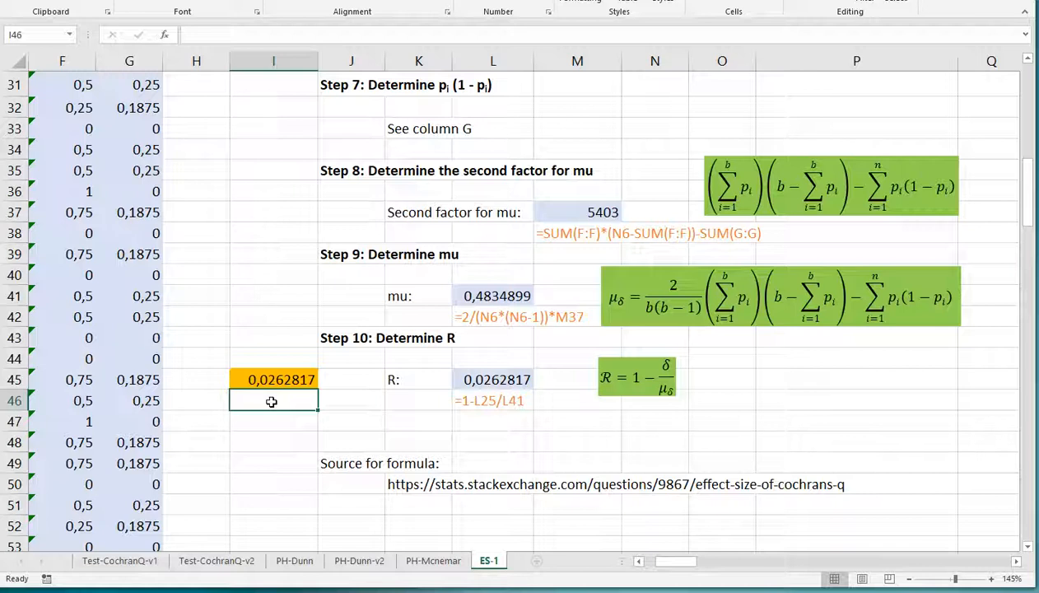
pyautogui.click(274, 379)
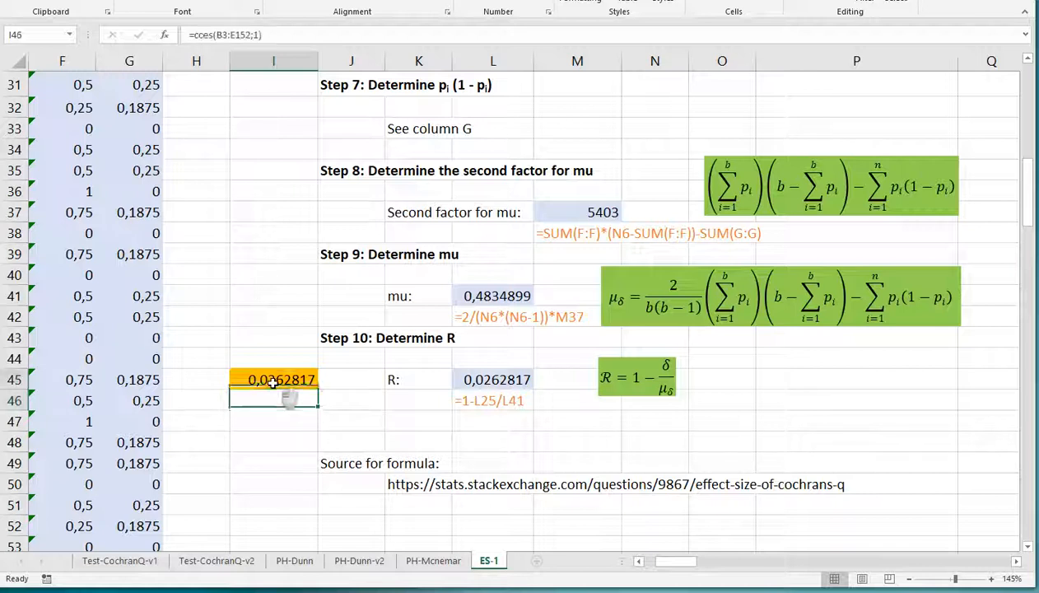
pyautogui.click(274, 379)
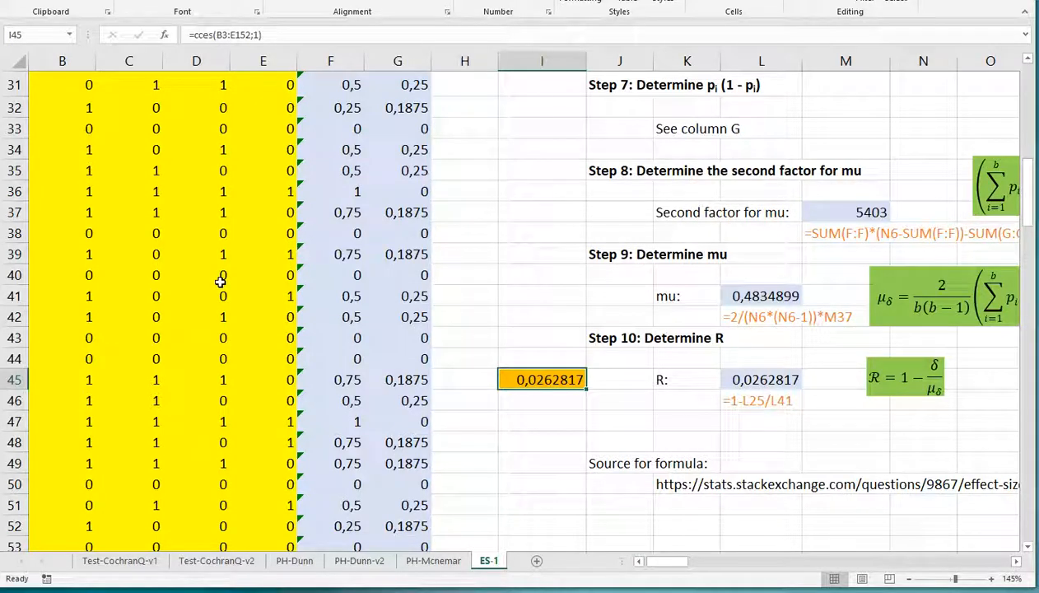
pyautogui.doubleClick(542, 379)
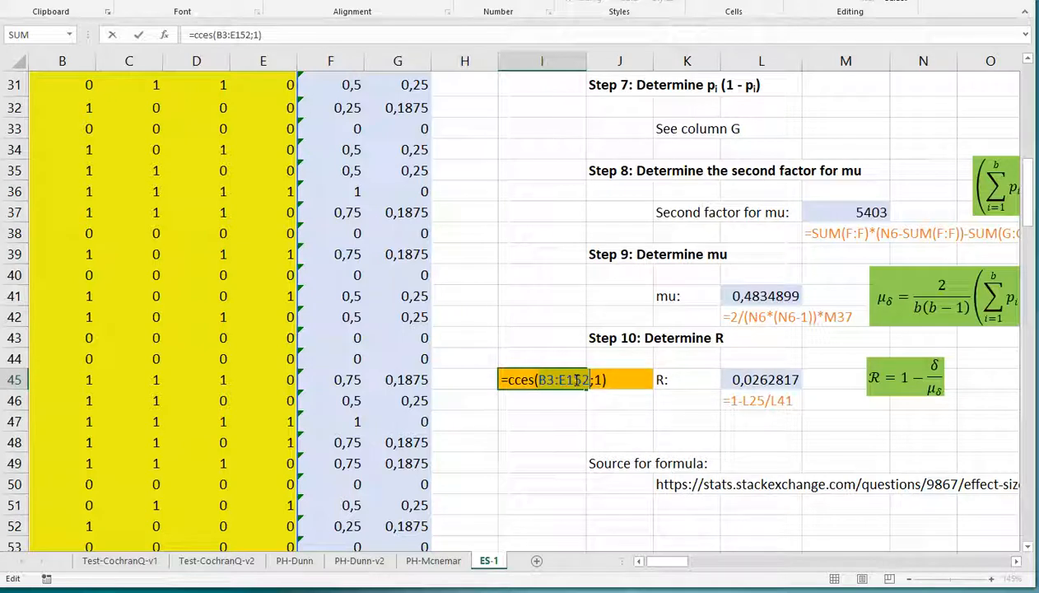
pyautogui.press('Enter')
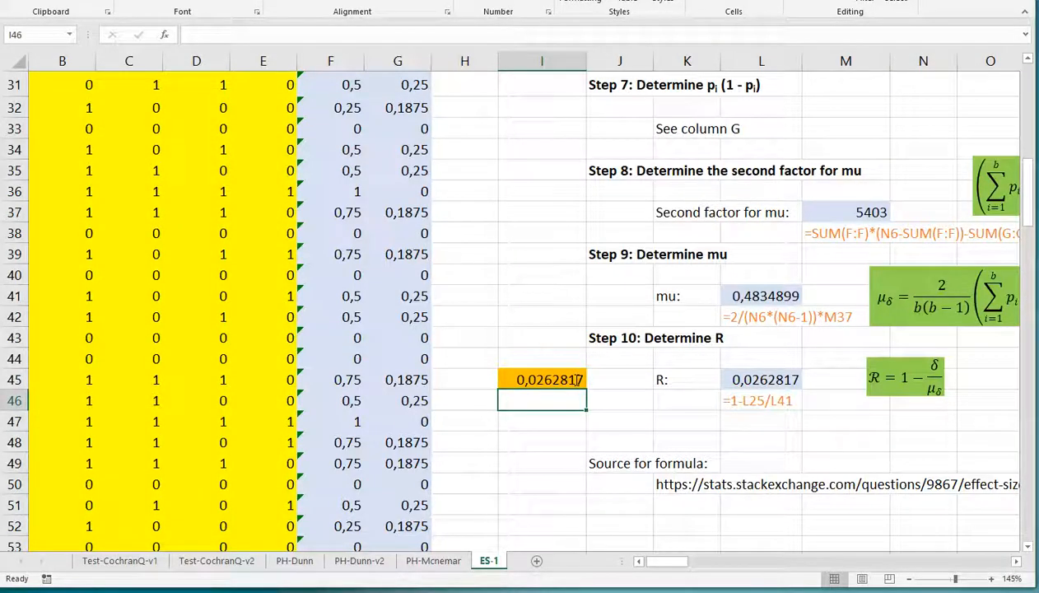
pyautogui.scroll(-3)
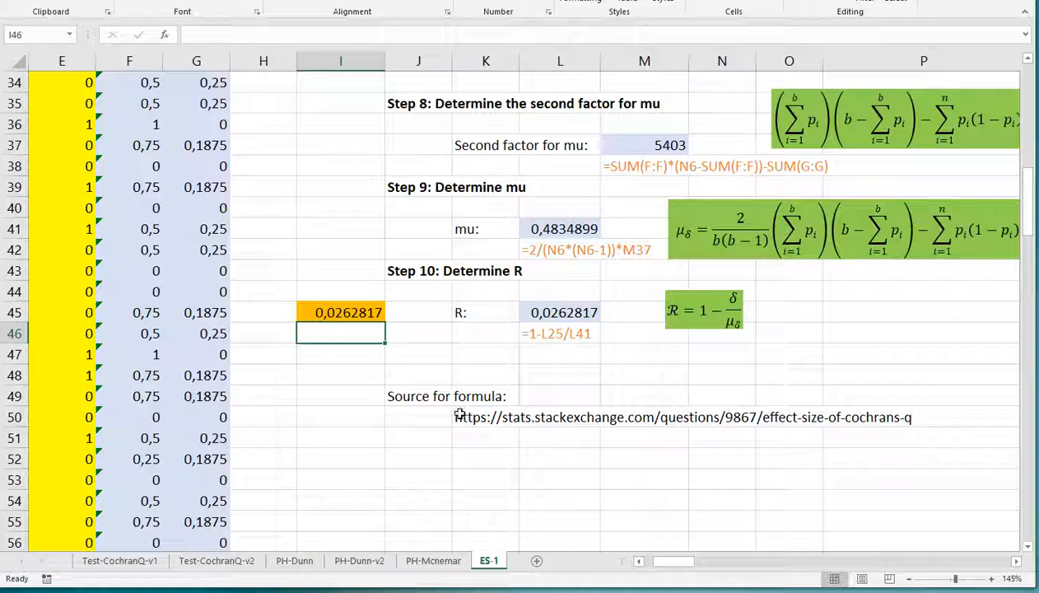
pyautogui.click(484, 437)
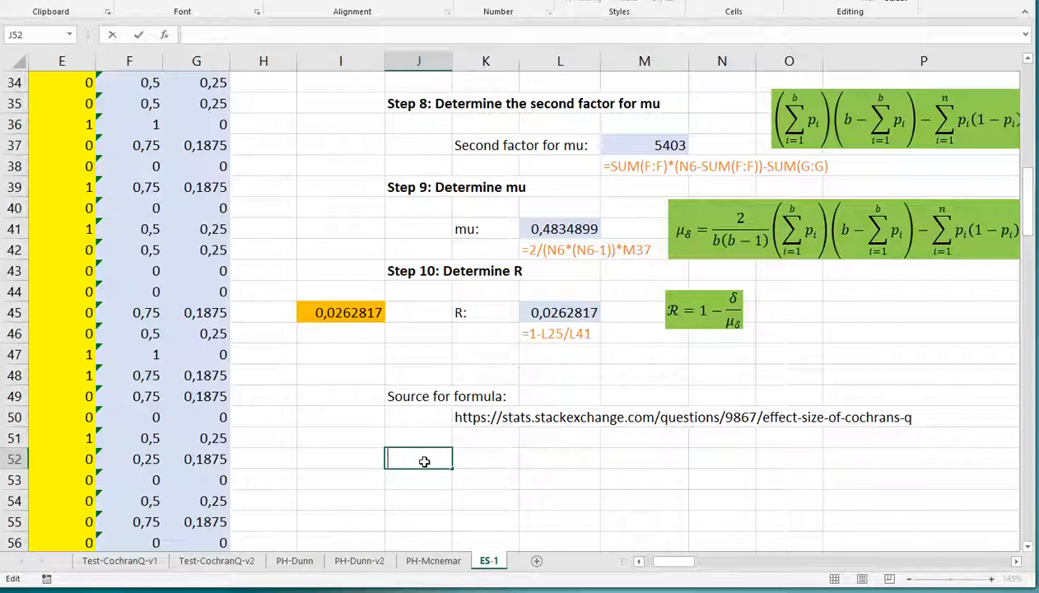
pyautogui.moveTo(361, 459)
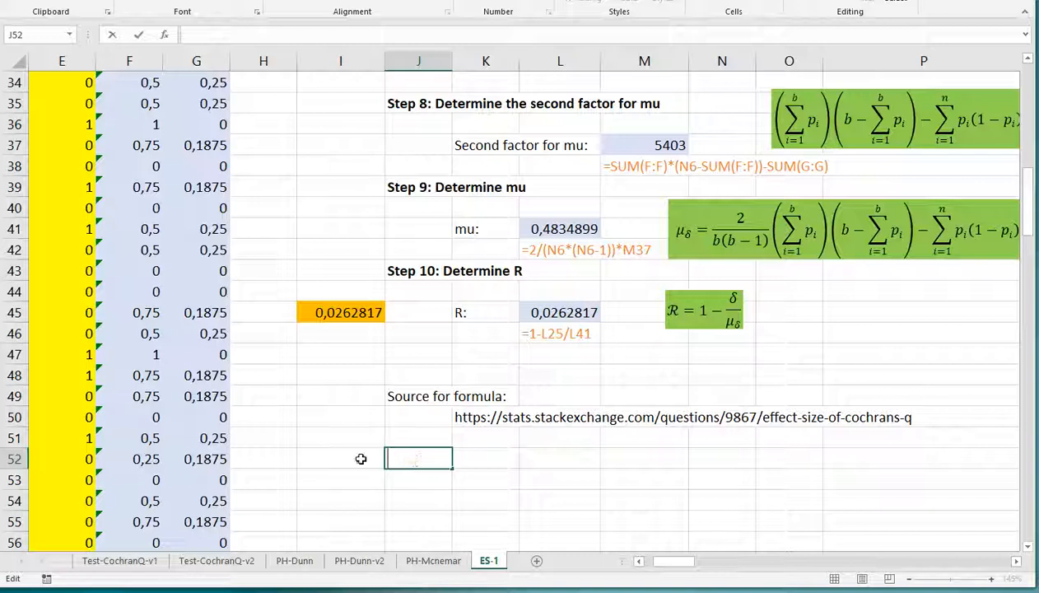
pyautogui.click(354, 459)
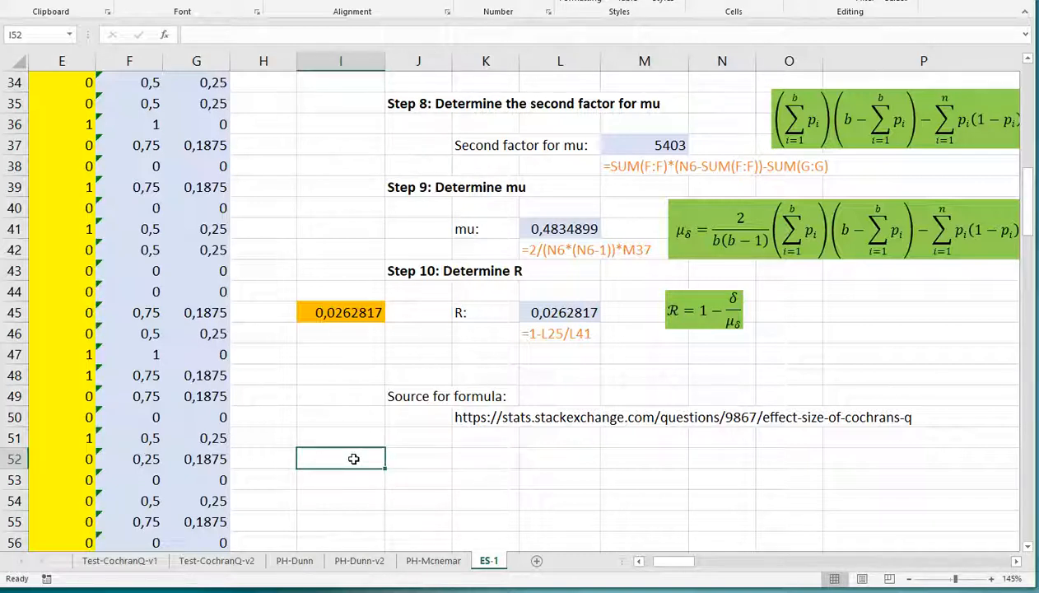
pyautogui.click(431, 458)
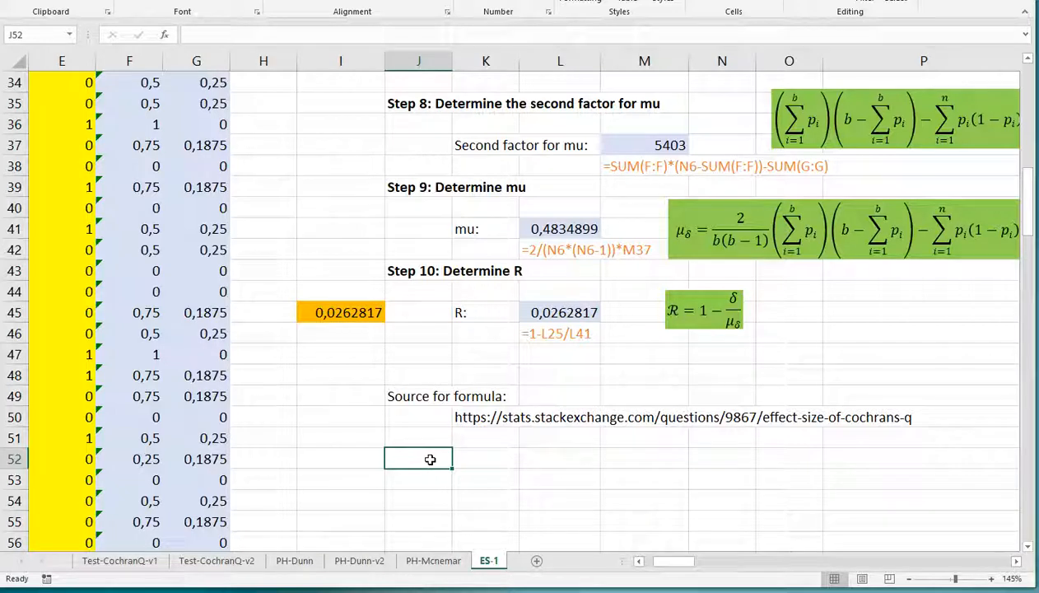
pyautogui.moveTo(535, 464)
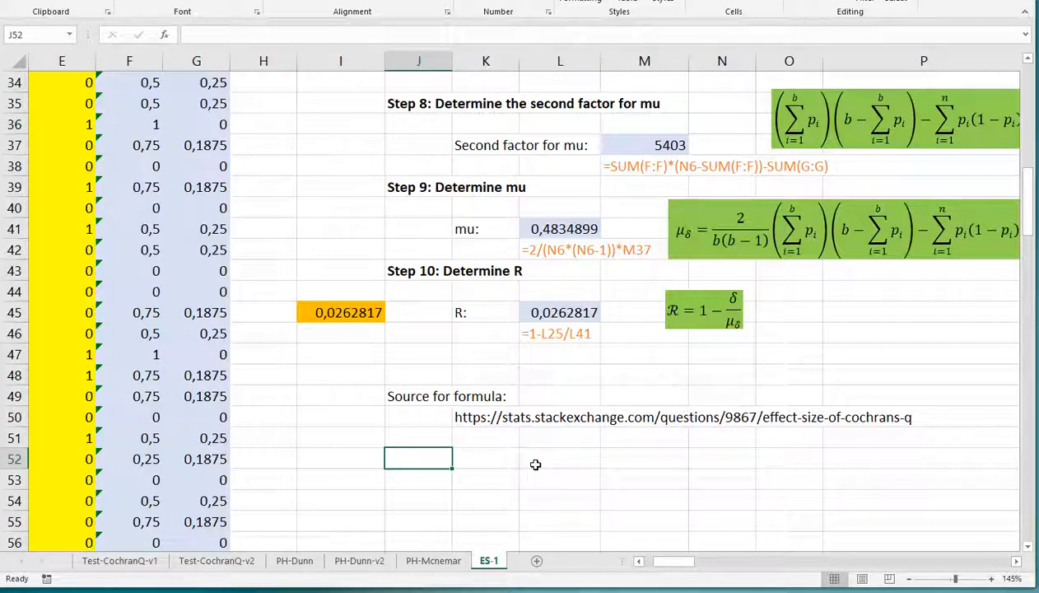